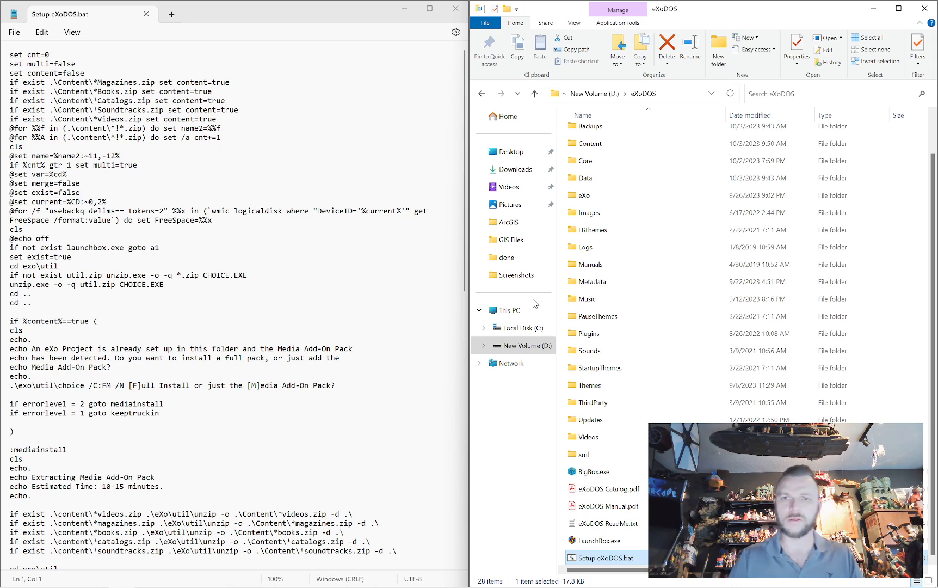
pyautogui.moveTo(518, 303)
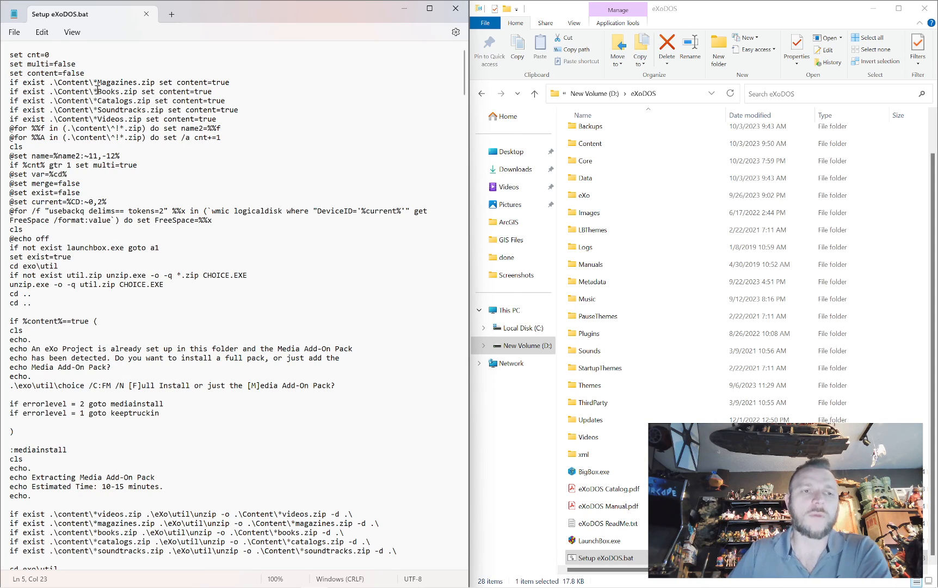
# Step: Show the Content folder contents in File Explorer beside the setup script
pyautogui.click(589, 142)
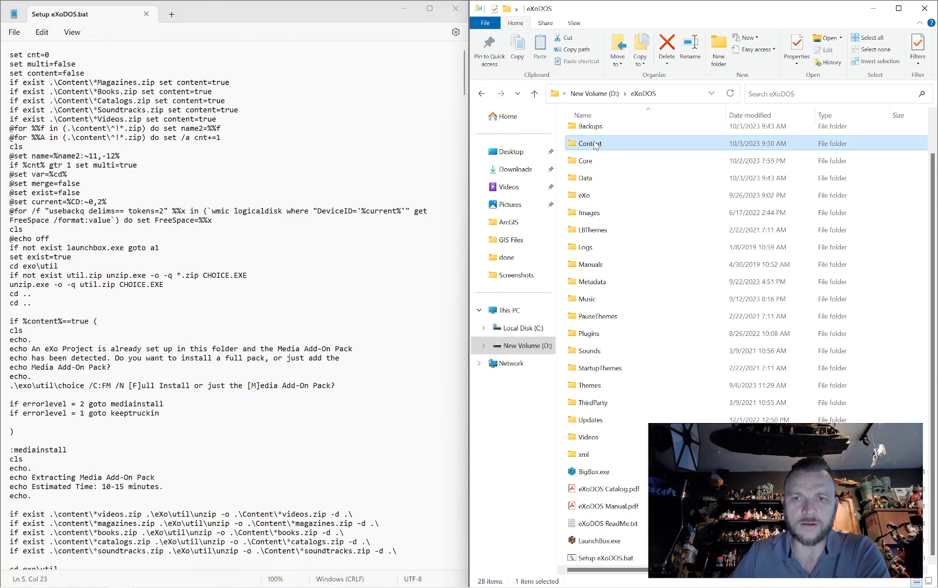
pyautogui.click(583, 195)
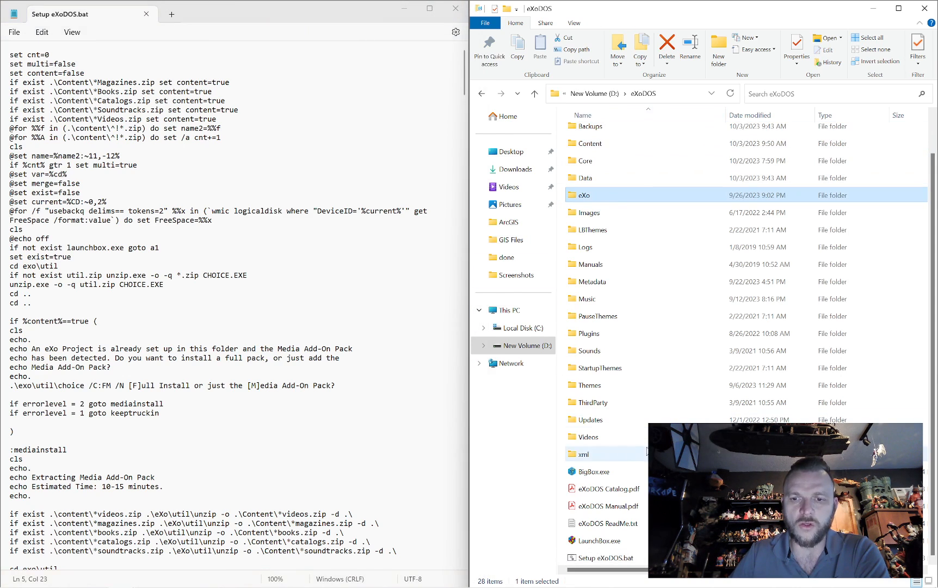
pyautogui.moveTo(637, 212)
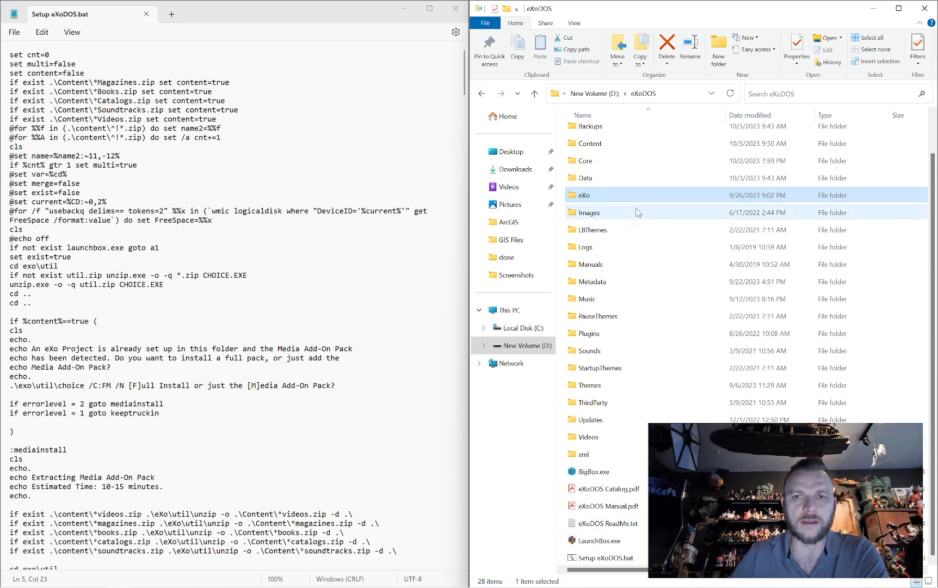
pyautogui.doubleClick(589, 142)
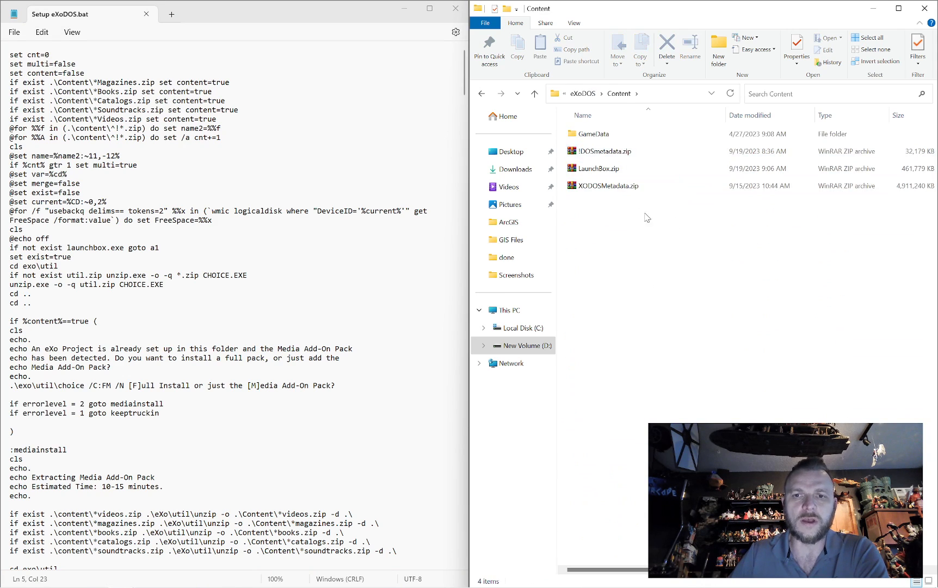
pyautogui.click(602, 152)
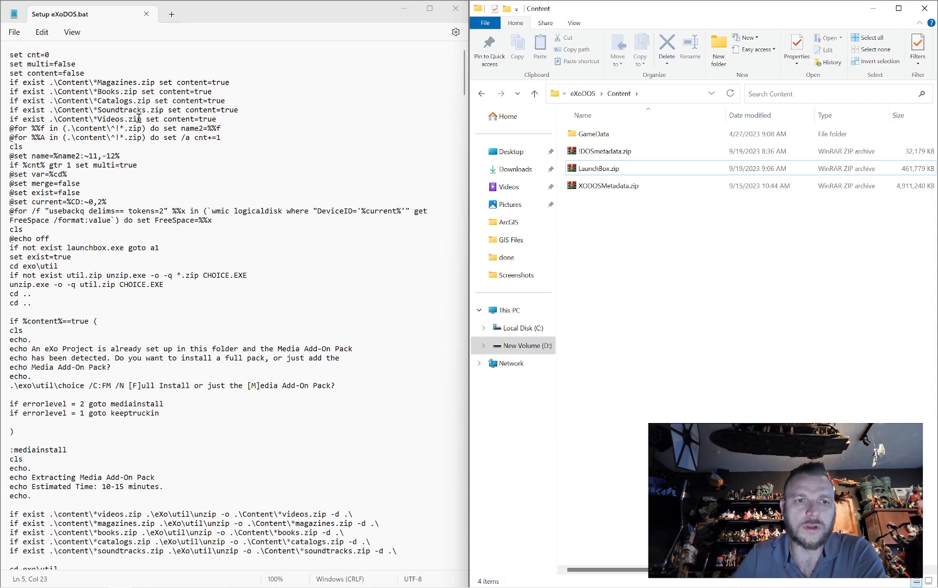
# Step: Remove the Videos.zip check line, leaving the Soundtracks check last
pyautogui.tripleClick(112, 119)
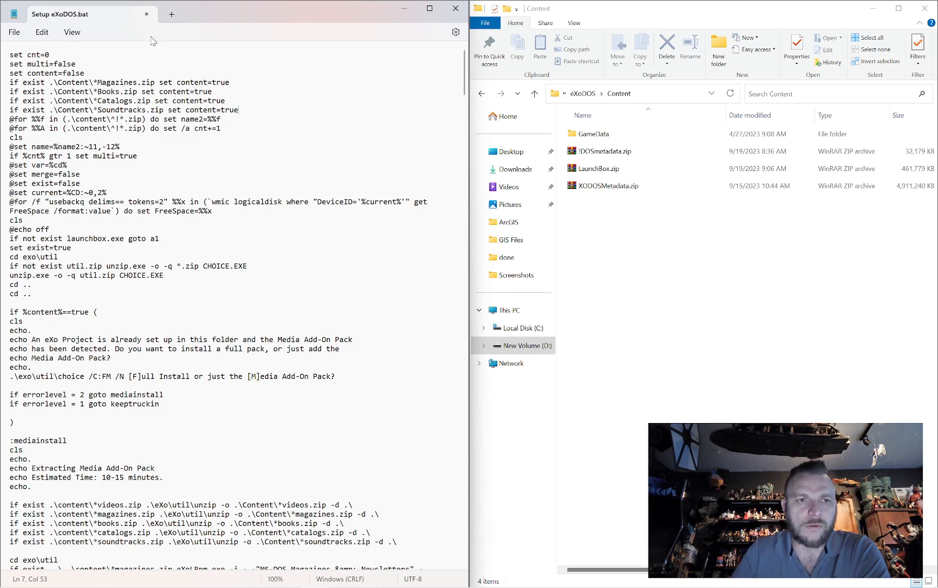
pyautogui.click(116, 83)
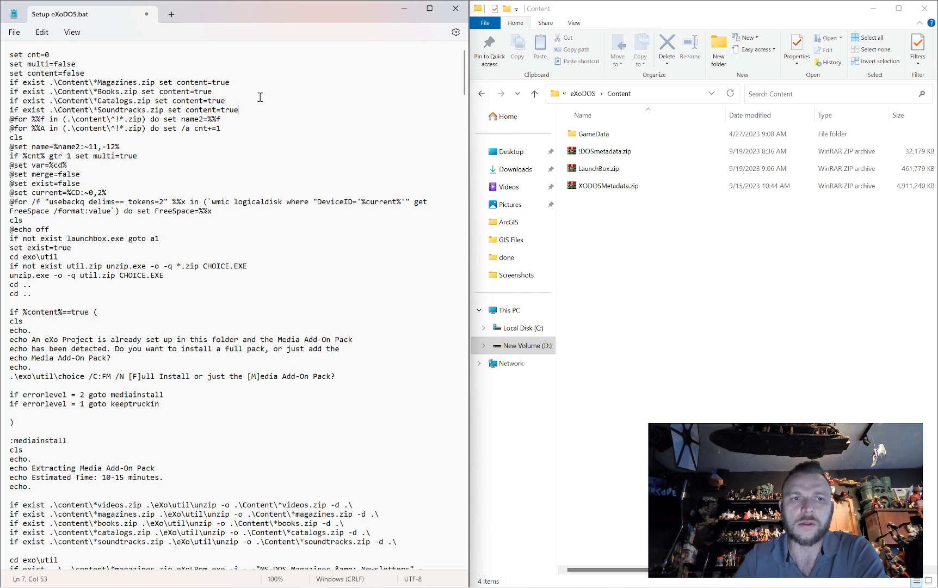
pyautogui.moveTo(636, 235)
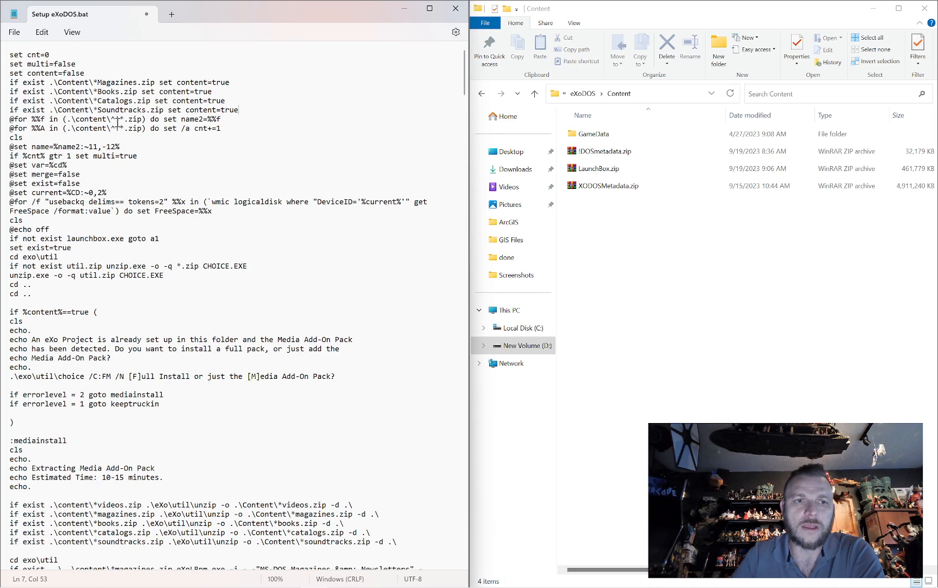
pyautogui.click(605, 151)
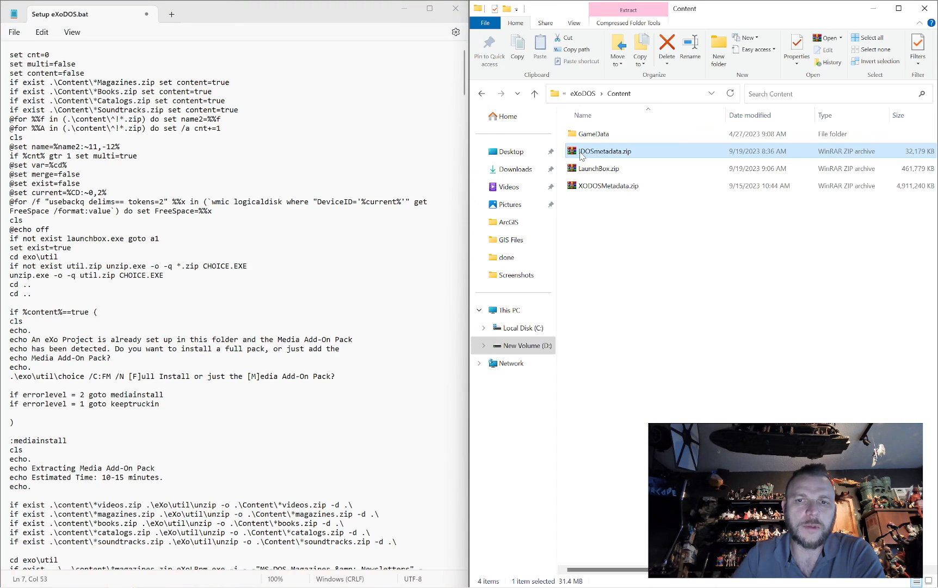
pyautogui.moveTo(605, 152)
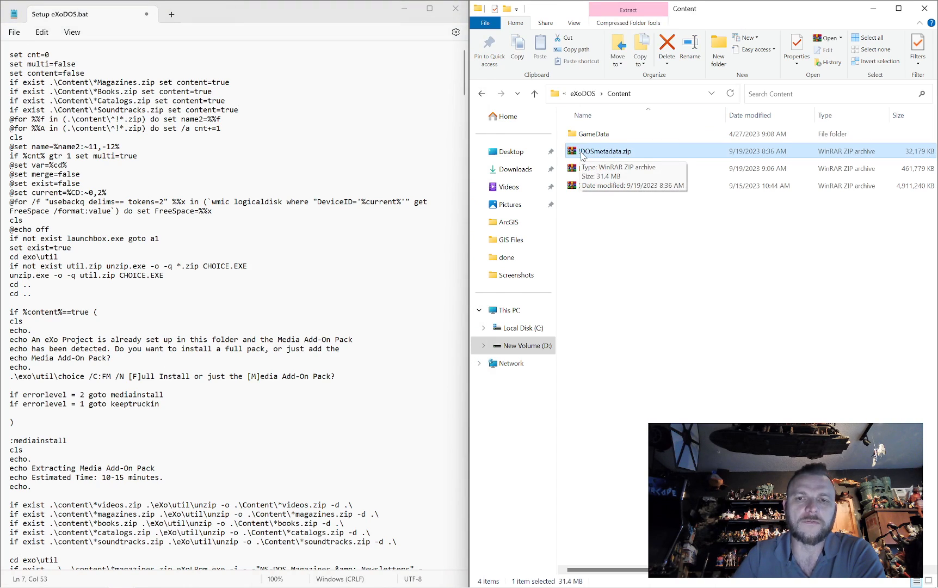
pyautogui.moveTo(677, 223)
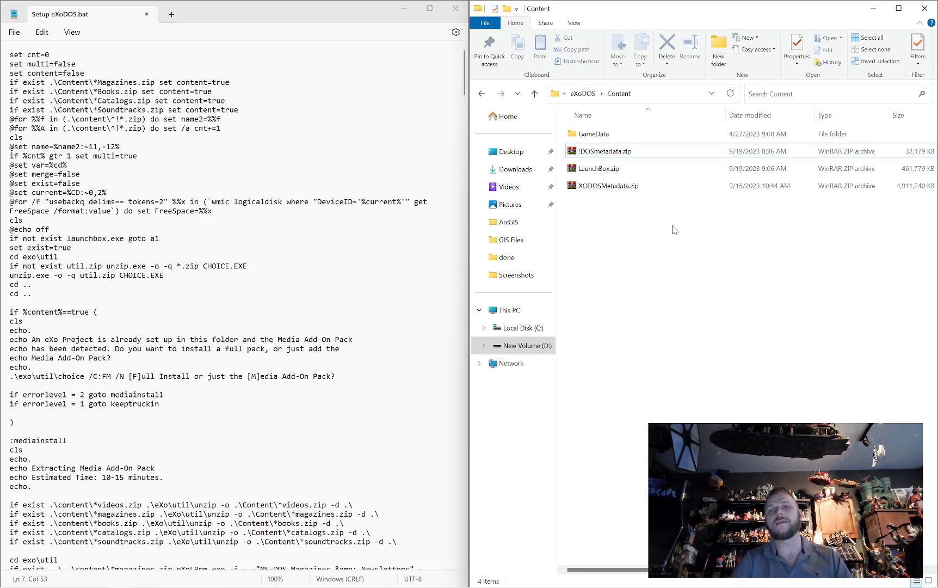
pyautogui.moveTo(652, 208)
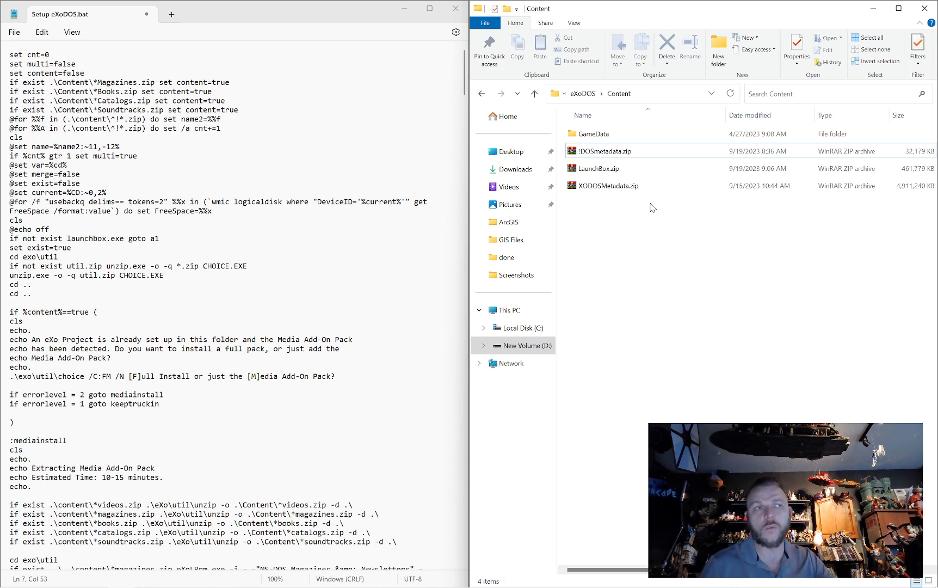
pyautogui.moveTo(643, 207)
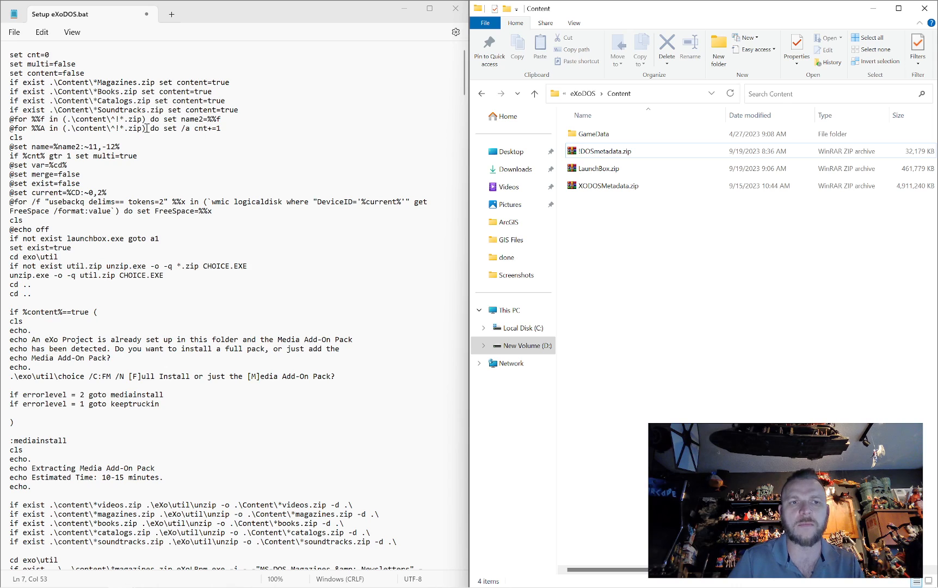
pyautogui.click(596, 168)
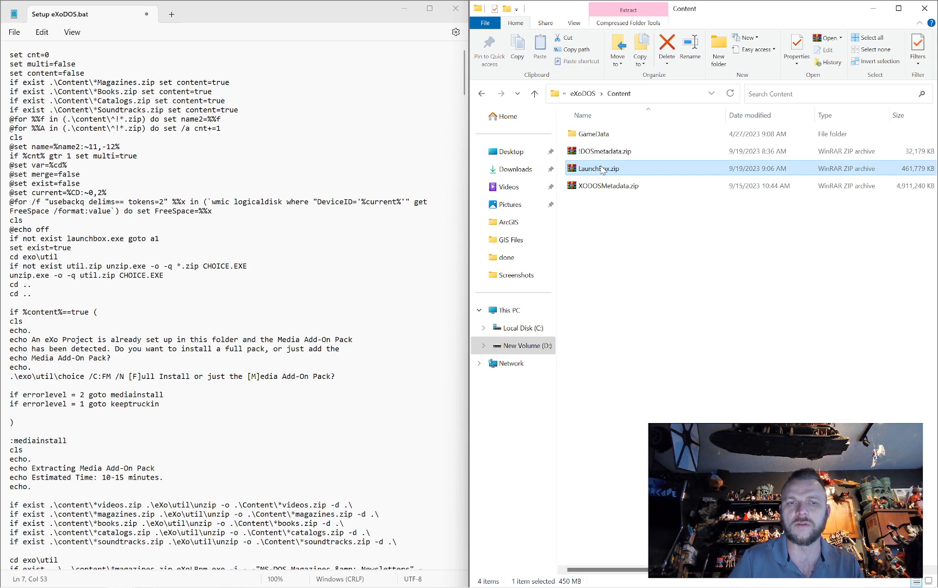
pyautogui.moveTo(601, 168)
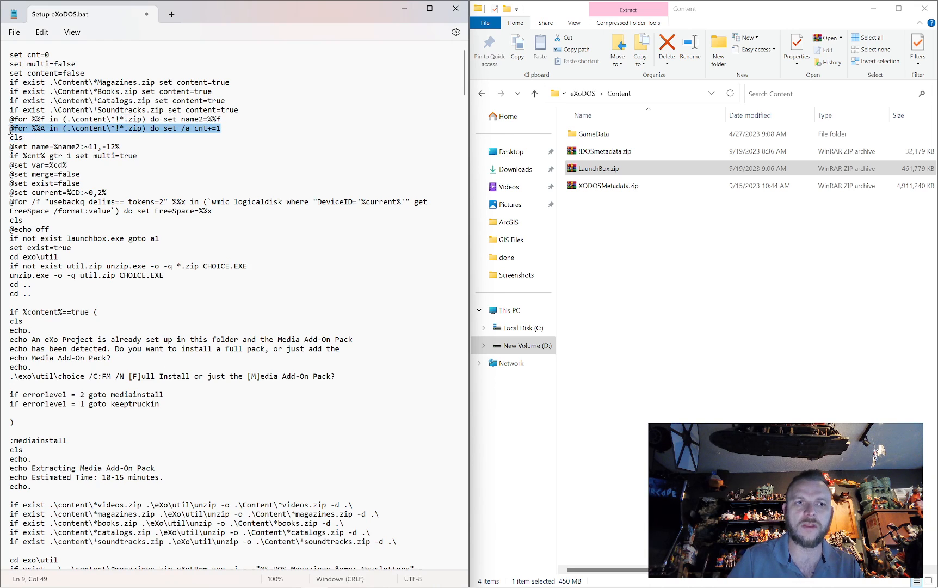
pyautogui.click(602, 151)
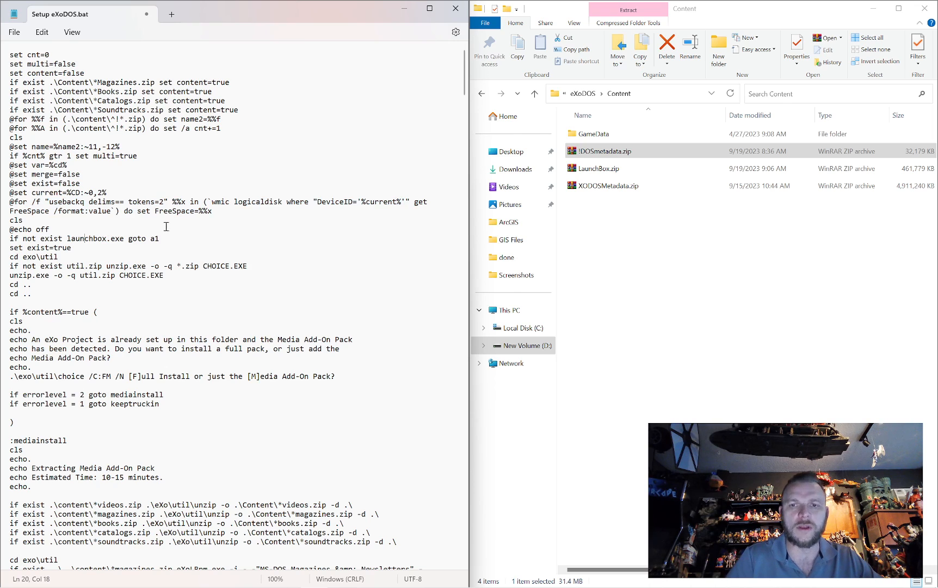
# Step: Return to the eXoDOS root, point out LaunchBox.exe and mark the a1 jump label in the script
pyautogui.click(533, 94)
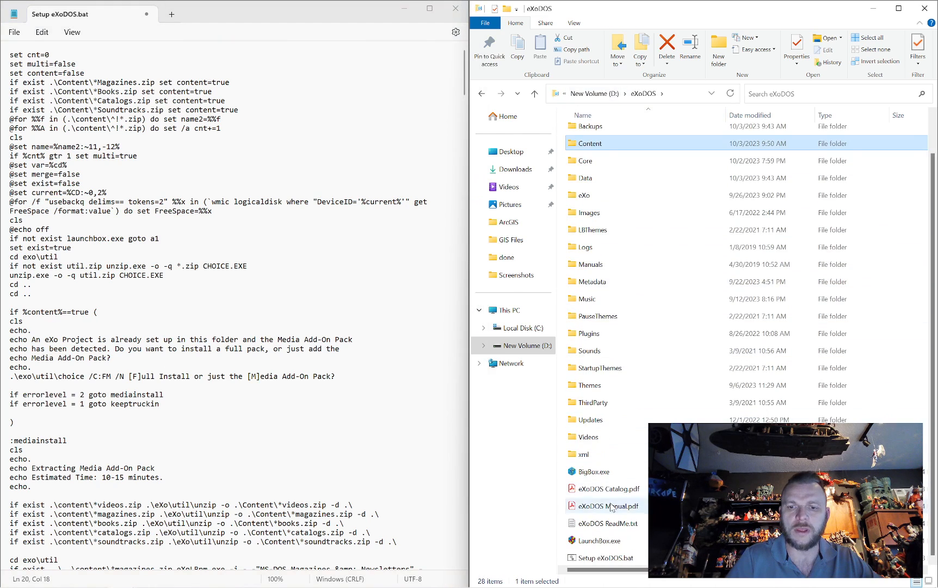
pyautogui.click(599, 538)
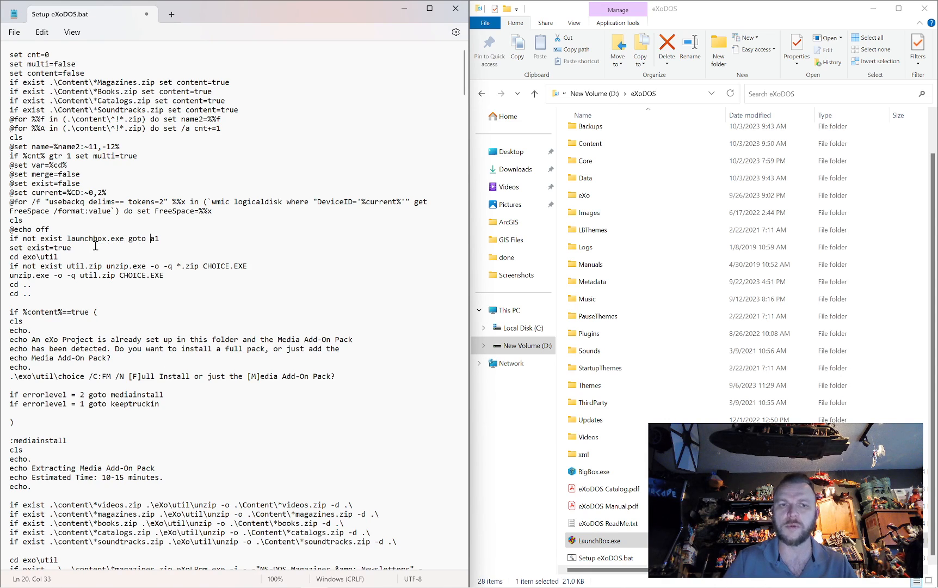
pyautogui.doubleClick(39, 249)
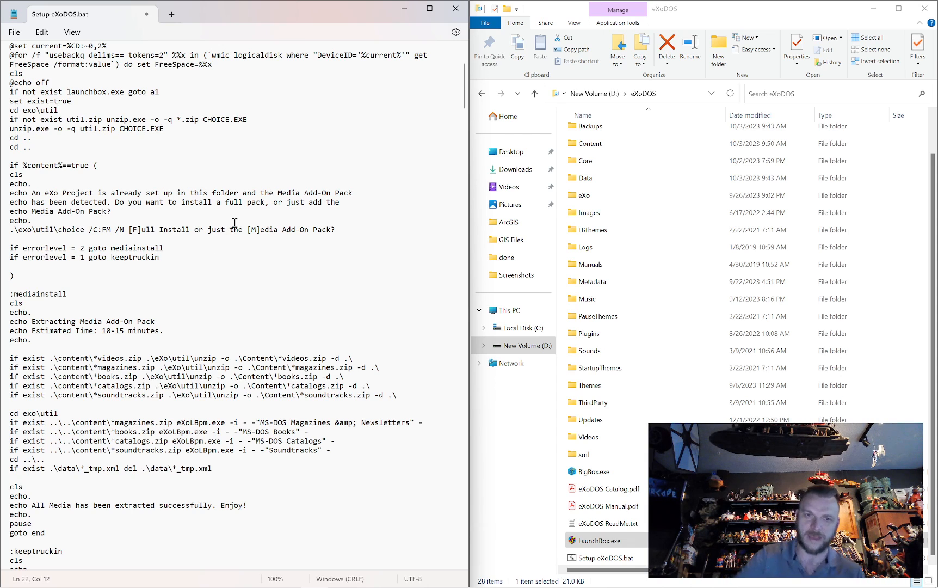
# Step: Delete the videos.zip unzip line from the :mediainstall section, leaving magazines.zip first
pyautogui.doubleClick(141, 230)
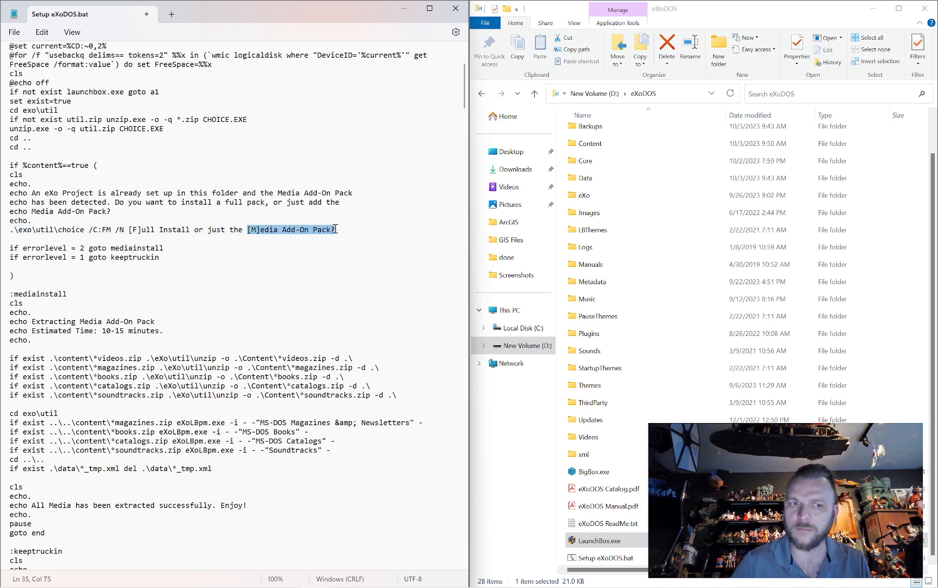
pyautogui.scroll(-3)
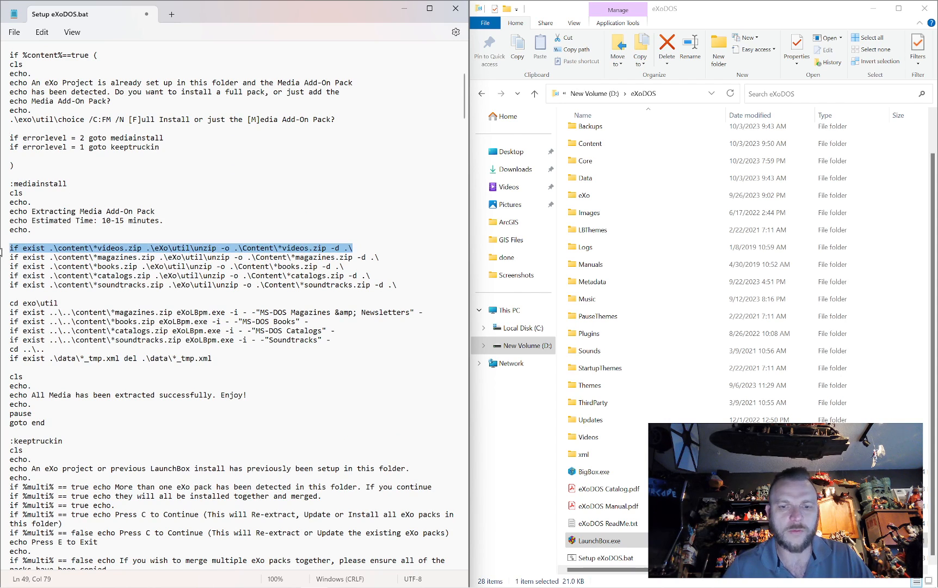
pyautogui.press('Delete')
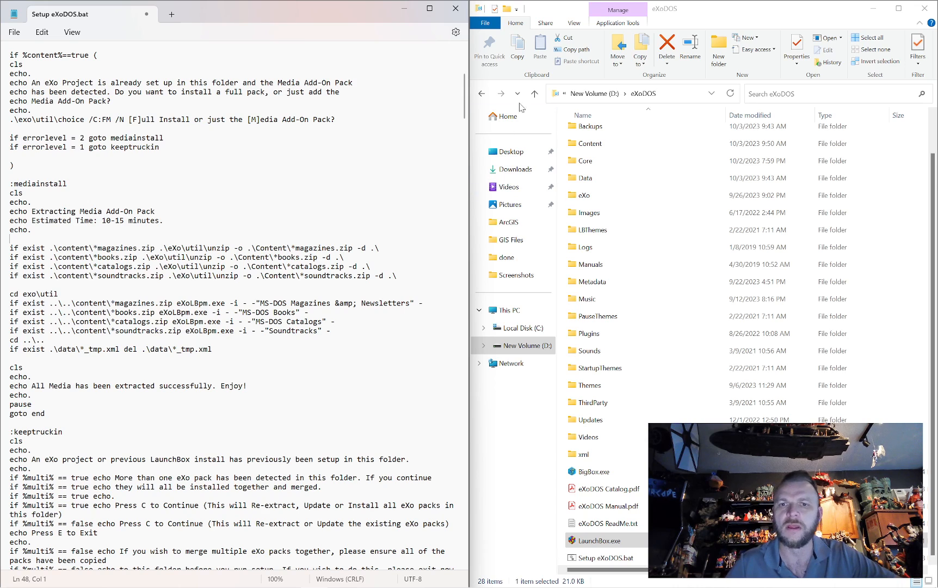
# Step: Open the Data folder, delete the three VULCAN conflict-copy XML files and select Parents.xml
pyautogui.doubleClick(583, 178)
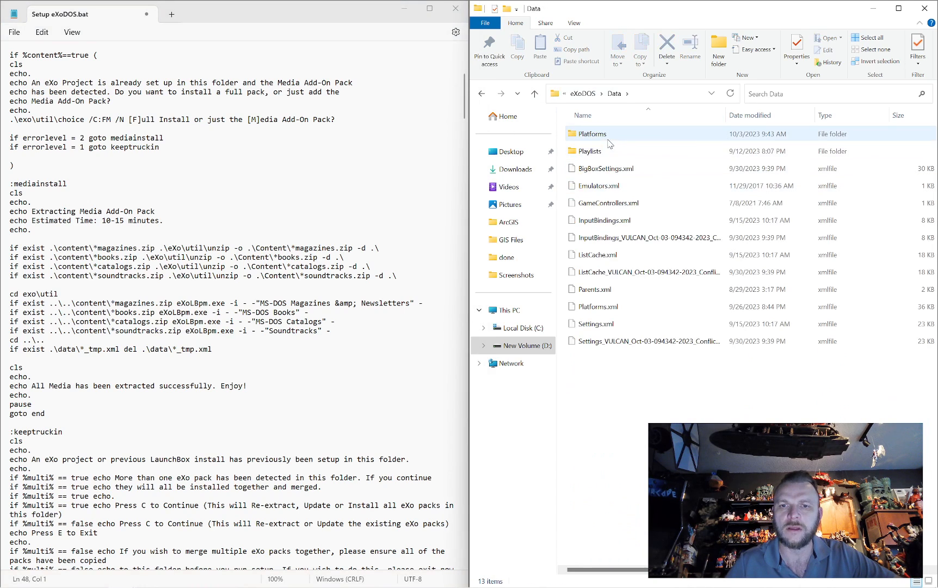
pyautogui.click(594, 289)
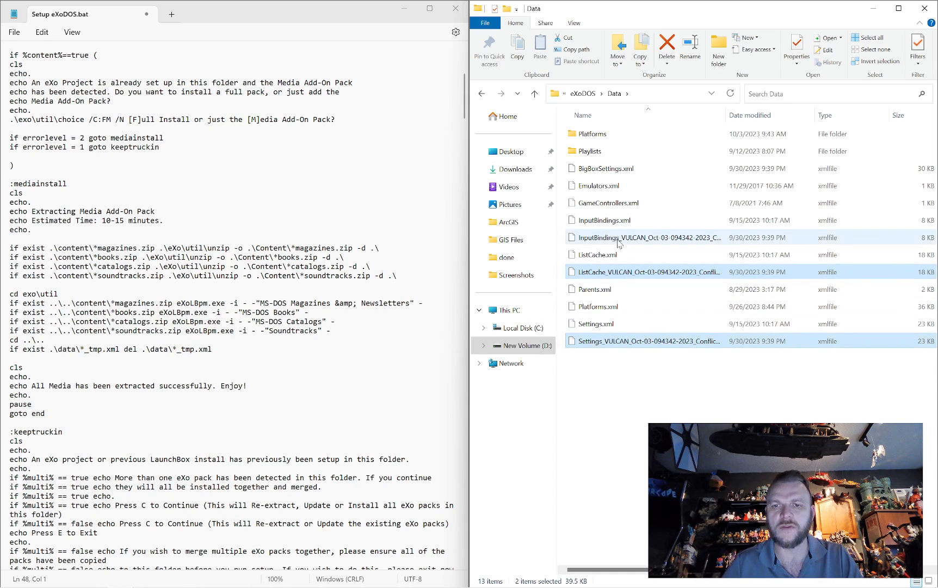
pyautogui.click(665, 47)
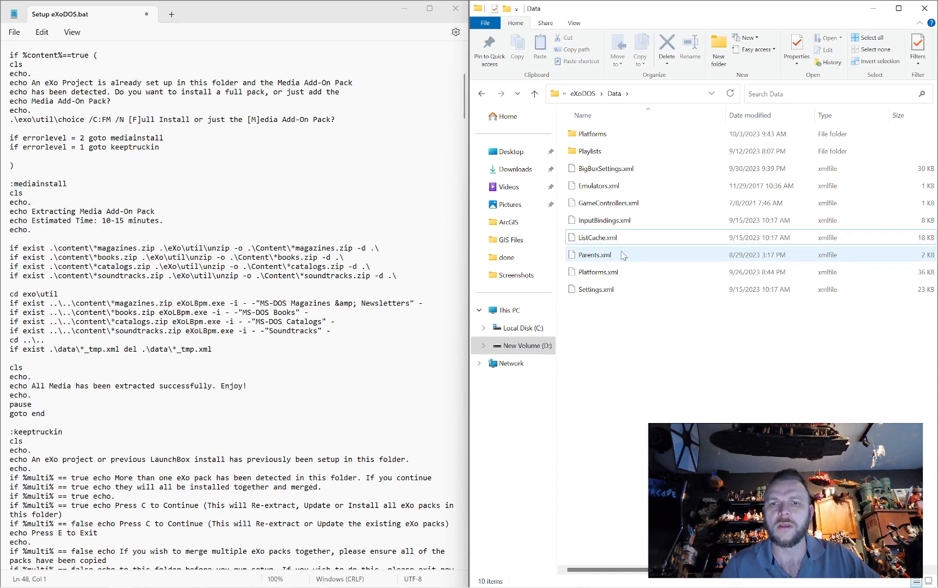
pyautogui.click(594, 254)
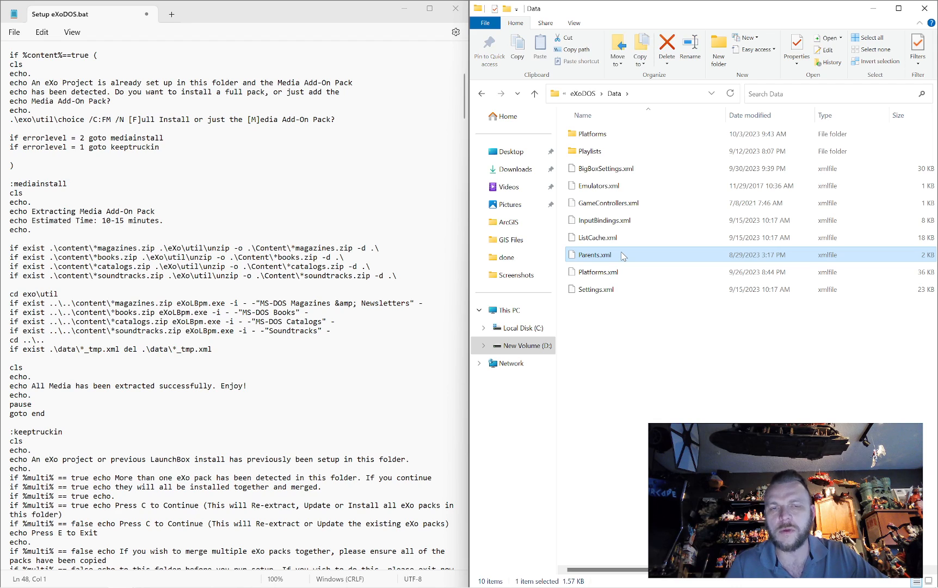
pyautogui.moveTo(623, 255)
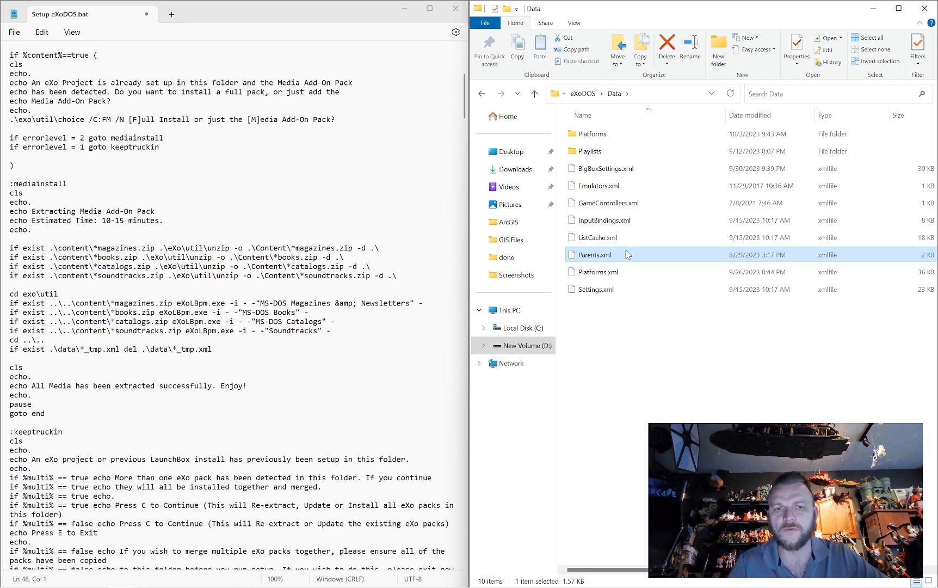
pyautogui.moveTo(626, 253)
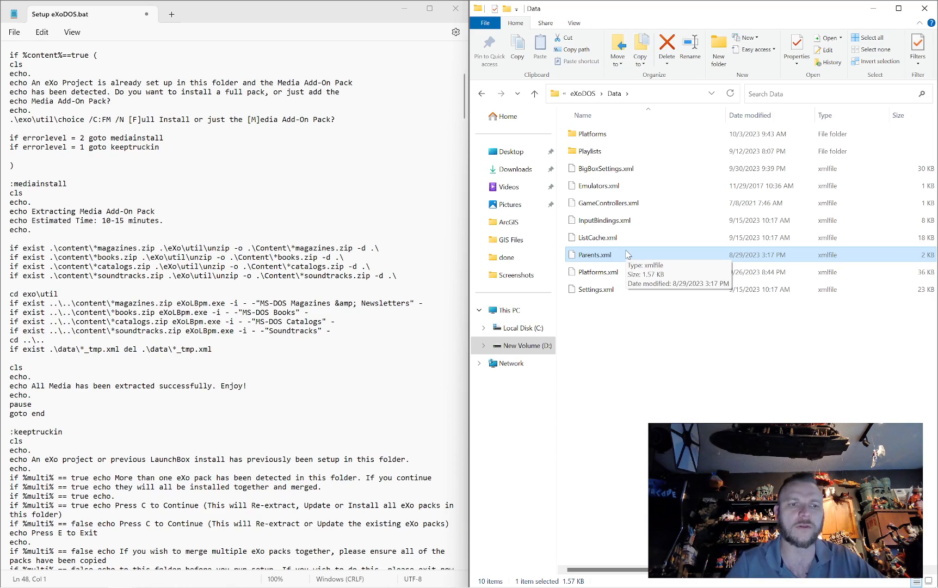
pyautogui.scroll(-3)
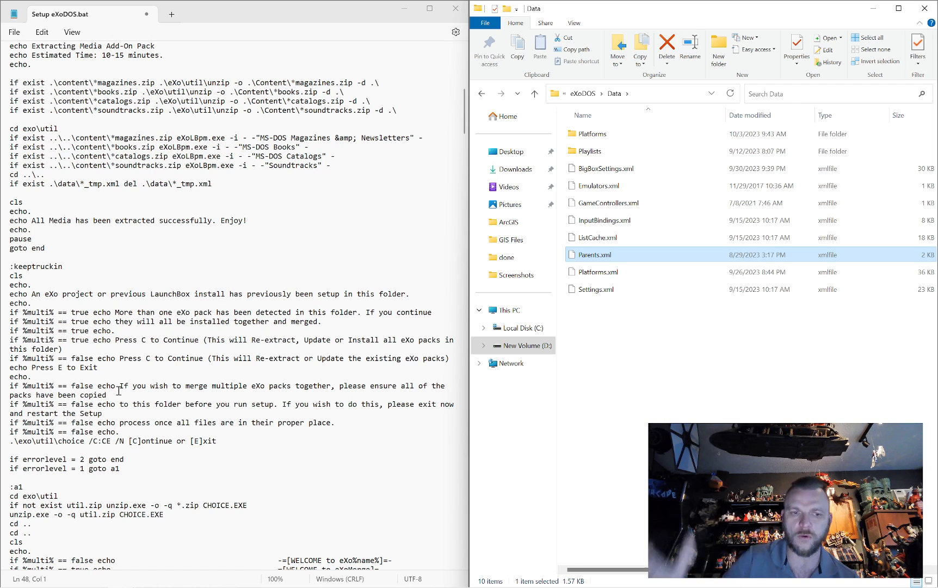
# Step: Scroll to the :a1 welcome banner and pick out the word eXoMerge in the welcome line
pyautogui.scroll(-3)
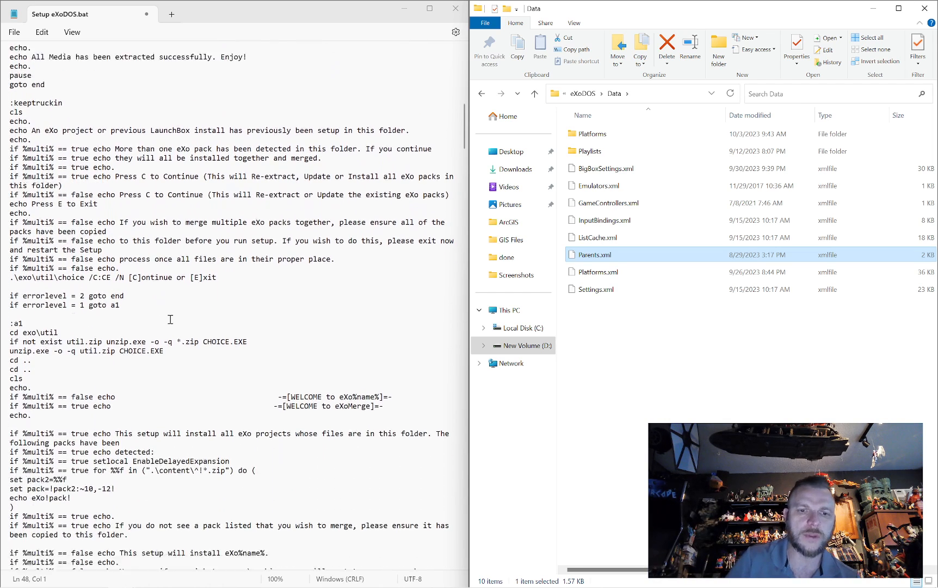
pyautogui.scroll(-3)
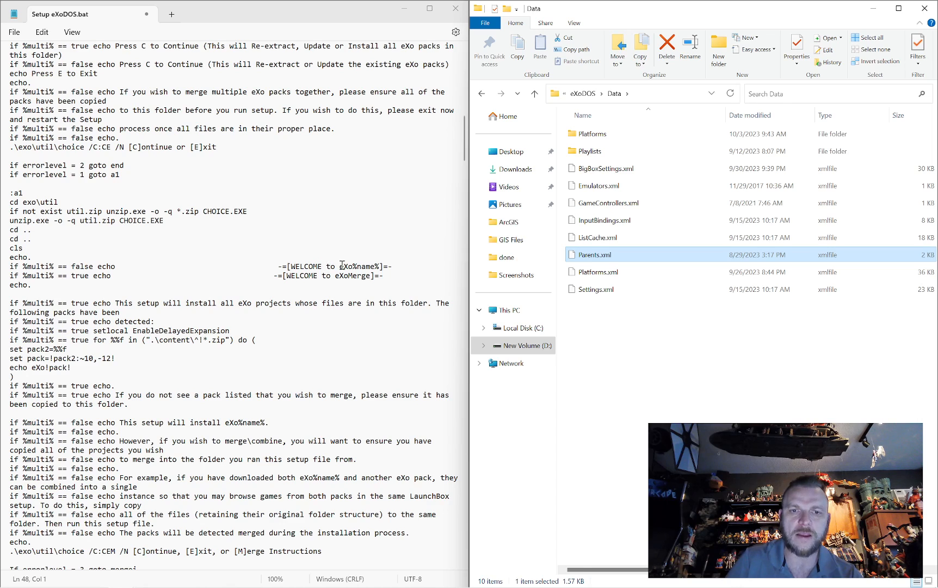
pyautogui.doubleClick(352, 266)
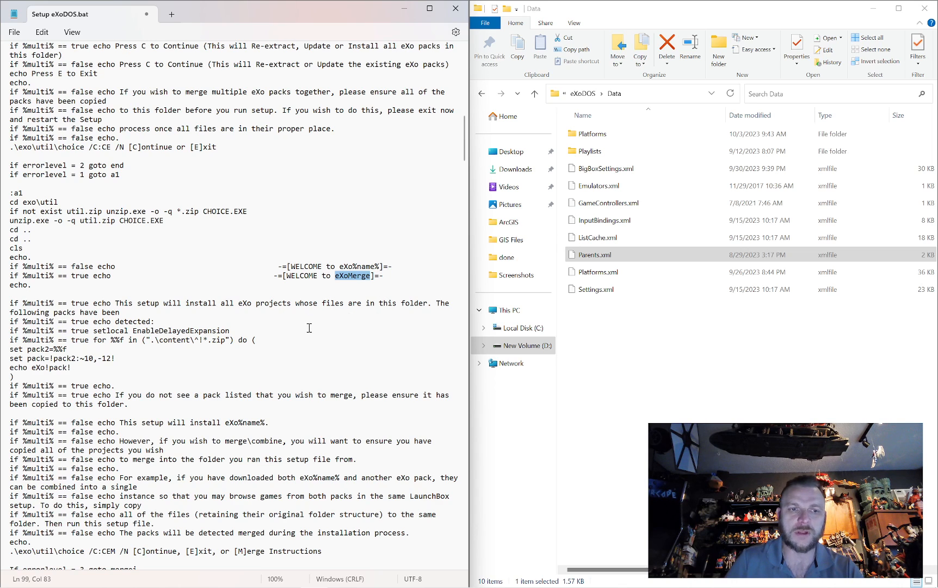
pyautogui.scroll(-3)
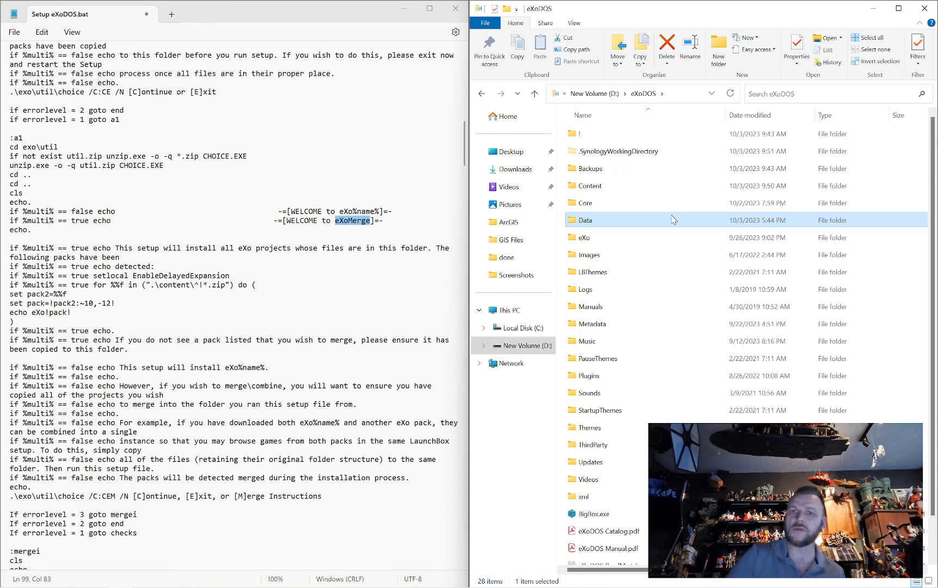
# Step: Point out the Content and eXo folders in the eXoDOS root listing
pyautogui.click(588, 185)
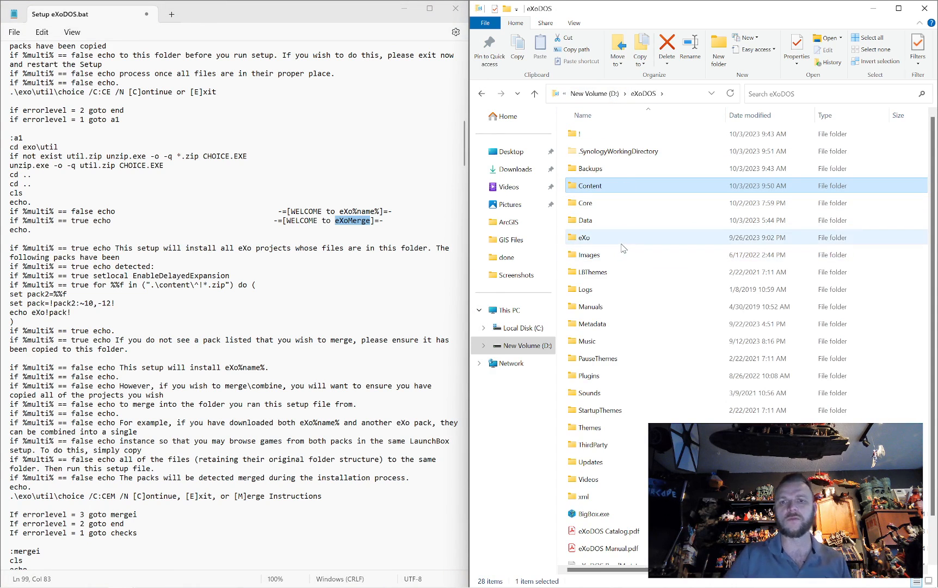
pyautogui.click(583, 237)
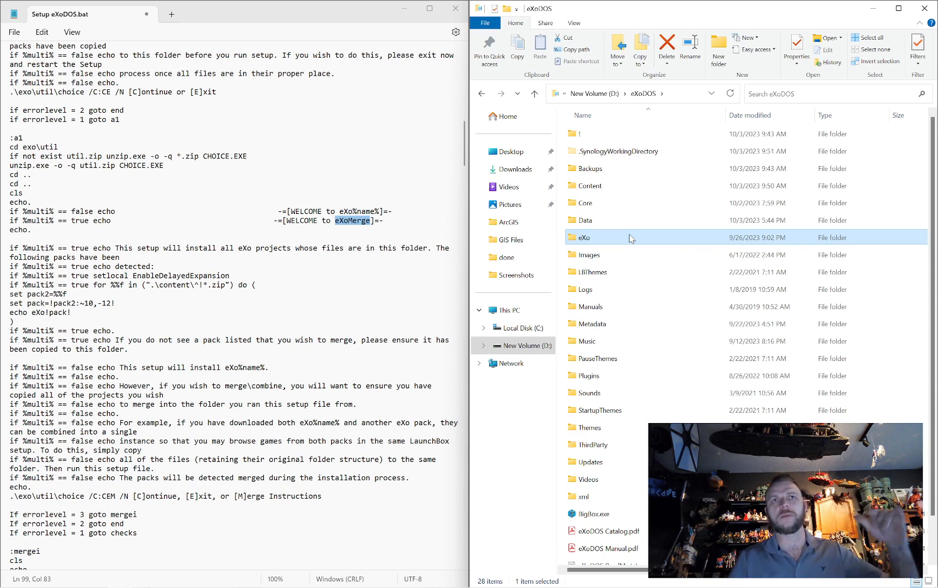
pyautogui.moveTo(628, 238)
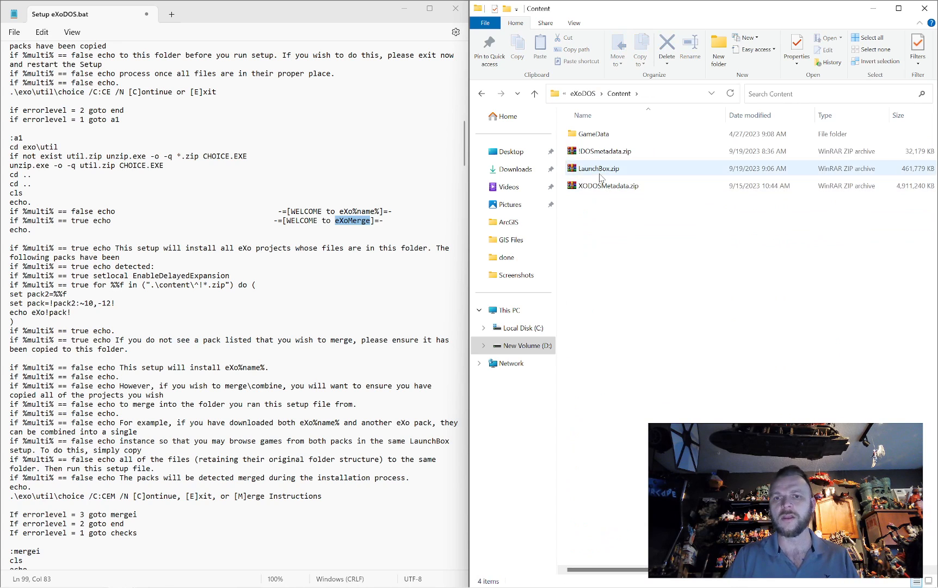
pyautogui.click(596, 168)
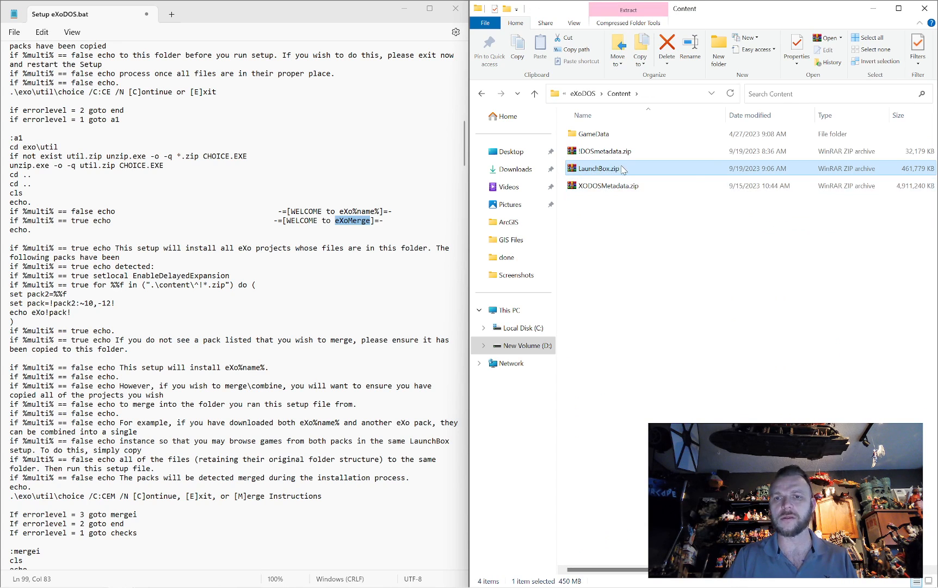
pyautogui.moveTo(604, 168)
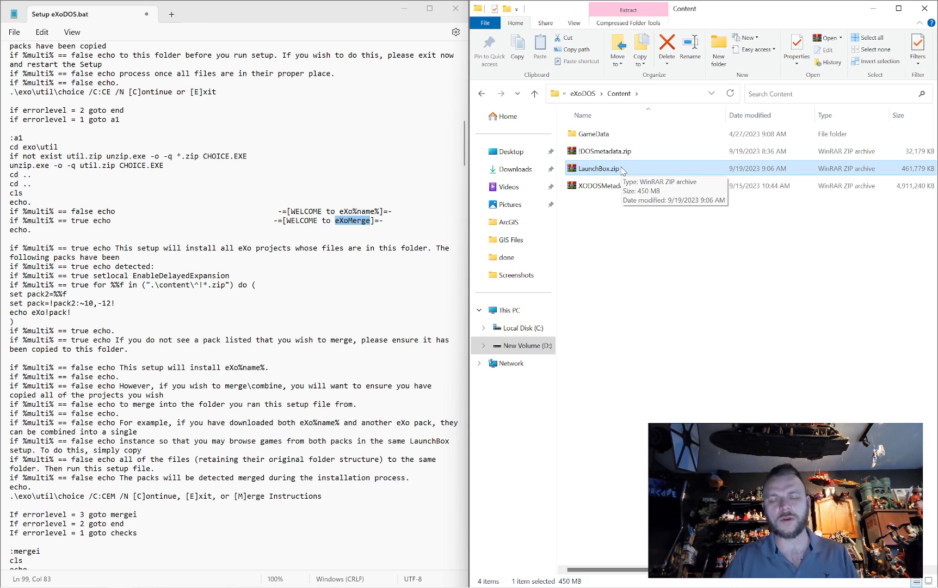
pyautogui.moveTo(695, 241)
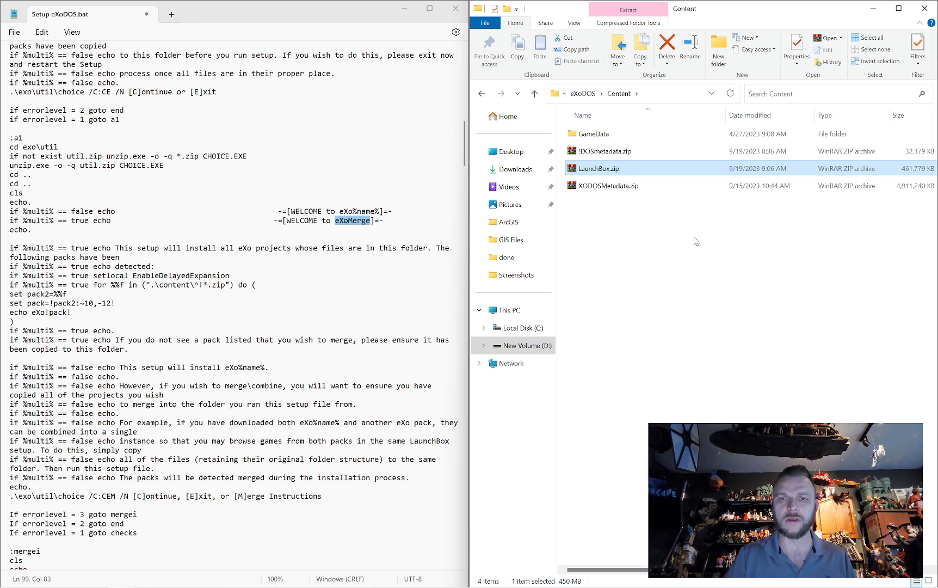
pyautogui.moveTo(620, 217)
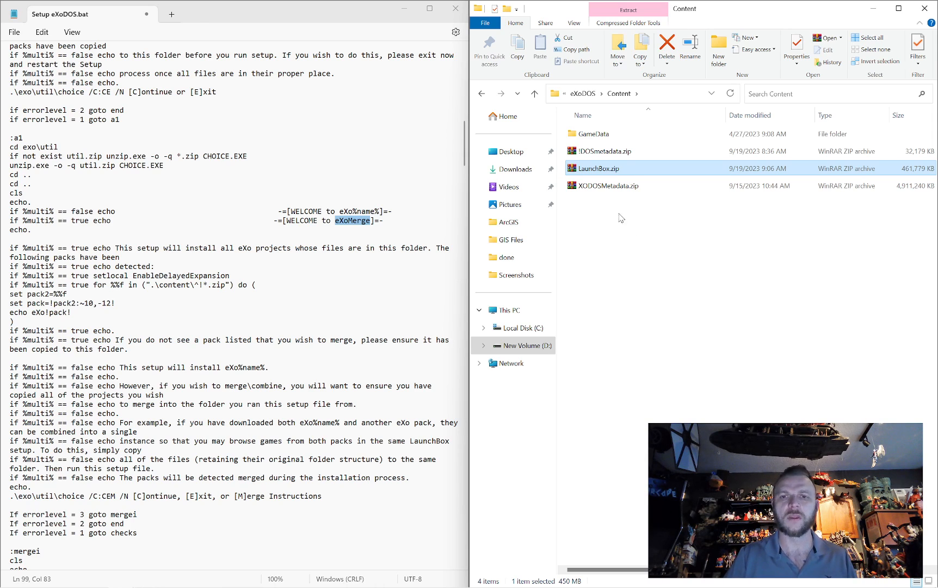
pyautogui.click(603, 151)
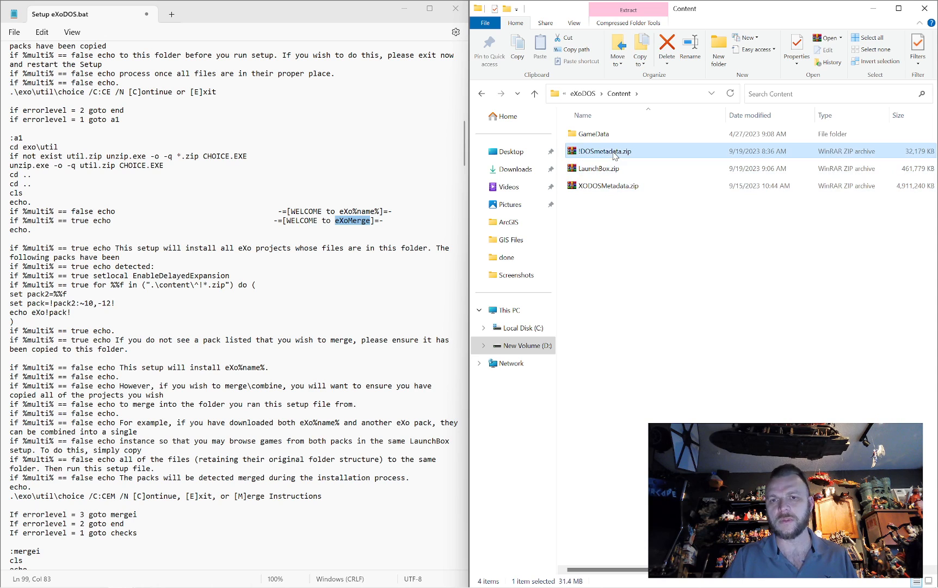
pyautogui.click(533, 93)
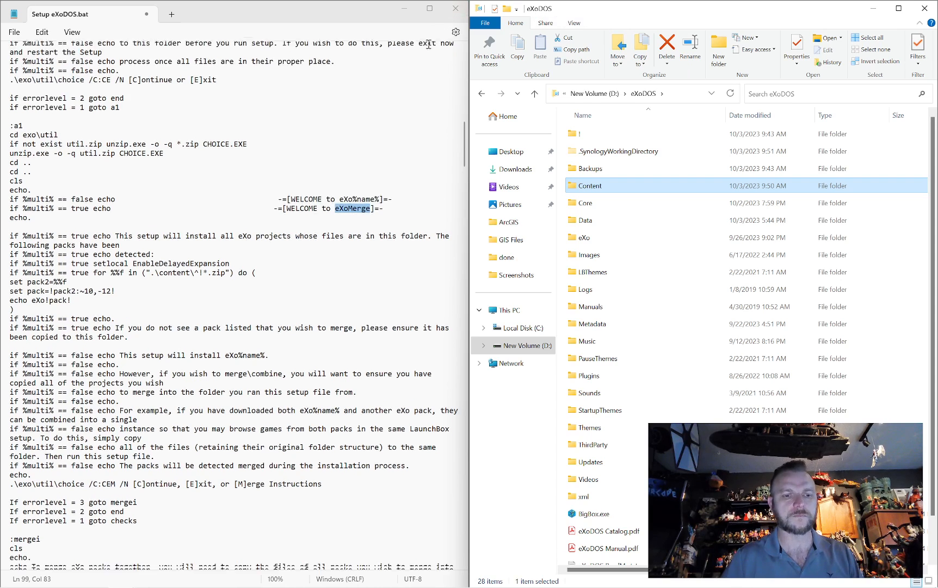
# Step: Scroll through the :mergei merge instructions and :checks missing-file section
pyautogui.scroll(-3)
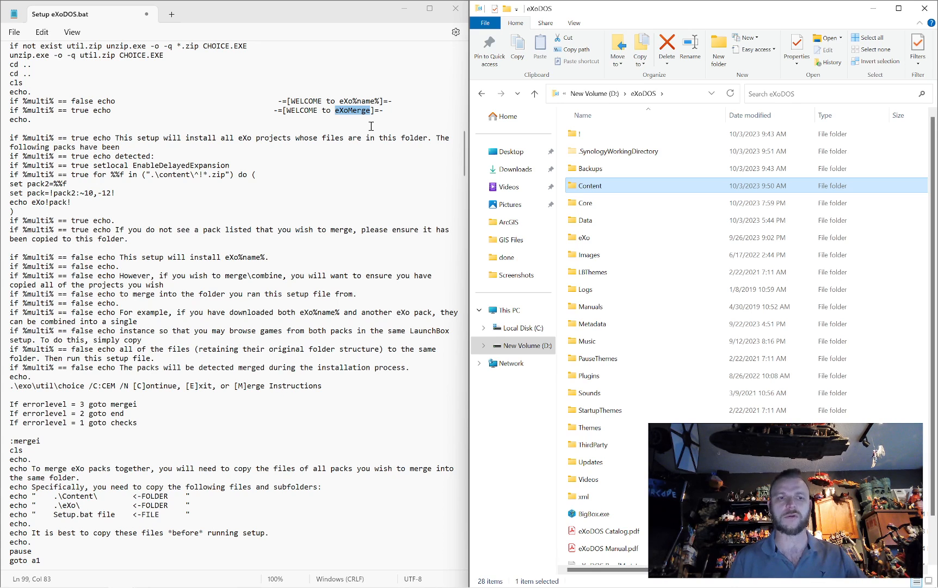
pyautogui.scroll(-3)
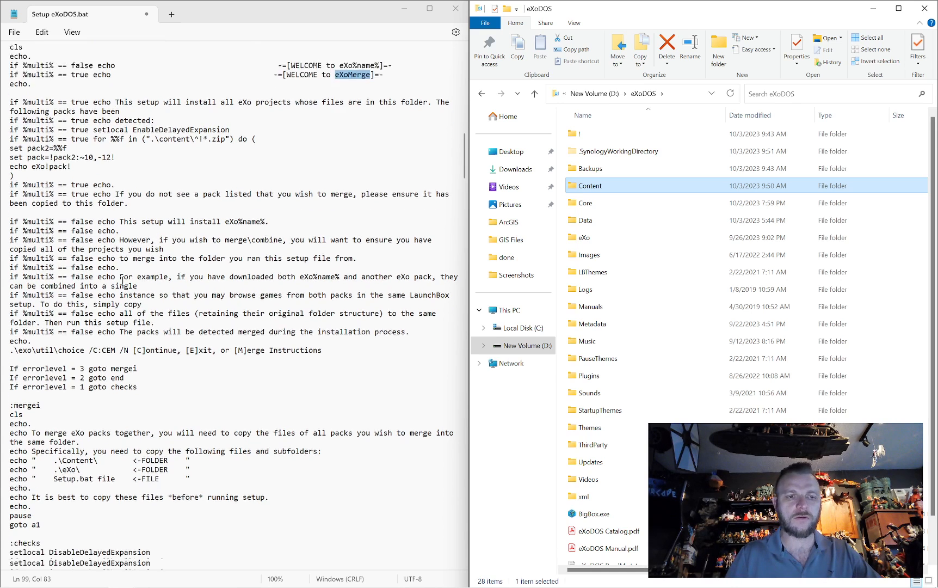
pyautogui.scroll(-3)
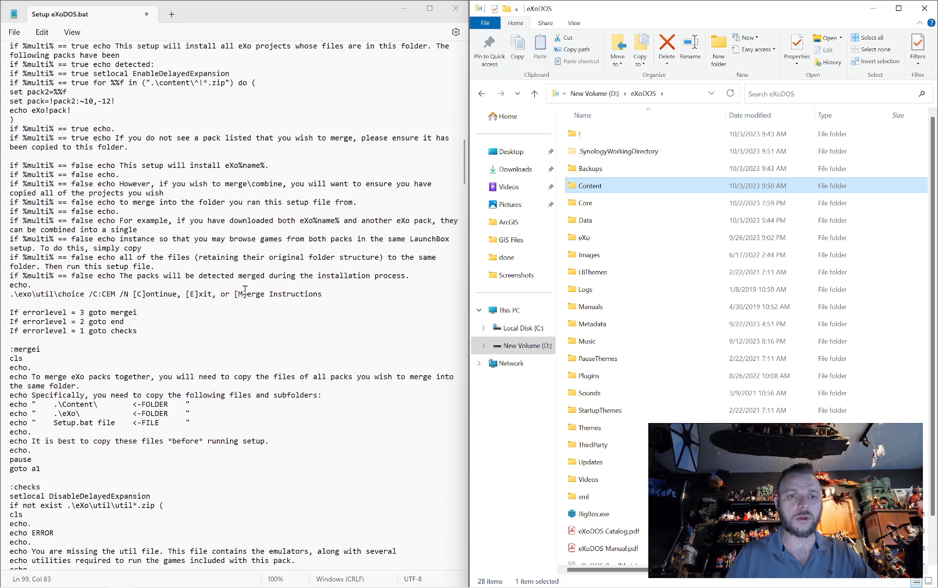
pyautogui.doubleClick(279, 294)
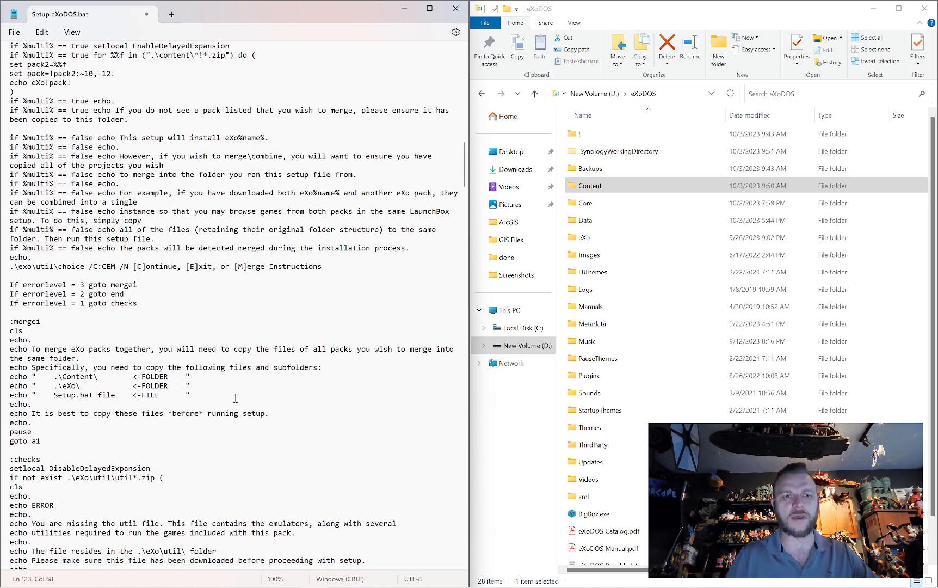
pyautogui.scroll(-3)
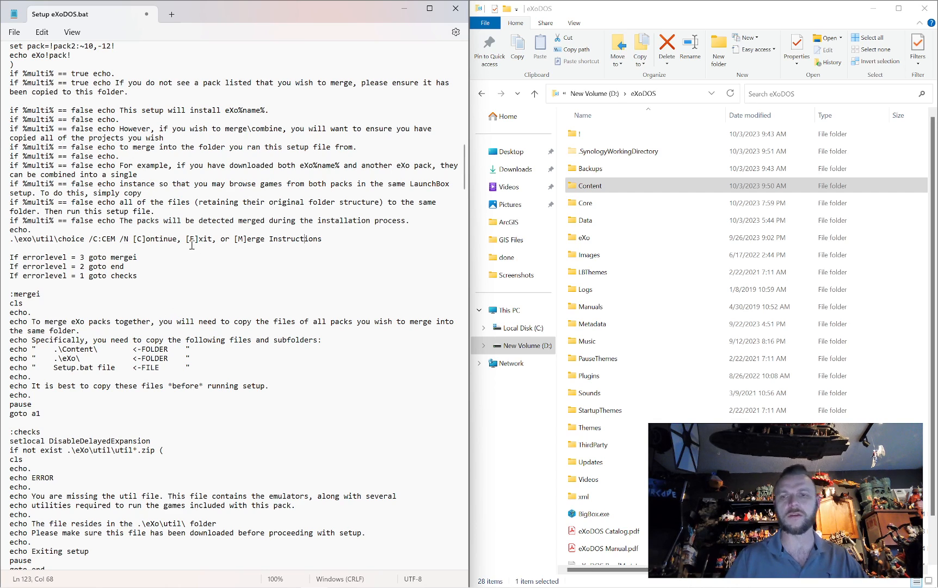
# Step: Scroll on through the add-on pack checks to the :gerror and :merror sections
pyautogui.scroll(-3)
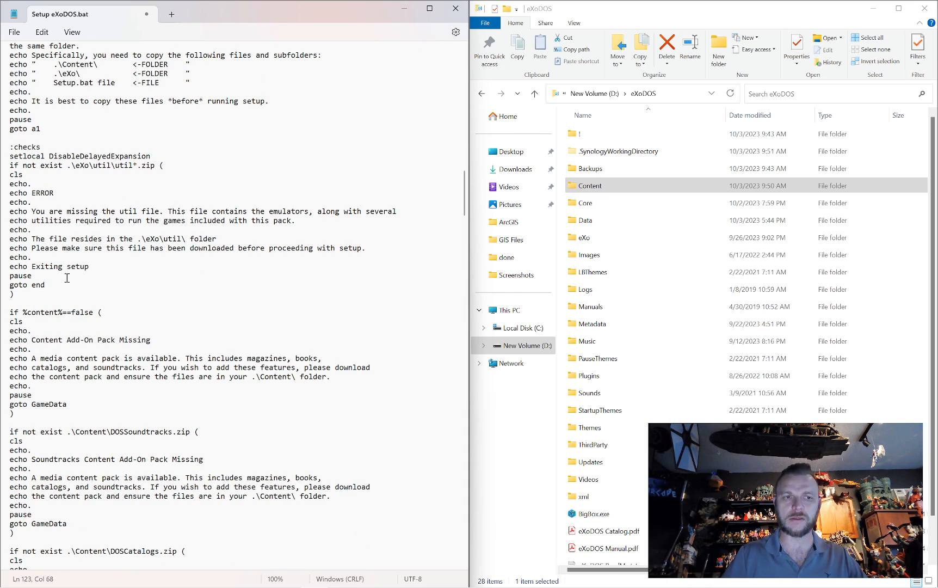
pyautogui.scroll(-3)
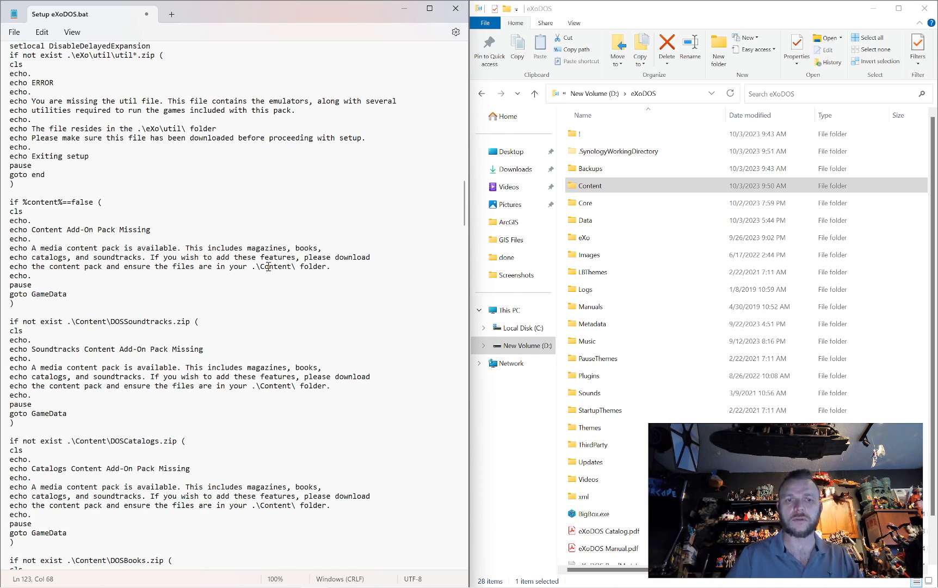
pyautogui.scroll(-3)
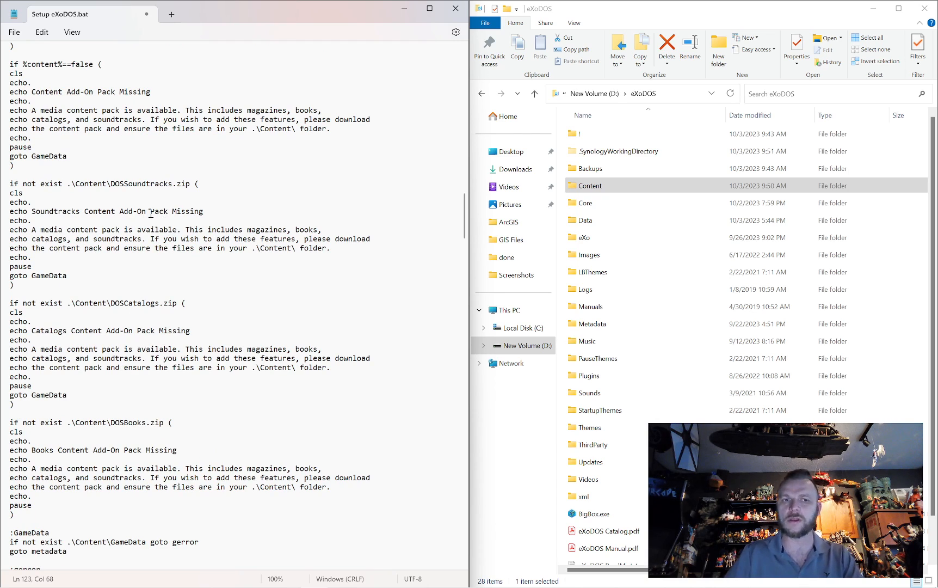
pyautogui.scroll(-3)
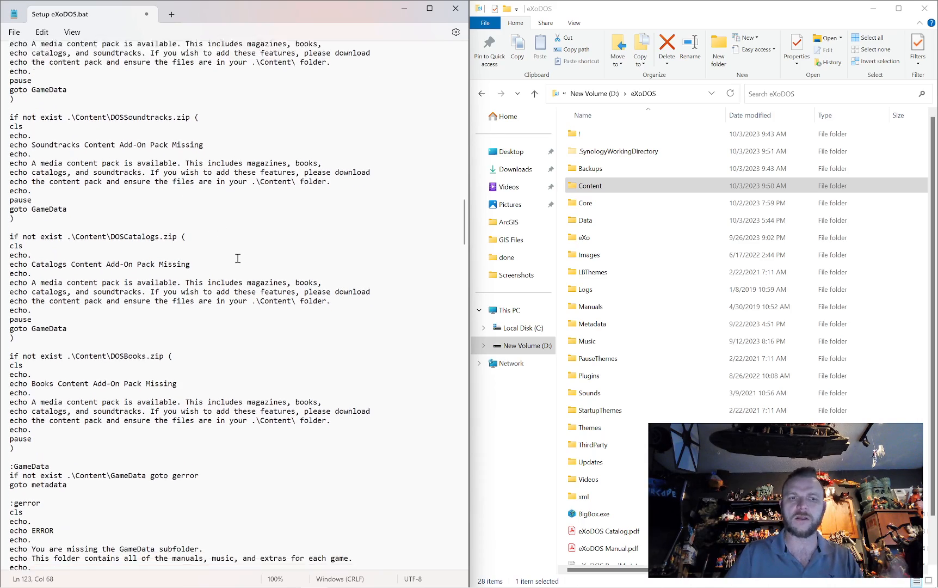
pyautogui.scroll(-3)
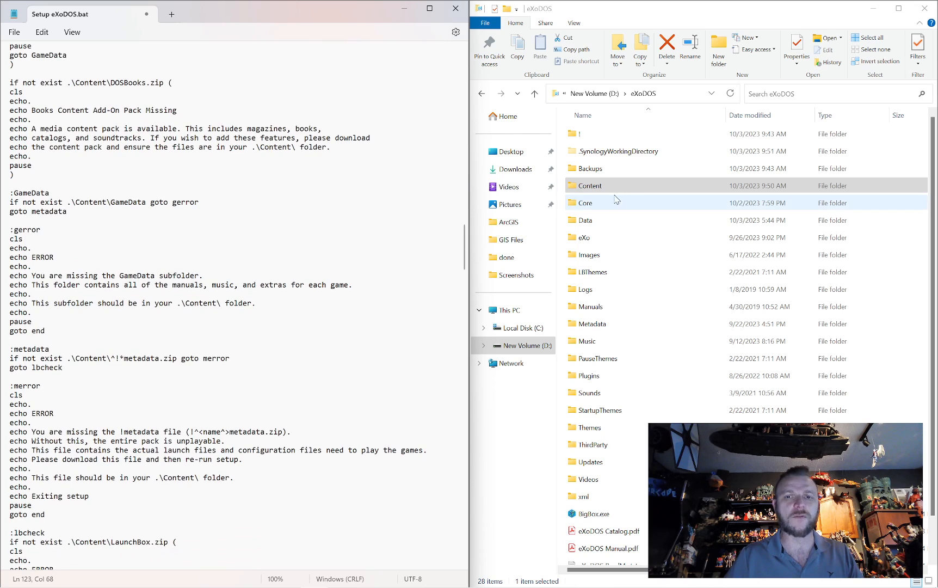
# Step: Browse into Content\GameData\eXoDOS and select the 3 Skulls of the Toltecs (1996) archive
pyautogui.doubleClick(589, 185)
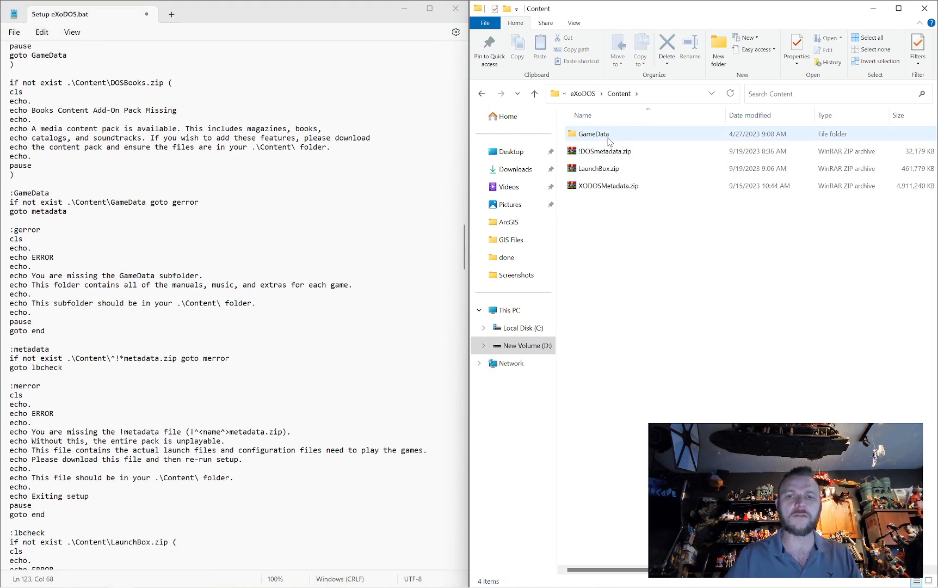
pyautogui.doubleClick(592, 134)
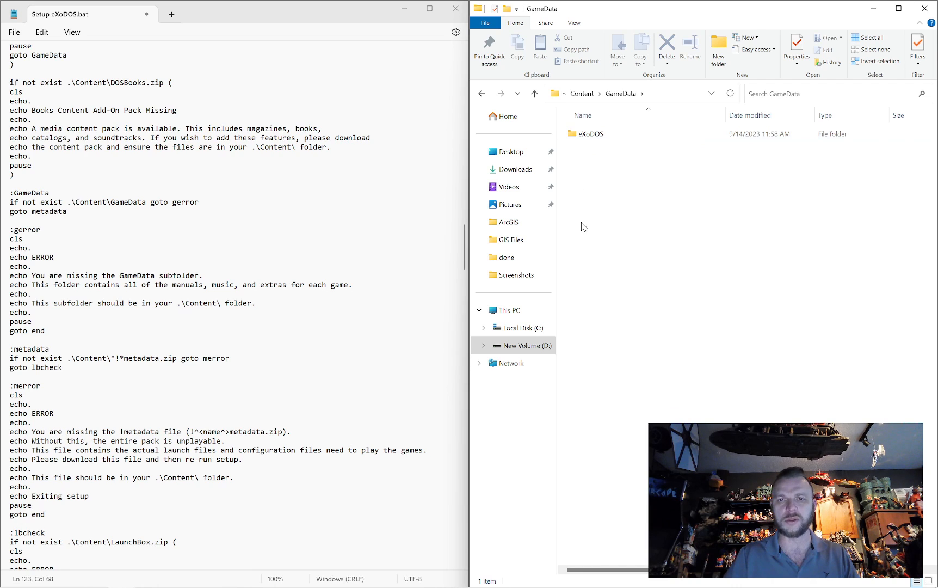
pyautogui.moveTo(589, 134)
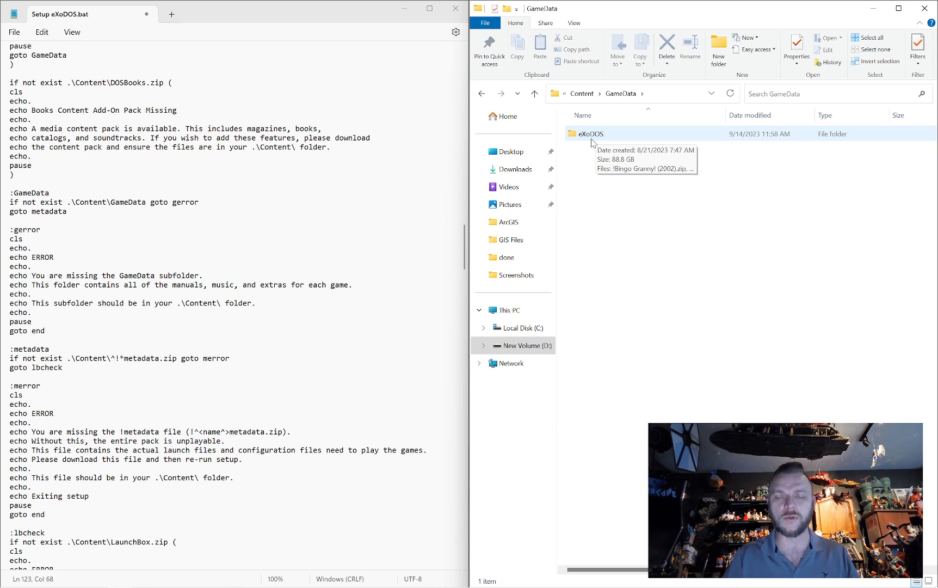
pyautogui.doubleClick(588, 134)
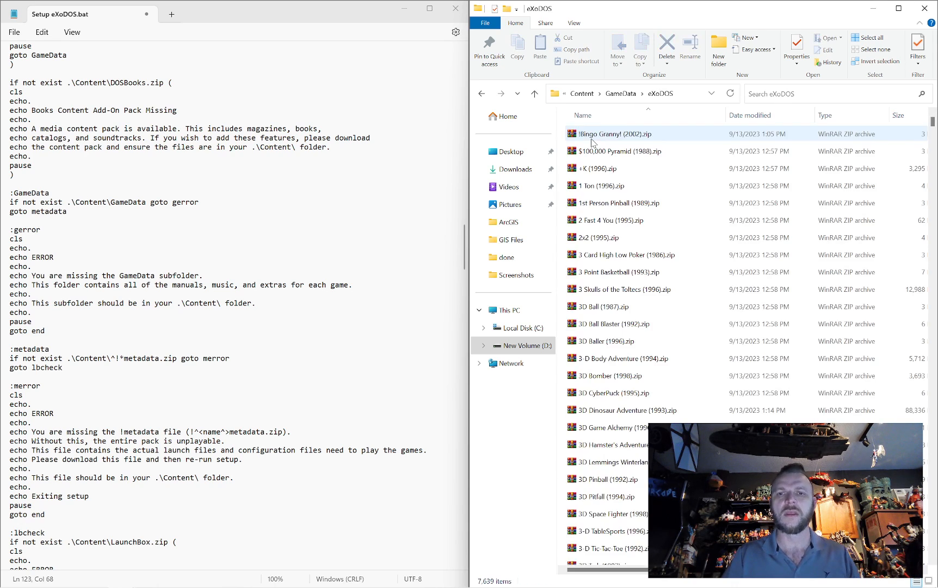
pyautogui.click(613, 323)
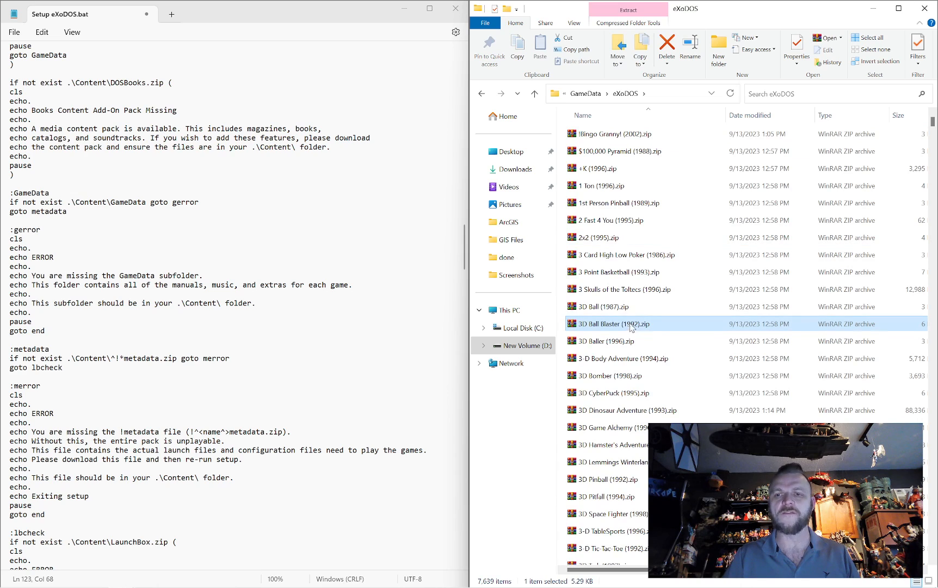
pyautogui.click(618, 290)
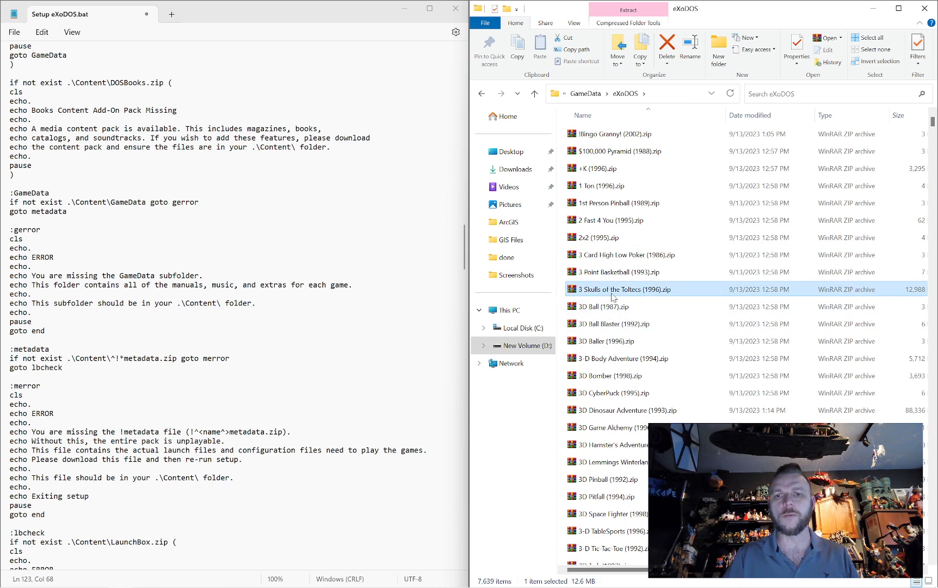
# Step: Inspect the 3 Skulls of the Toltecs archive's eXo game folders in WinRAR, then close it
pyautogui.doubleClick(624, 289)
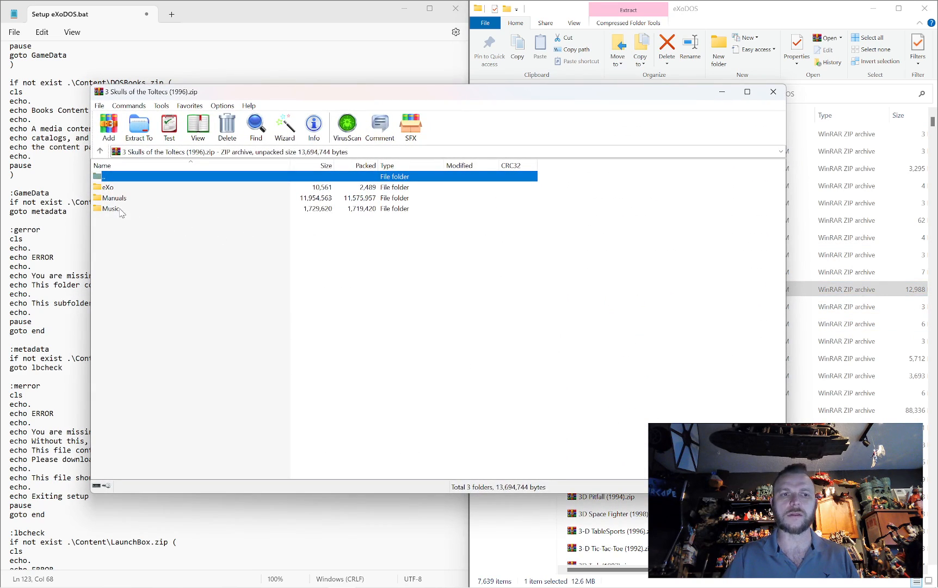
pyautogui.doubleClick(118, 197)
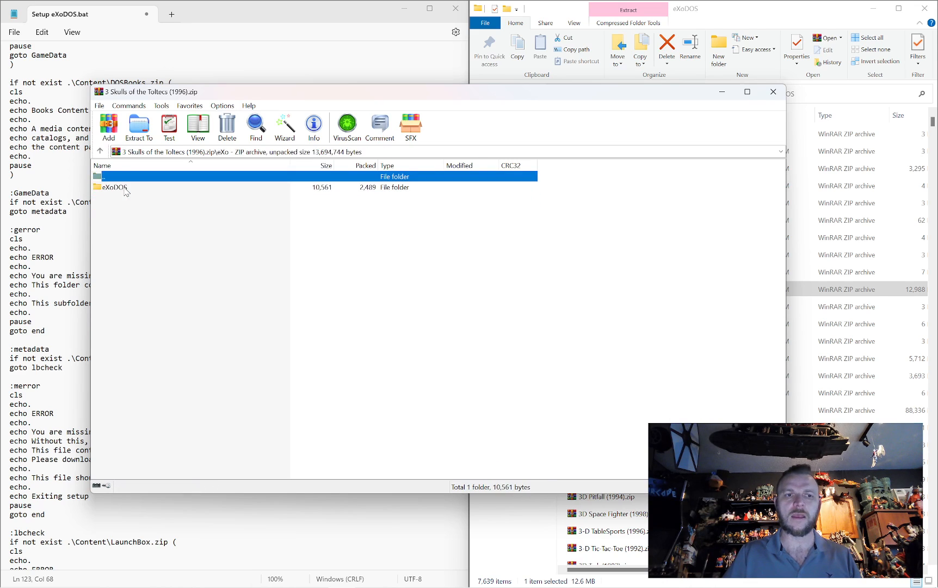
pyautogui.doubleClick(113, 187)
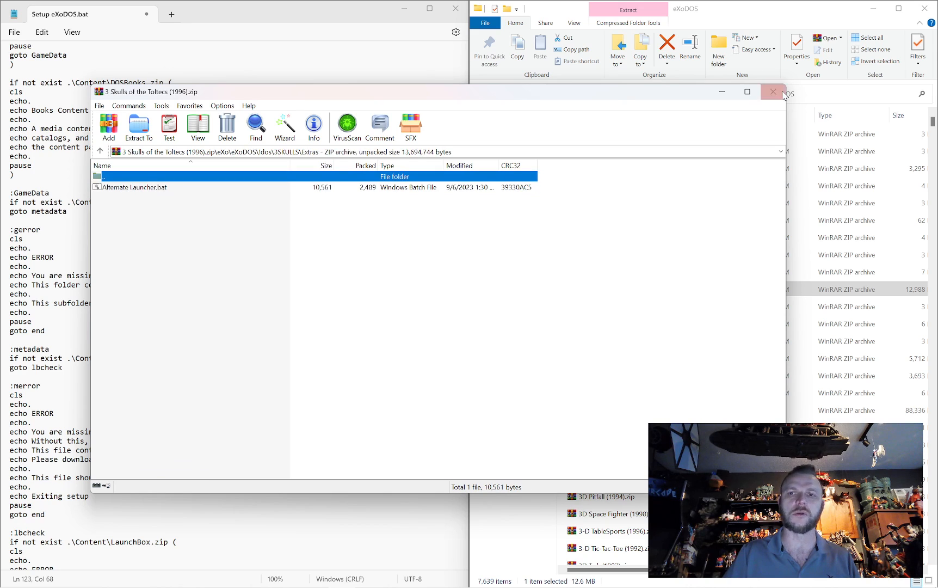
pyautogui.click(773, 92)
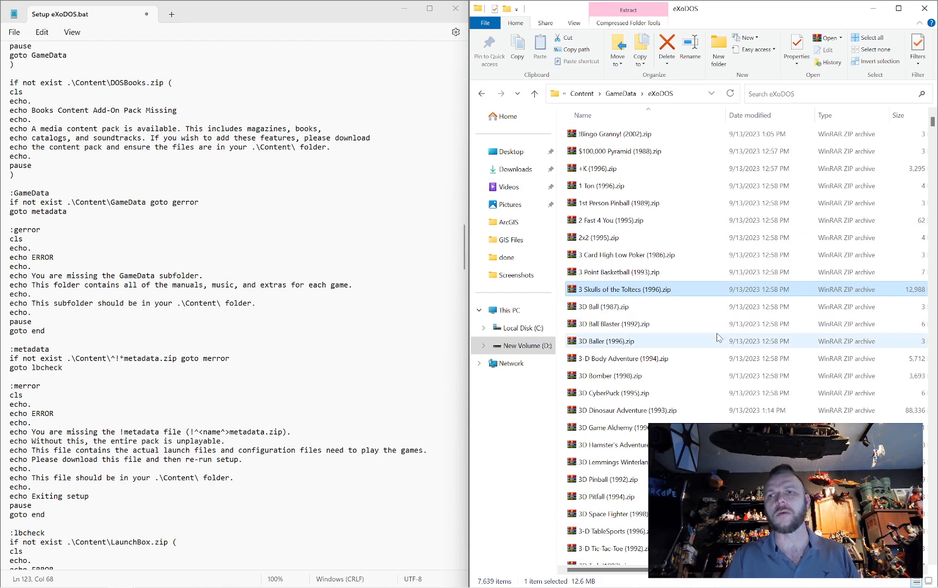
# Step: Scroll the games list down to the Secret of Monkey Island archive
pyautogui.click(623, 358)
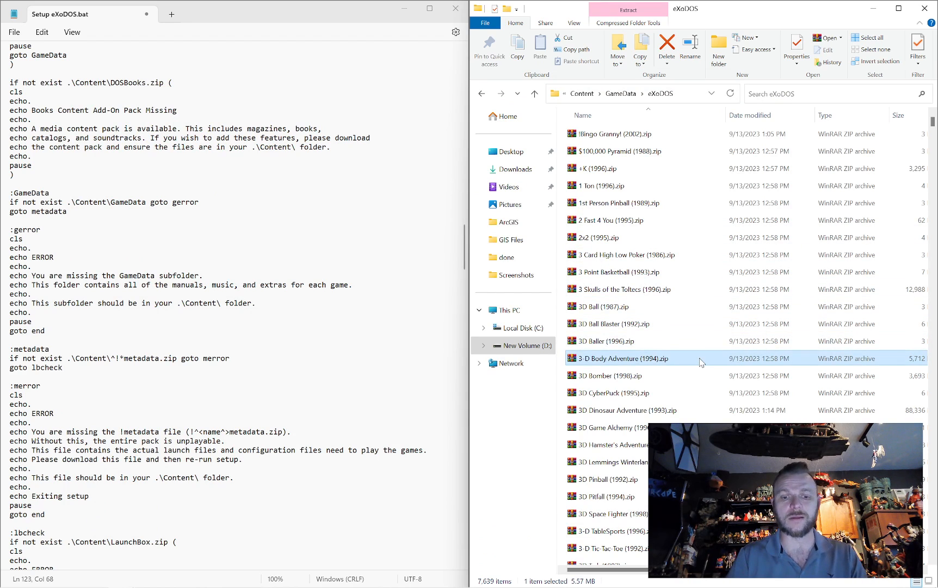
pyautogui.scroll(-3)
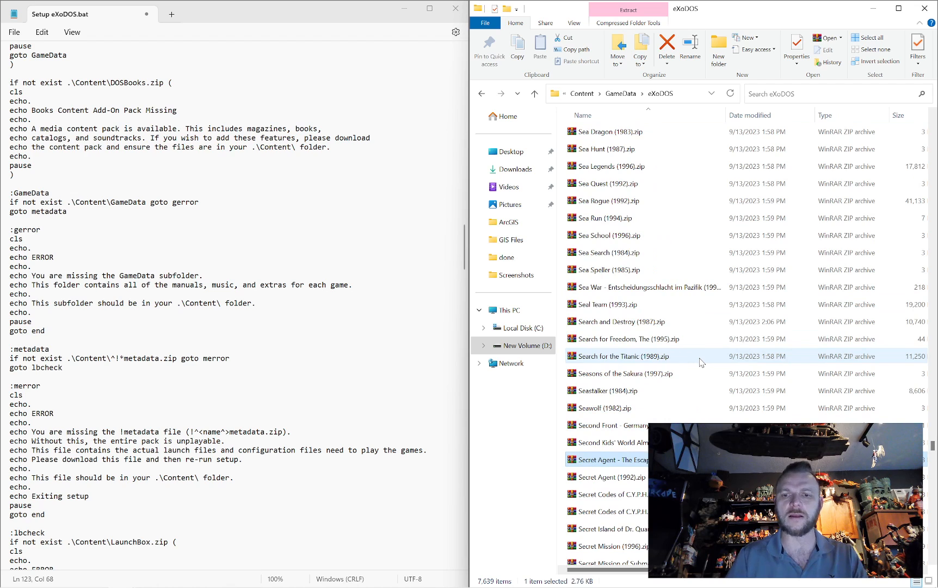
pyautogui.scroll(-3)
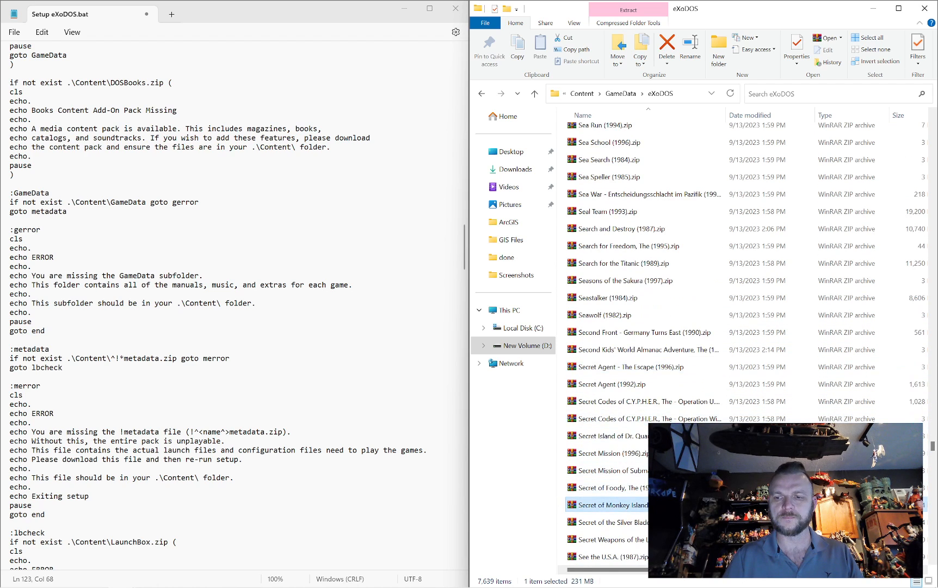
# Step: Drill through the Secret of Monkey Island archive to its Extras of PDFs and images, then close
pyautogui.doubleClick(618, 504)
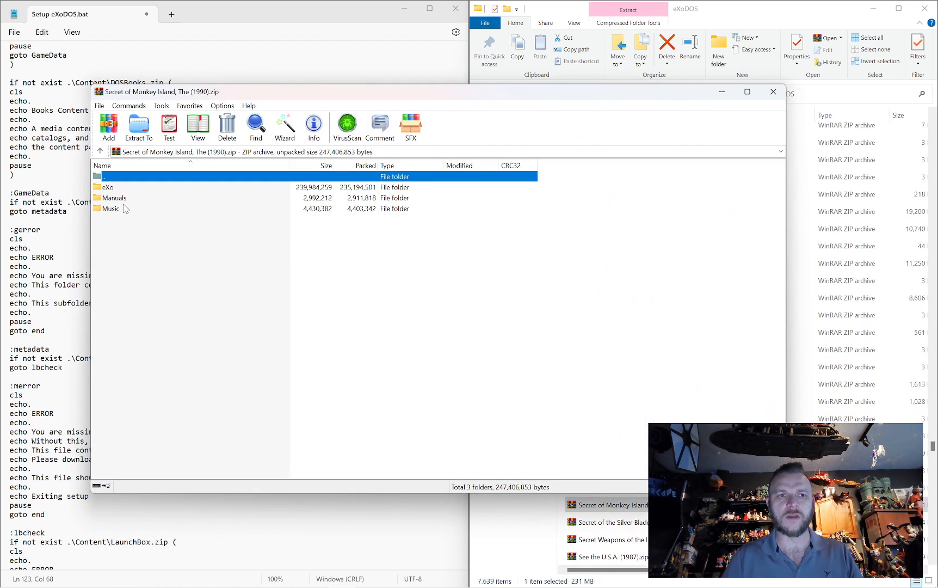
pyautogui.doubleClick(107, 187)
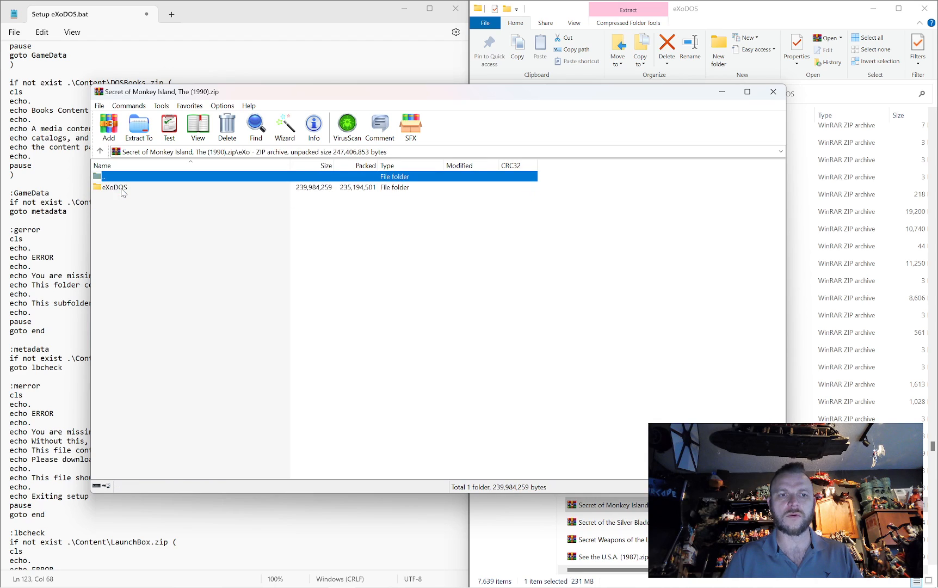
pyautogui.doubleClick(113, 187)
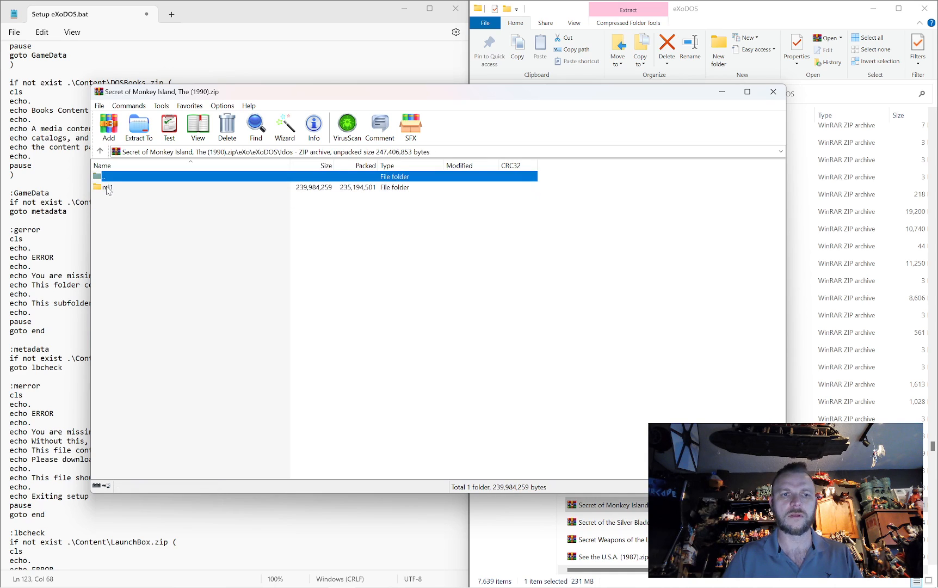
pyautogui.doubleClick(108, 186)
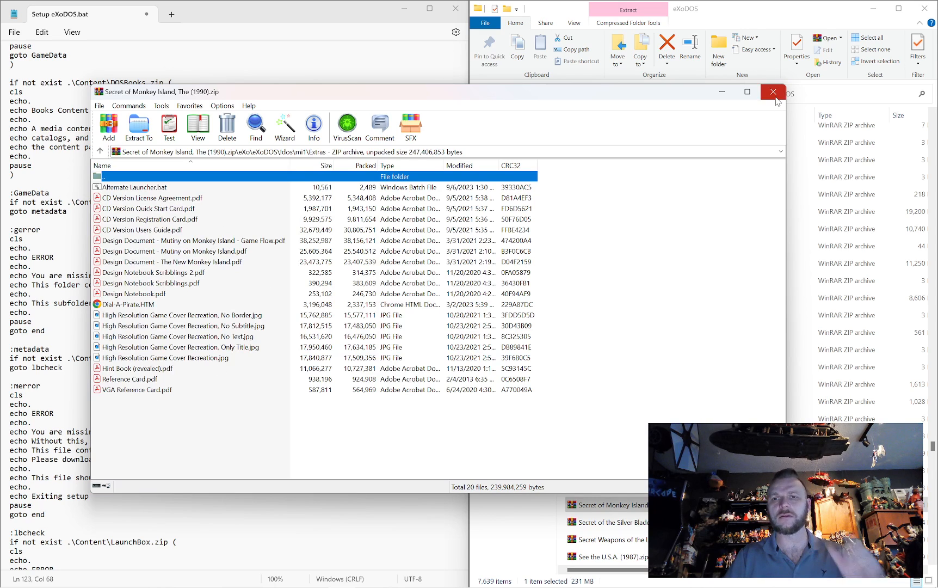
pyautogui.moveTo(772, 91)
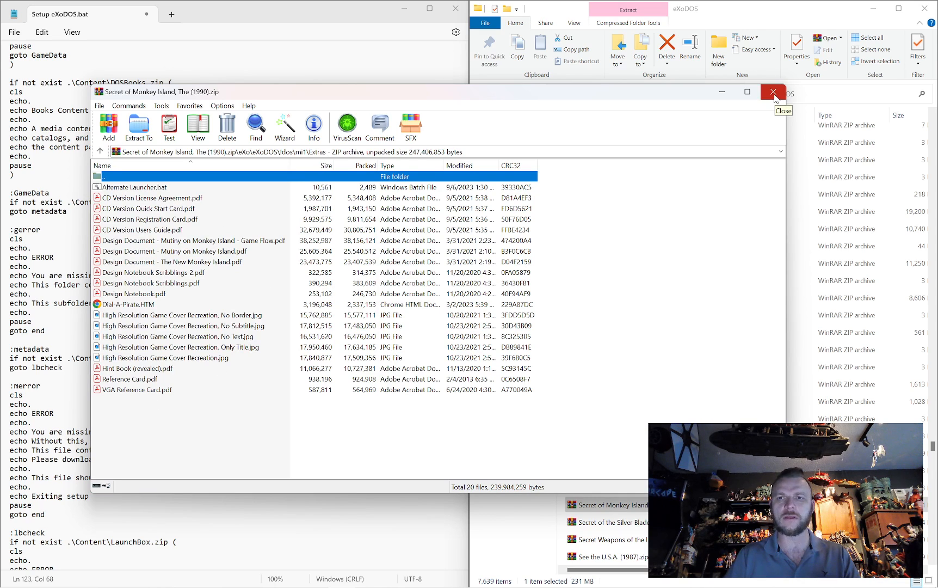
pyautogui.click(772, 92)
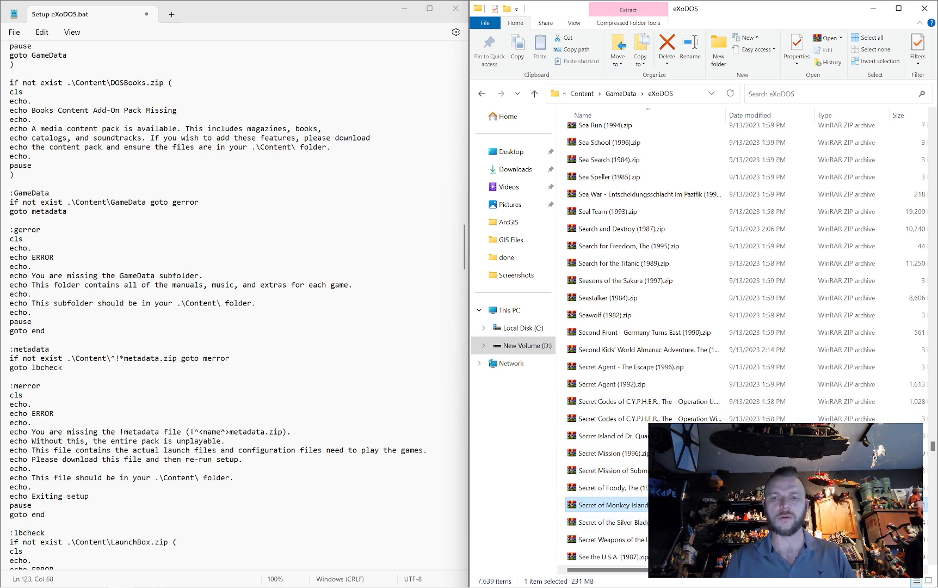
# Step: Reopen the Monkey Island archive to show its Music folder, then close it
pyautogui.doubleClick(605, 504)
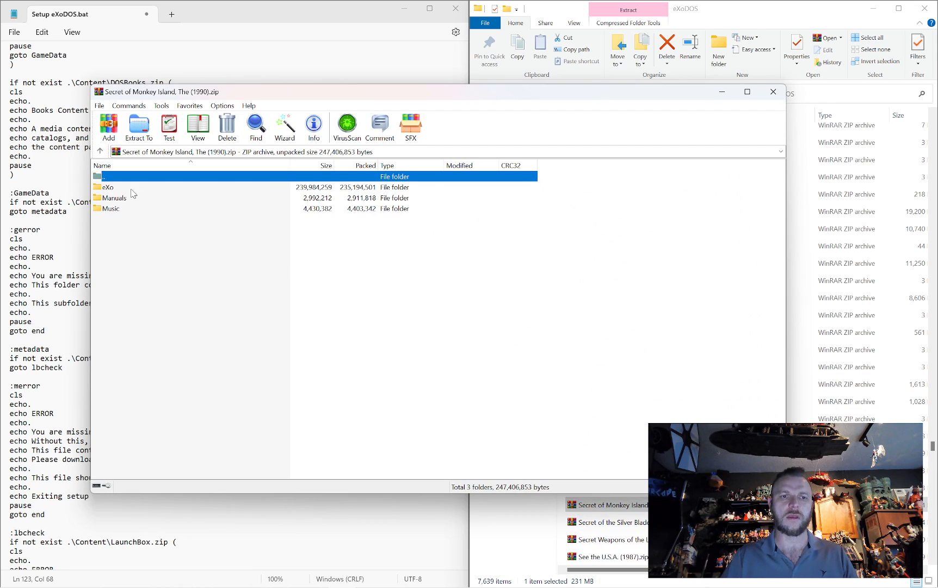
pyautogui.click(111, 208)
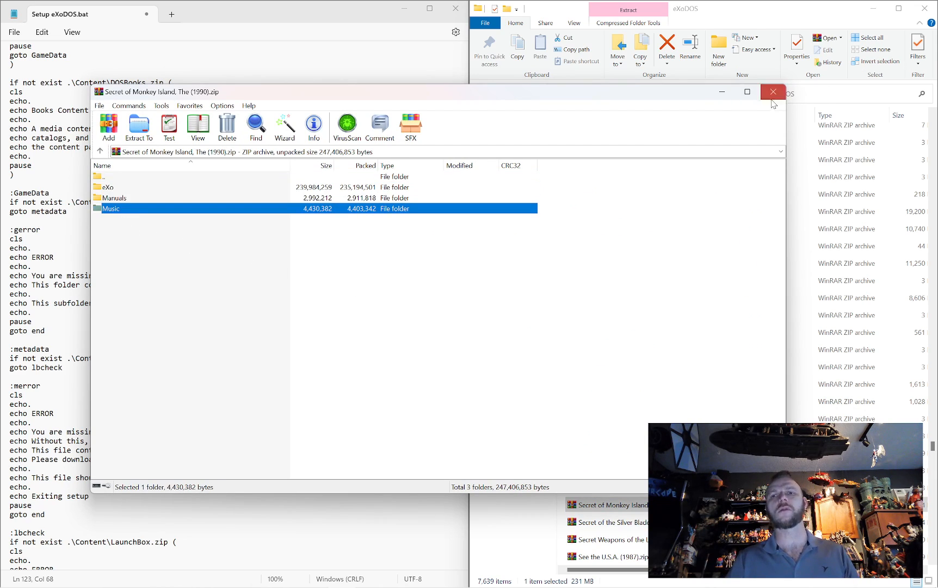
pyautogui.click(772, 92)
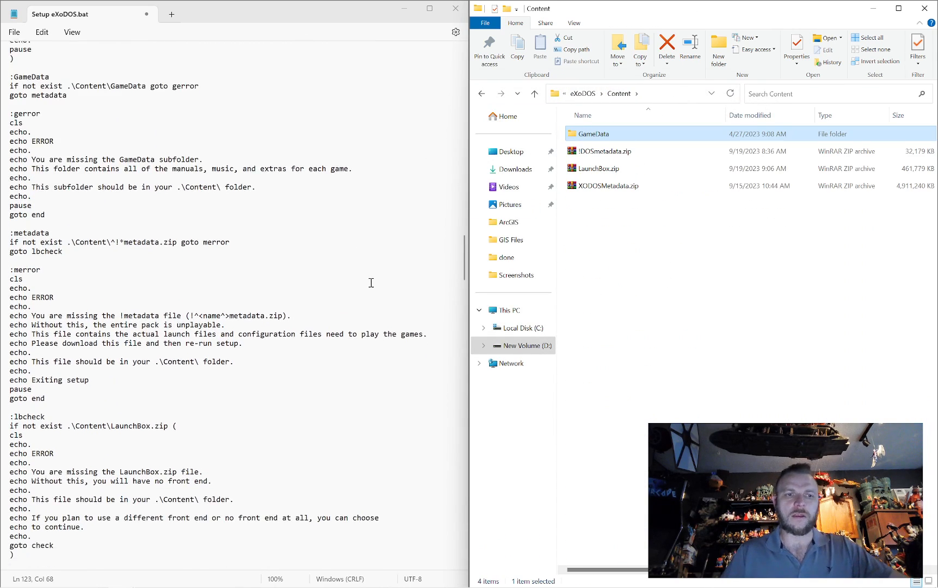
# Step: Open !DOSmetadata.zip and browse $100000P's dosbox.conf and Extras folder
pyautogui.scroll(-3)
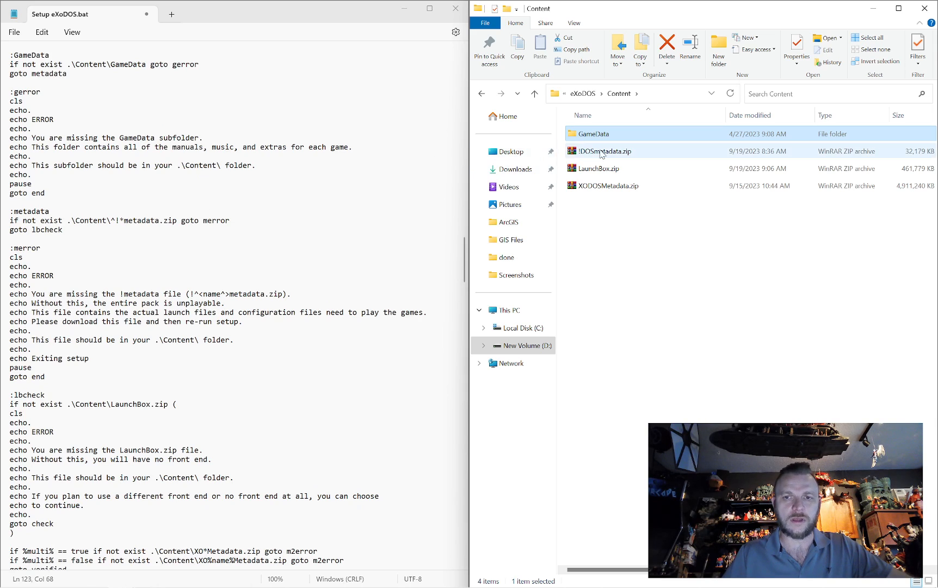
pyautogui.click(603, 150)
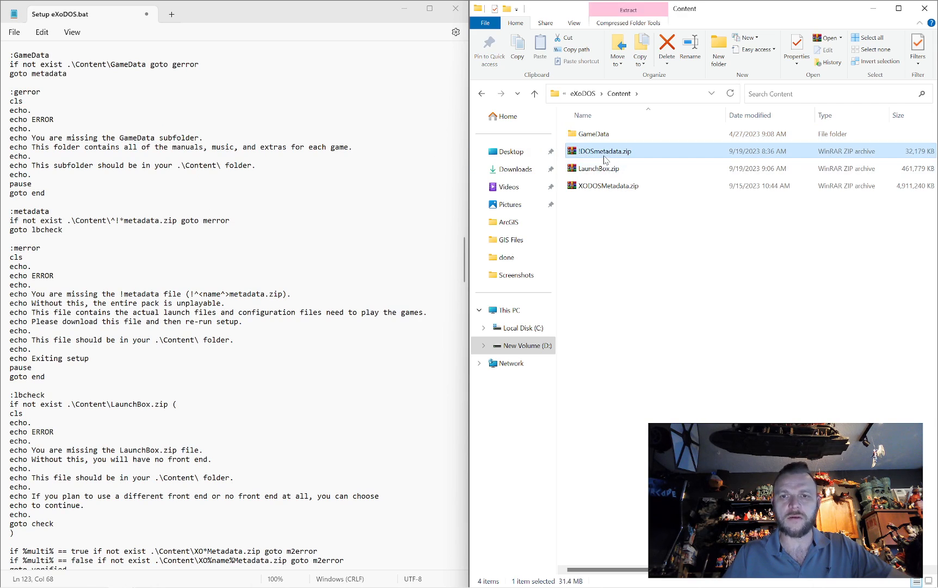
pyautogui.doubleClick(603, 151)
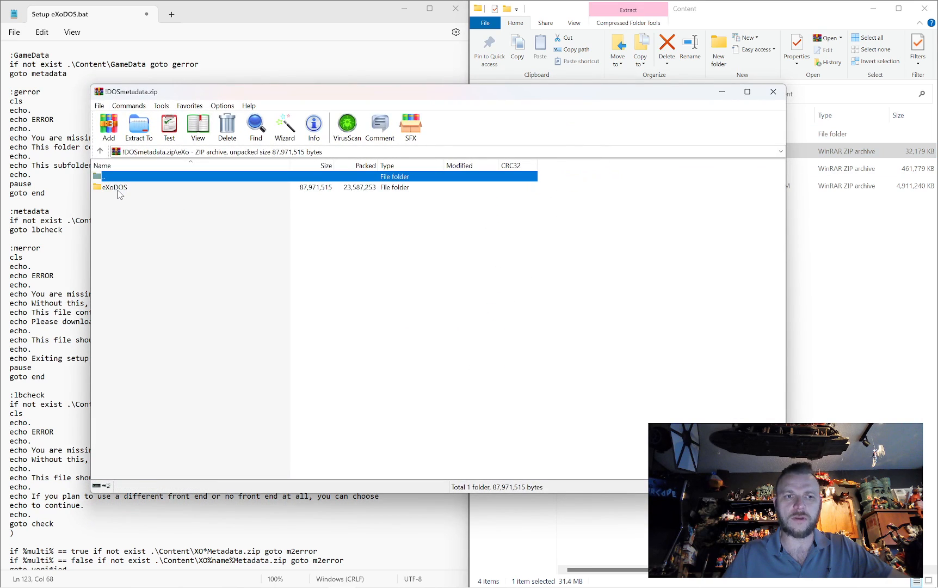
pyautogui.doubleClick(115, 188)
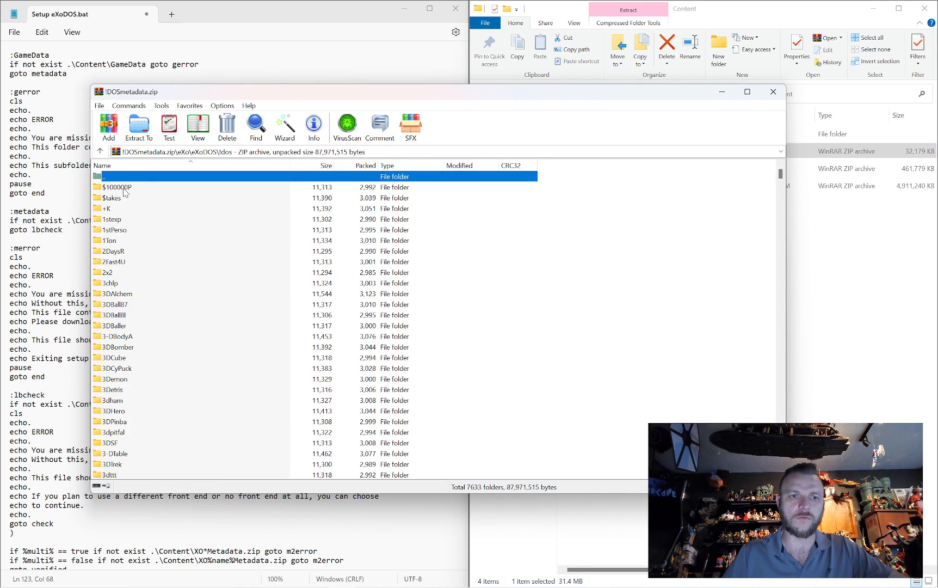
pyautogui.doubleClick(117, 187)
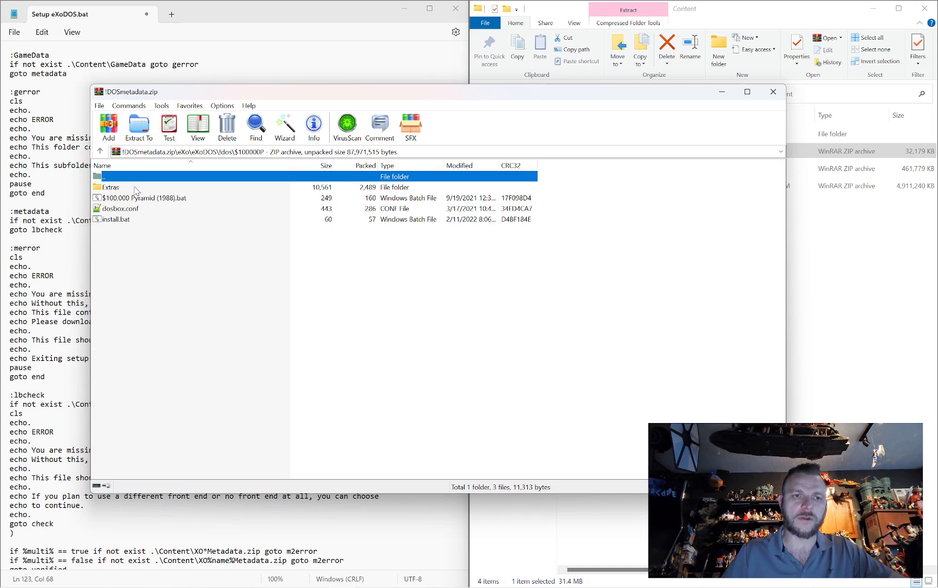
pyautogui.click(122, 208)
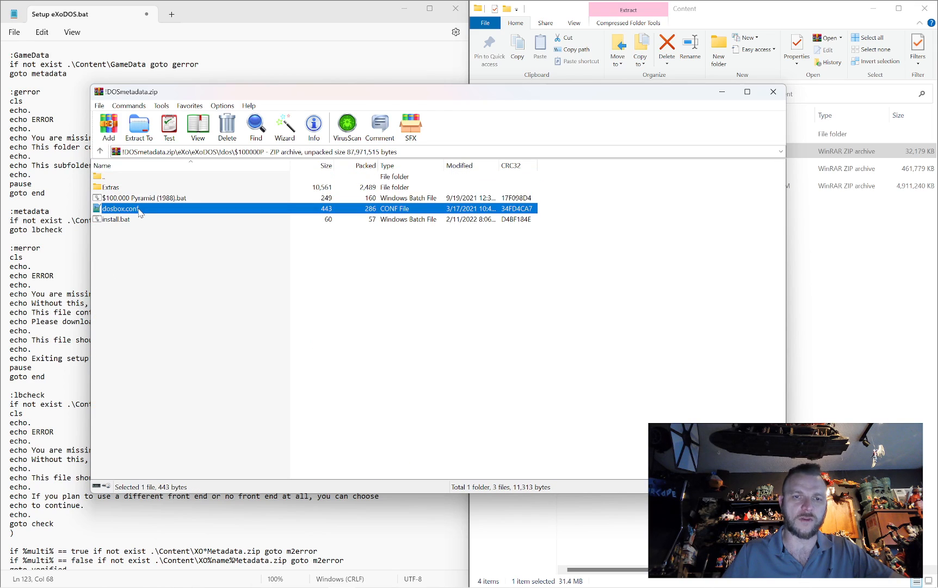
pyautogui.doubleClick(109, 188)
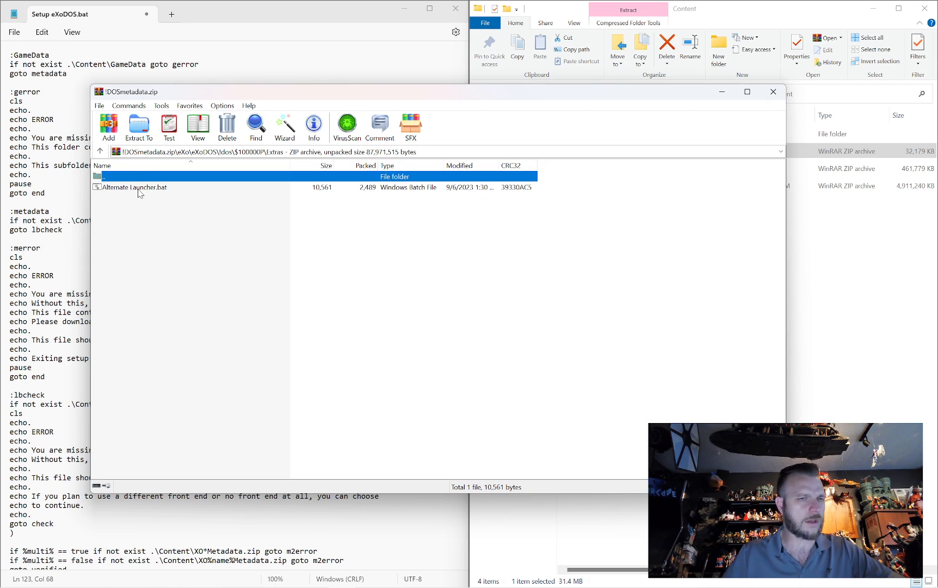
# Step: Browse the 3DBomber game folder and its Extras, then close the archive
pyautogui.doubleClick(105, 176)
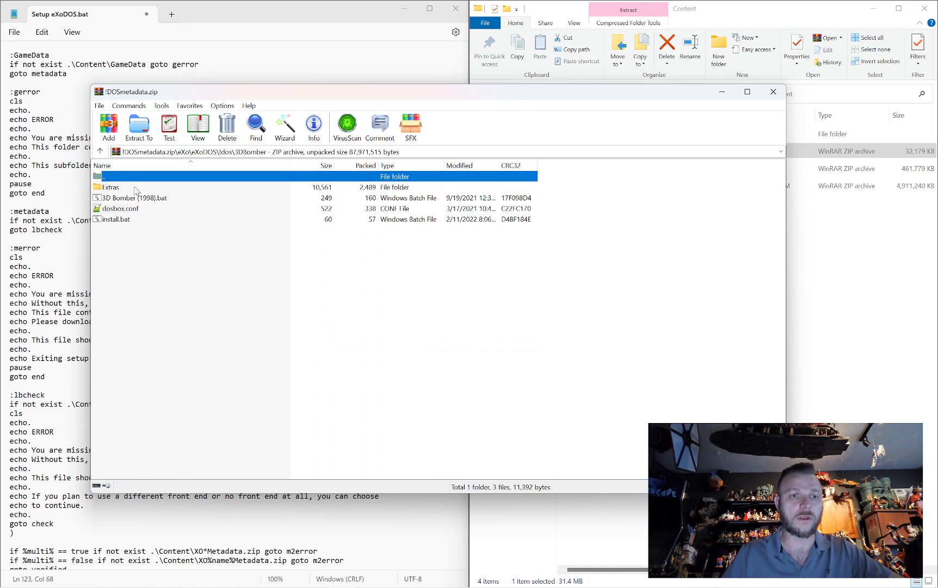
pyautogui.doubleClick(111, 187)
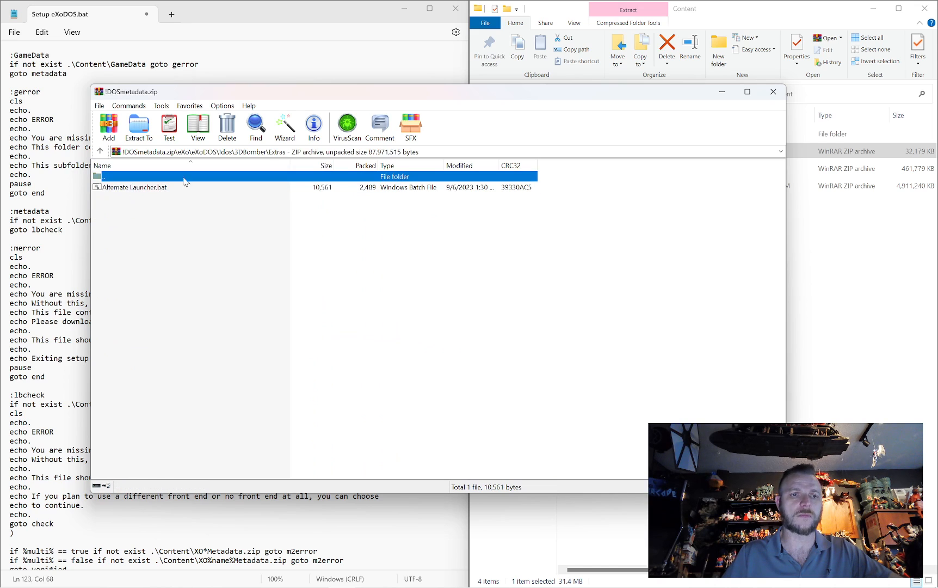
pyautogui.click(773, 92)
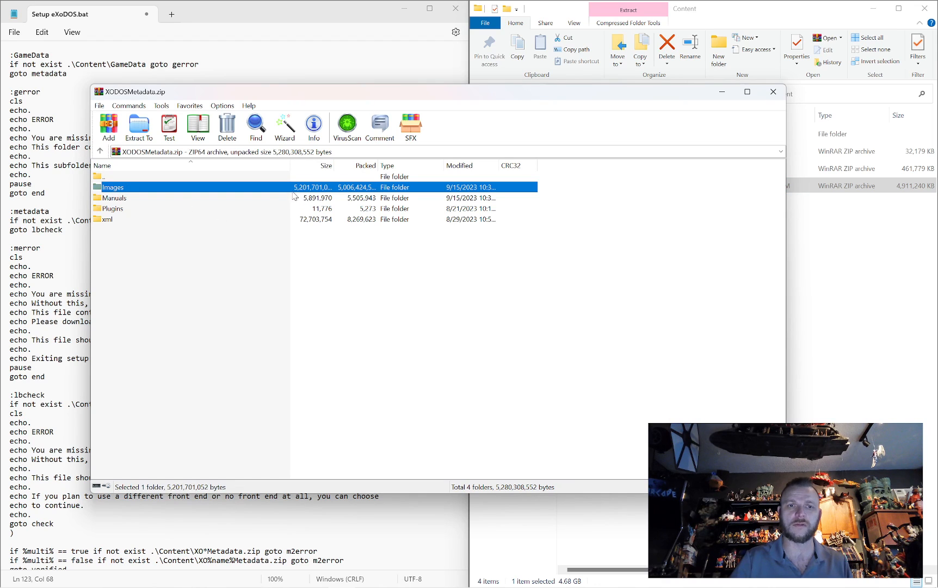
pyautogui.moveTo(400, 241)
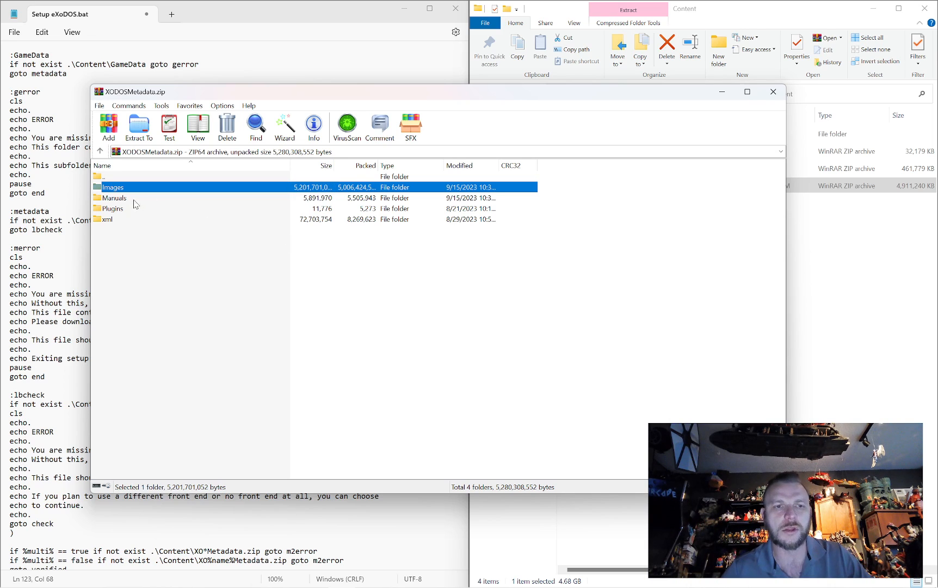
# Step: Look inside the archive's Manuals folder holding eXoDOS.pdf, then return to the top level
pyautogui.click(113, 197)
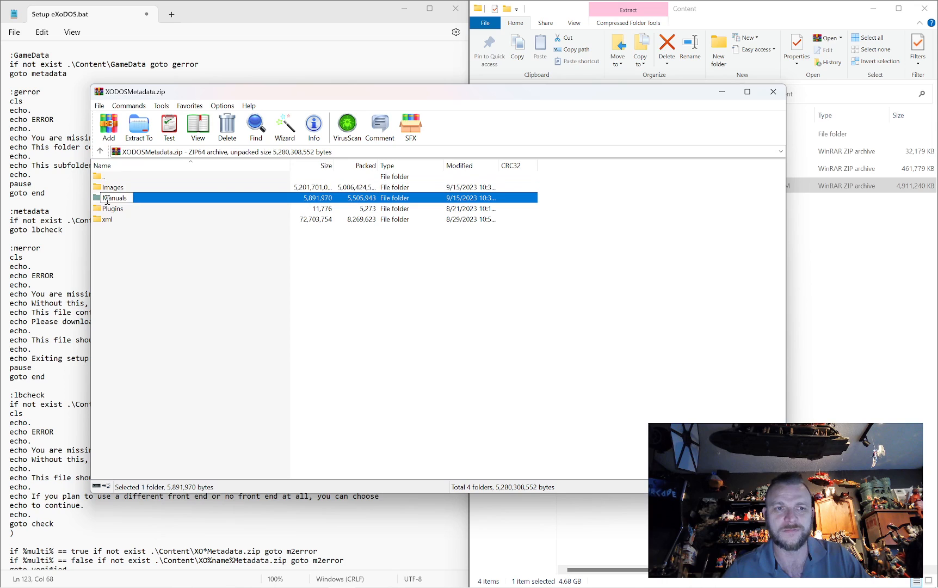
pyautogui.doubleClick(115, 197)
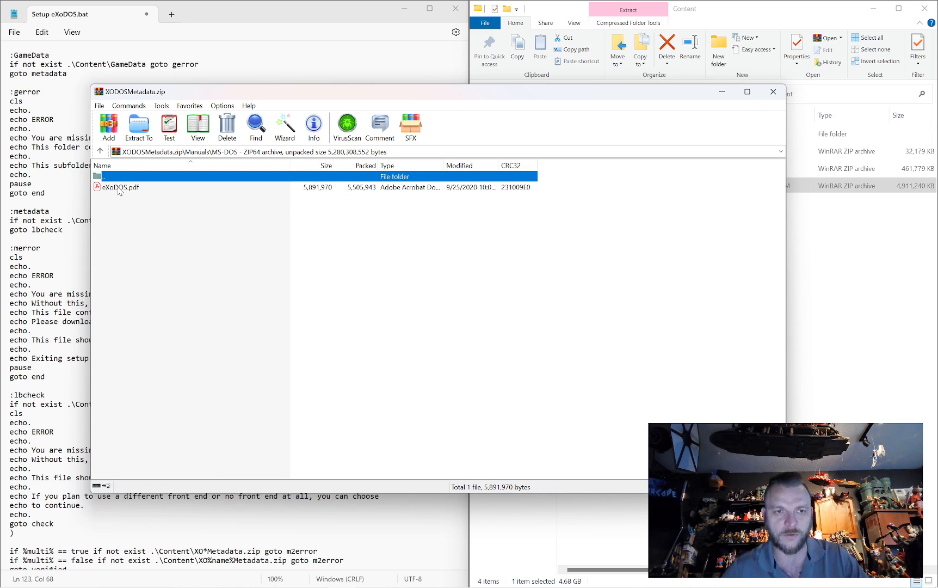
pyautogui.click(100, 151)
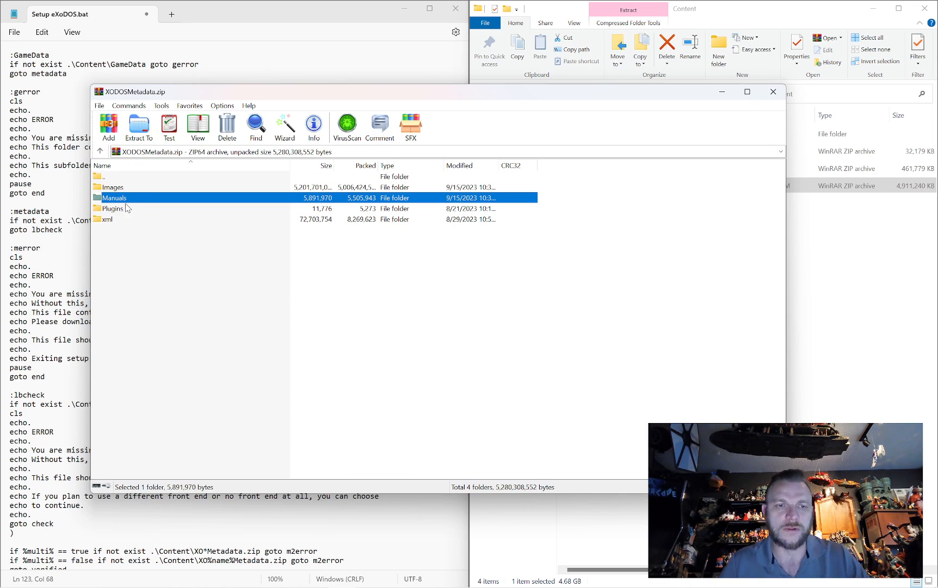
# Step: Open the archive's xml folder with its all, family, platforms and Playlists subfolders
pyautogui.click(113, 208)
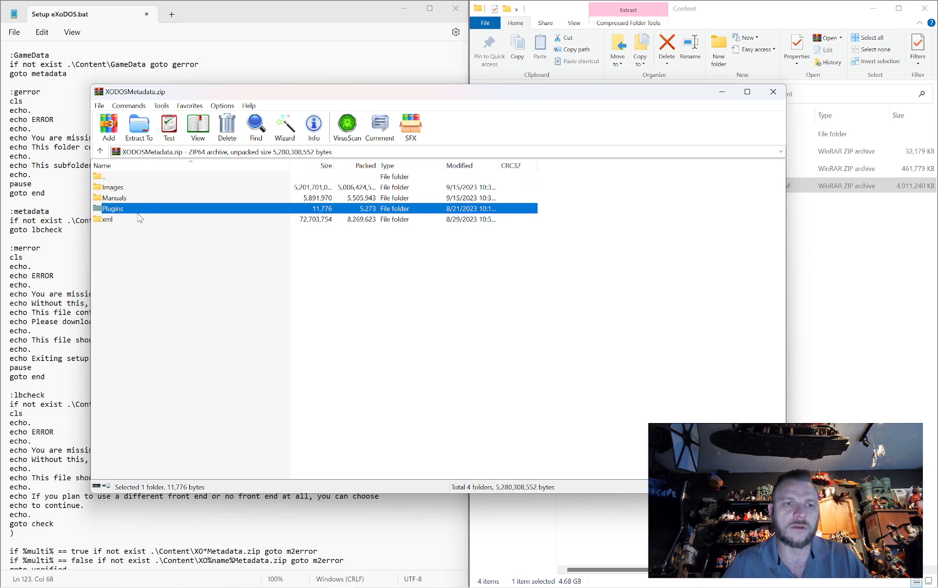
pyautogui.doubleClick(109, 219)
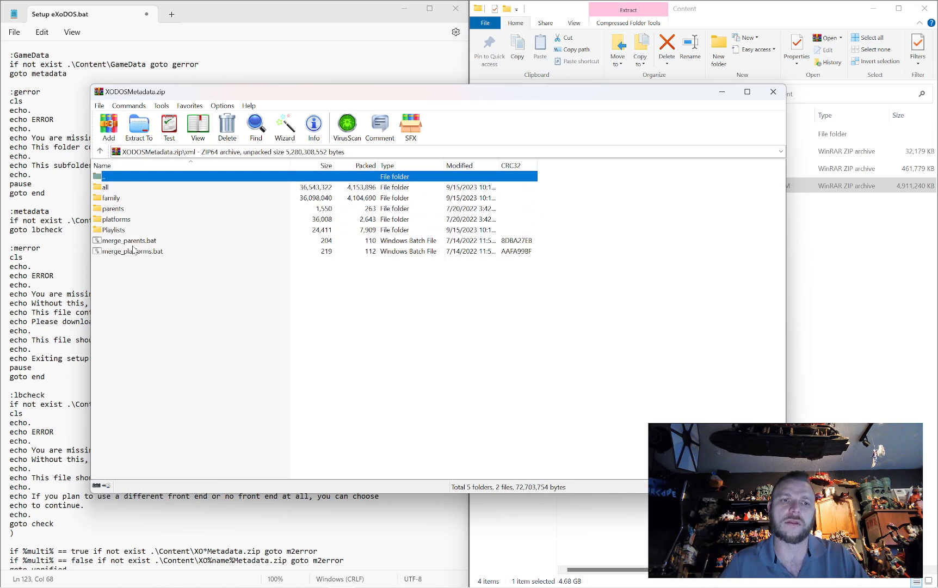
pyautogui.moveTo(117, 187)
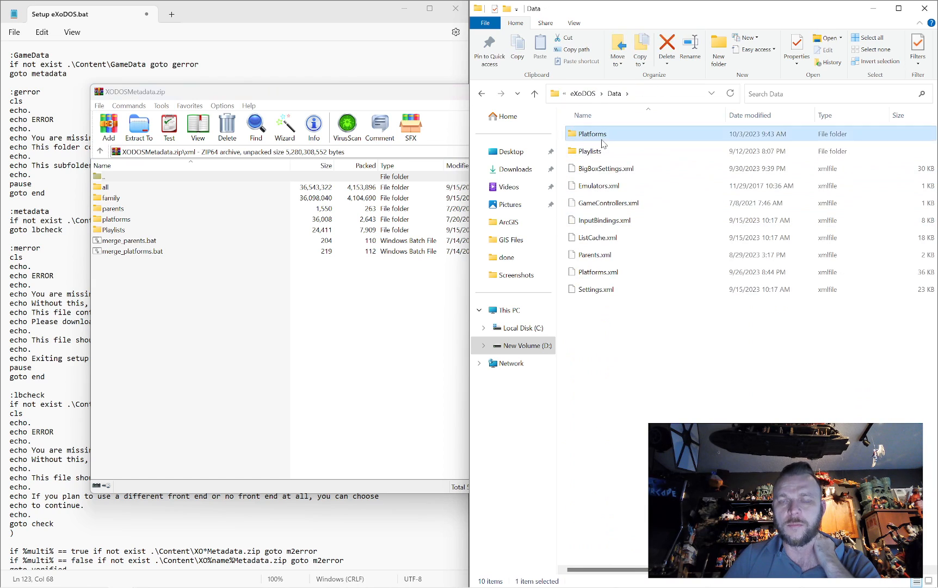
# Step: Open the installed Data\Platforms folder and select Soundtracks.xml among its five XML files
pyautogui.doubleClick(589, 134)
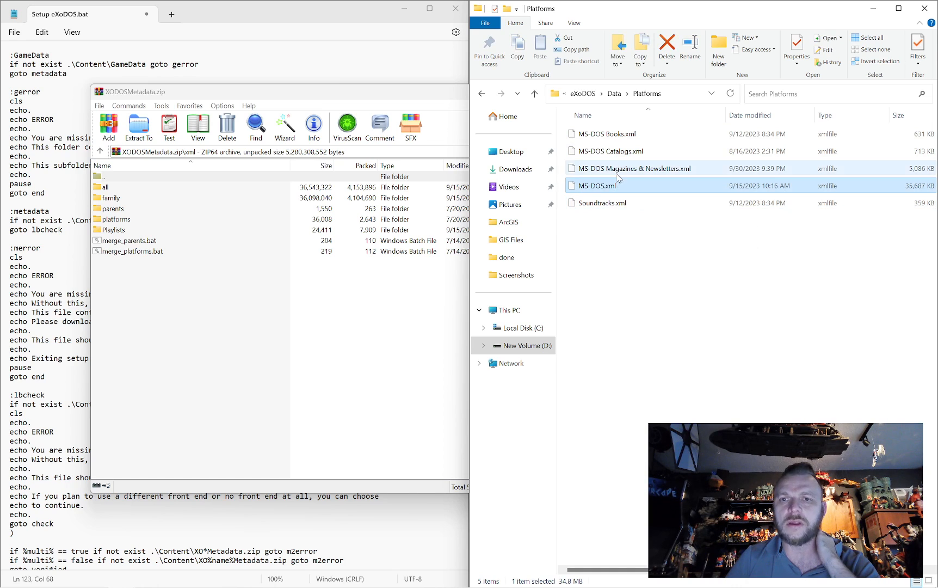
pyautogui.click(599, 203)
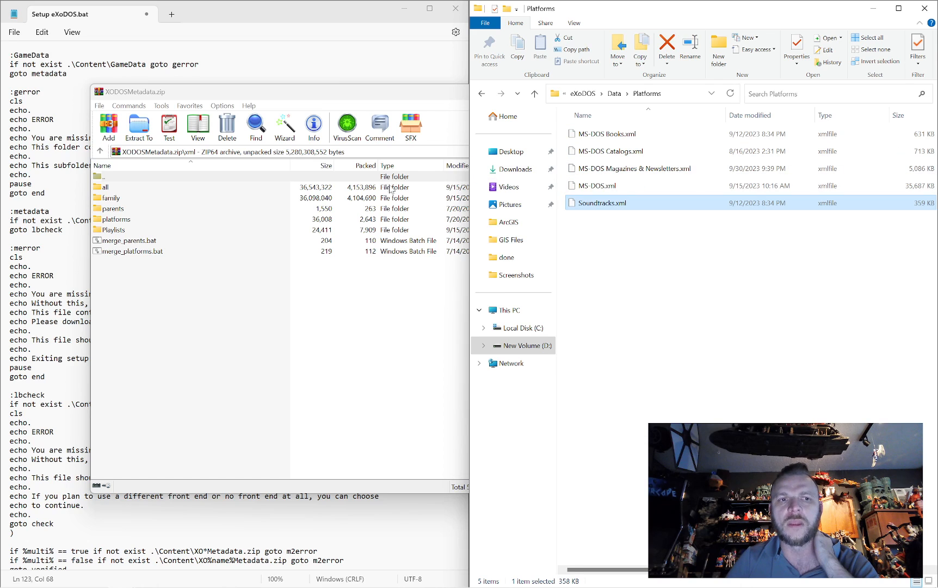
# Step: Look inside the archive's xml\all folder containing MS-DOS.xml, then return to xml
pyautogui.doubleClick(107, 187)
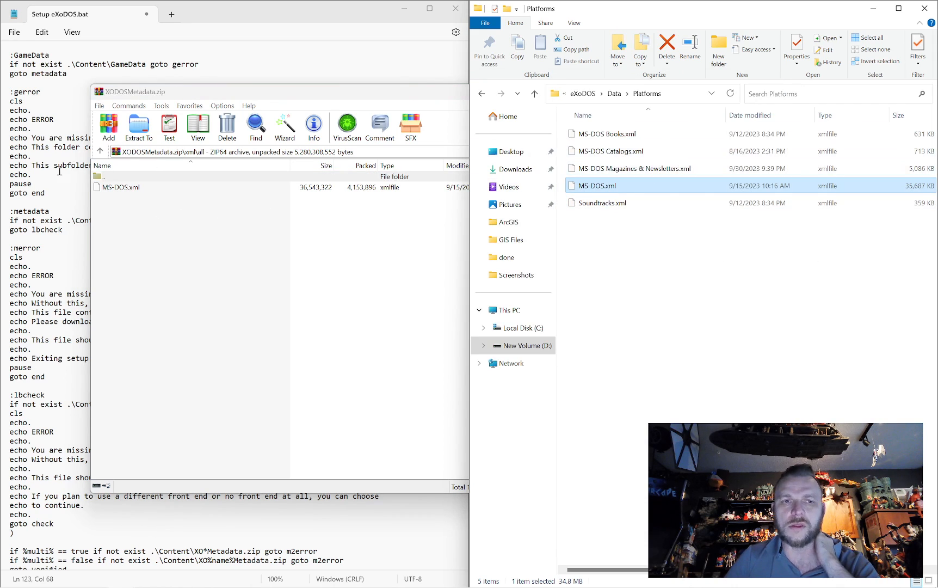
pyautogui.click(180, 187)
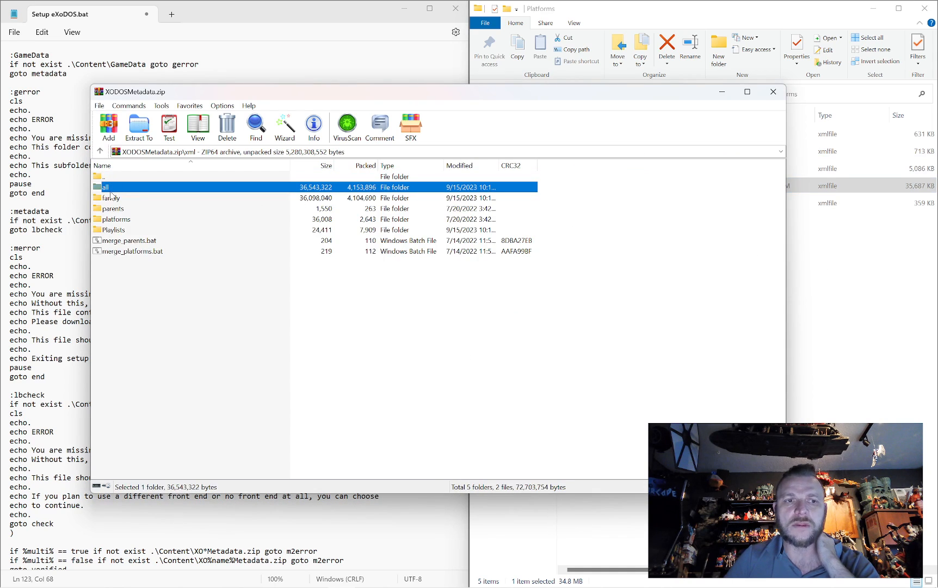
# Step: Look inside the archive's family folder with DOSFAMILY.xml and return to the xml folder
pyautogui.doubleClick(111, 196)
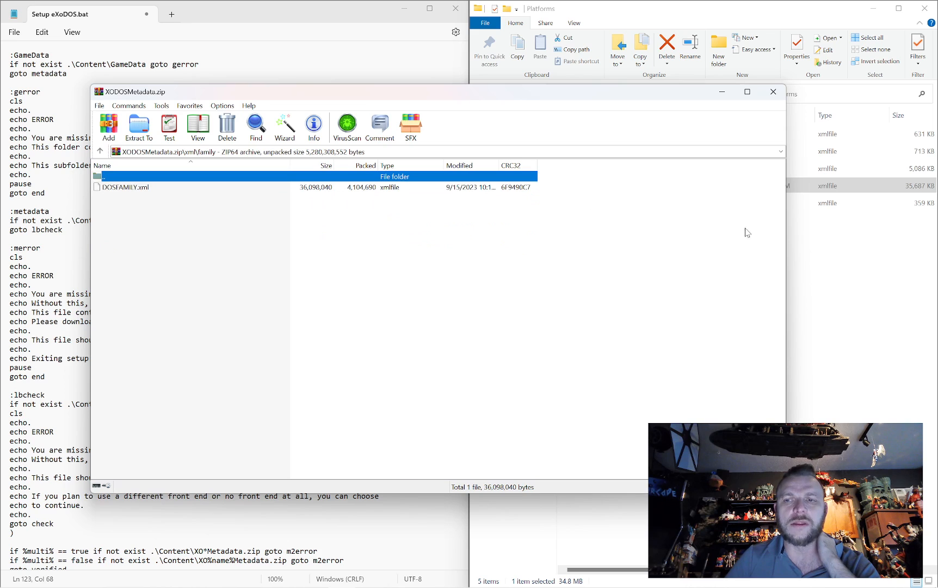
pyautogui.click(125, 187)
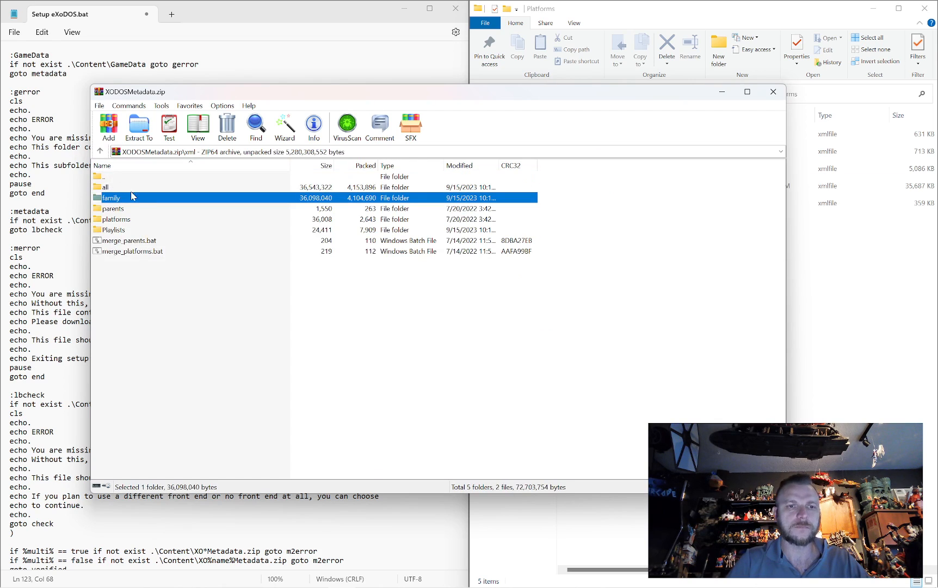
pyautogui.doubleClick(114, 208)
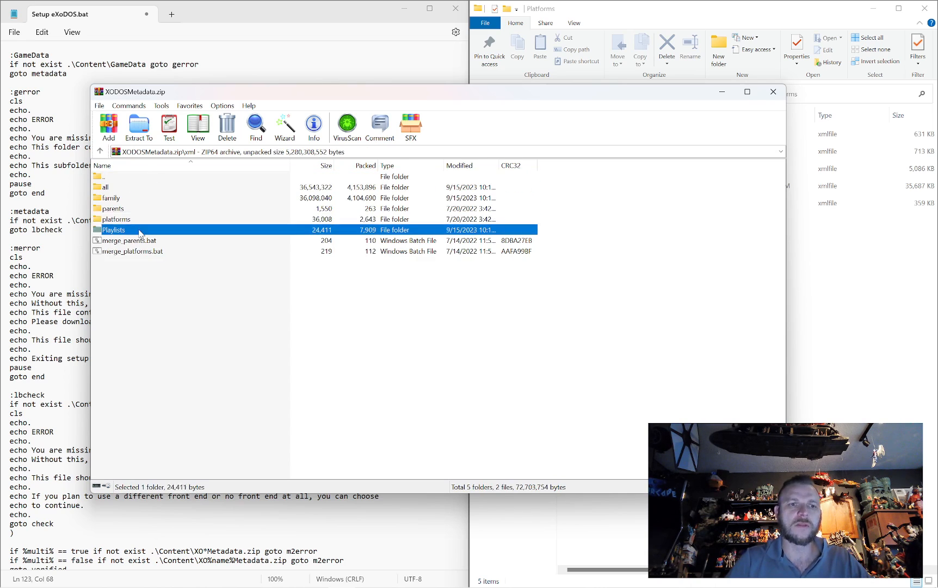
# Step: Open the archive's Playlists folder and select the eXoDOS Games with MT-32 playlist
pyautogui.doubleClick(113, 230)
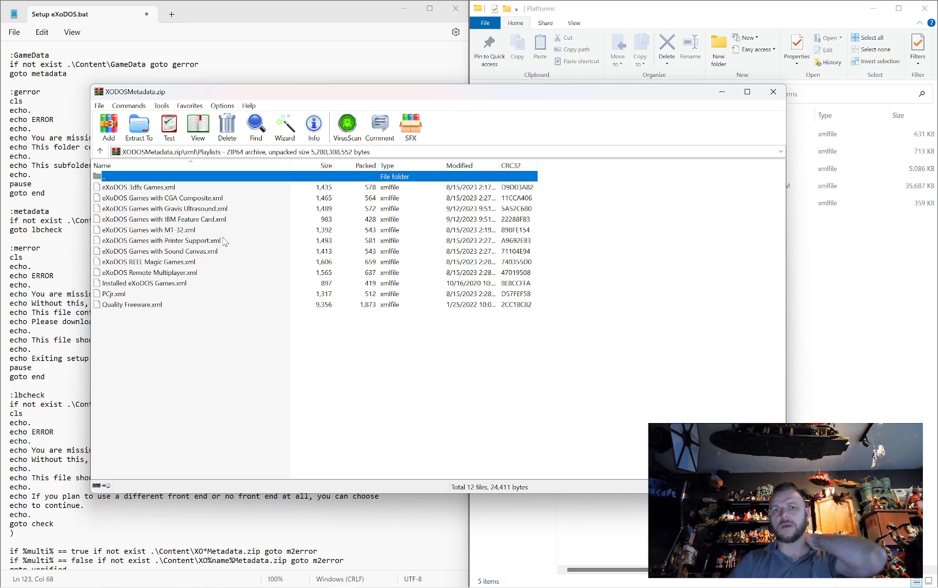
pyautogui.click(147, 230)
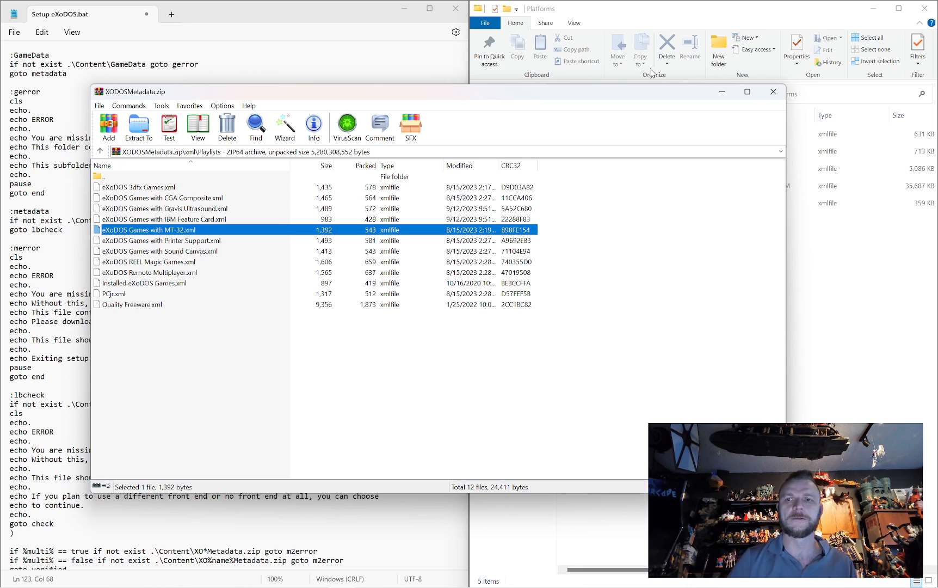
# Step: Close the metadata archive and open the installed eXo\eXoDOS folder
pyautogui.click(772, 92)
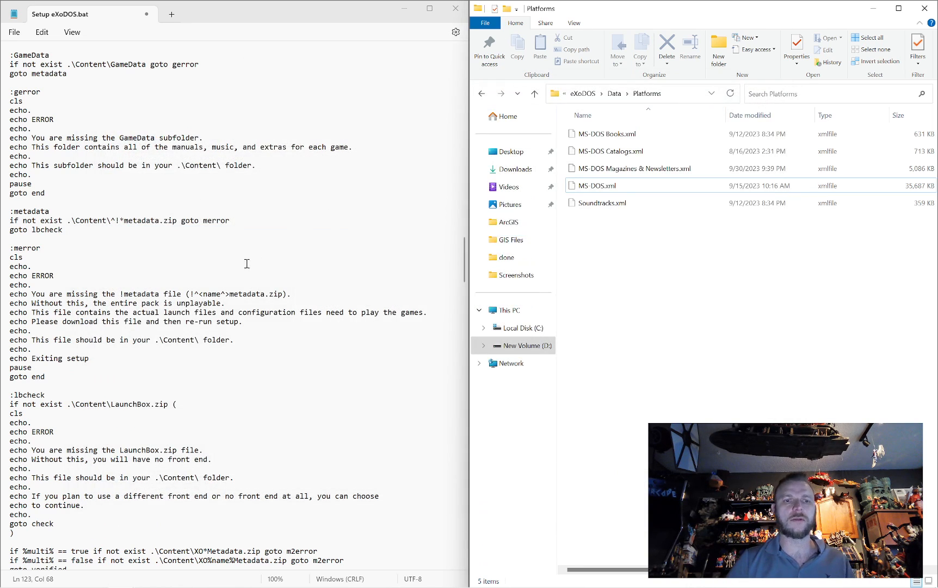
pyautogui.scroll(-3)
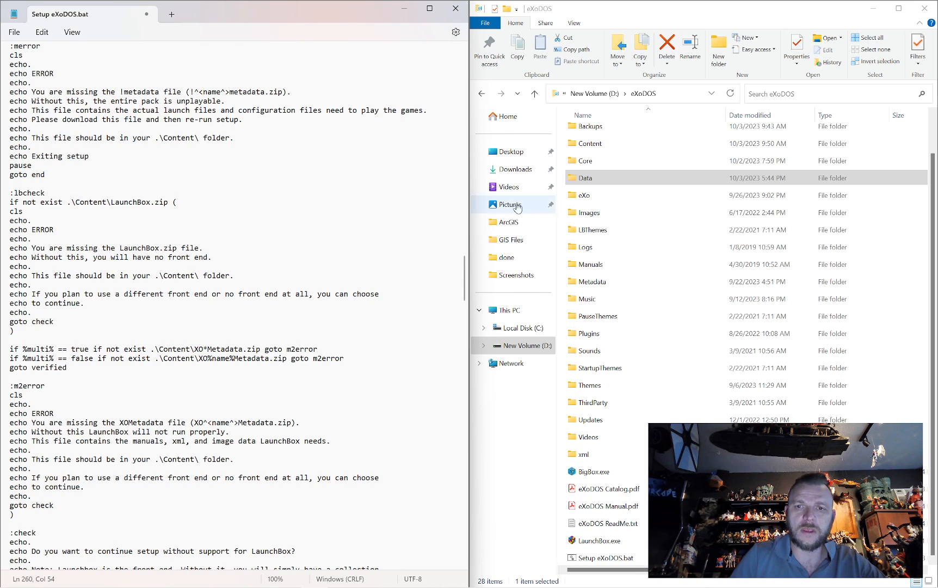
pyautogui.doubleClick(584, 194)
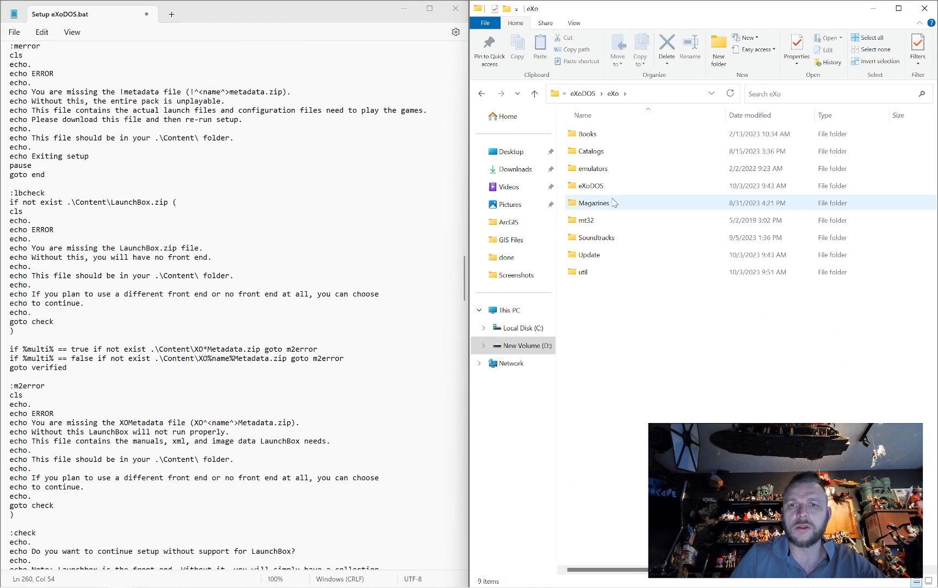
pyautogui.doubleClick(588, 185)
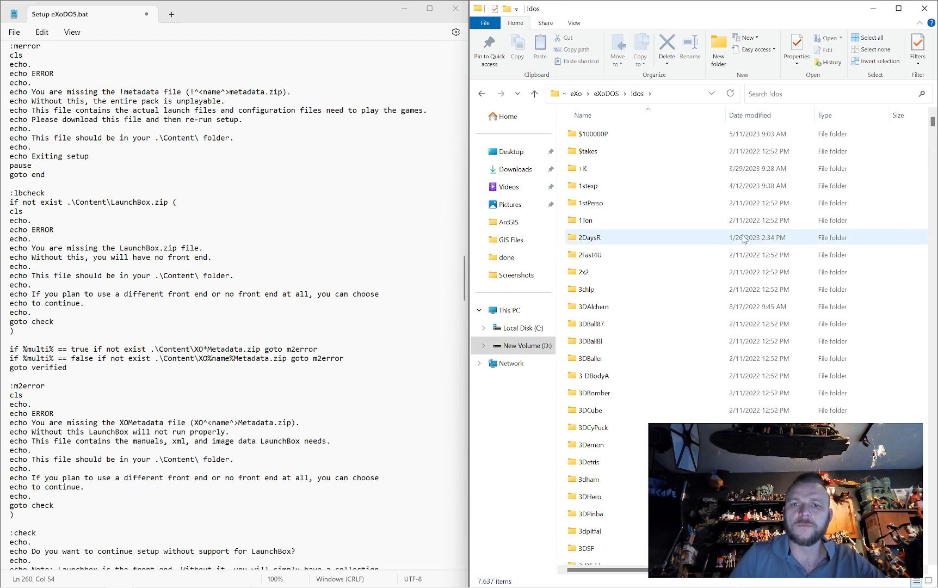
# Step: Browse the !dos folder's list of 7,637 per-game folders
pyautogui.scroll(-3)
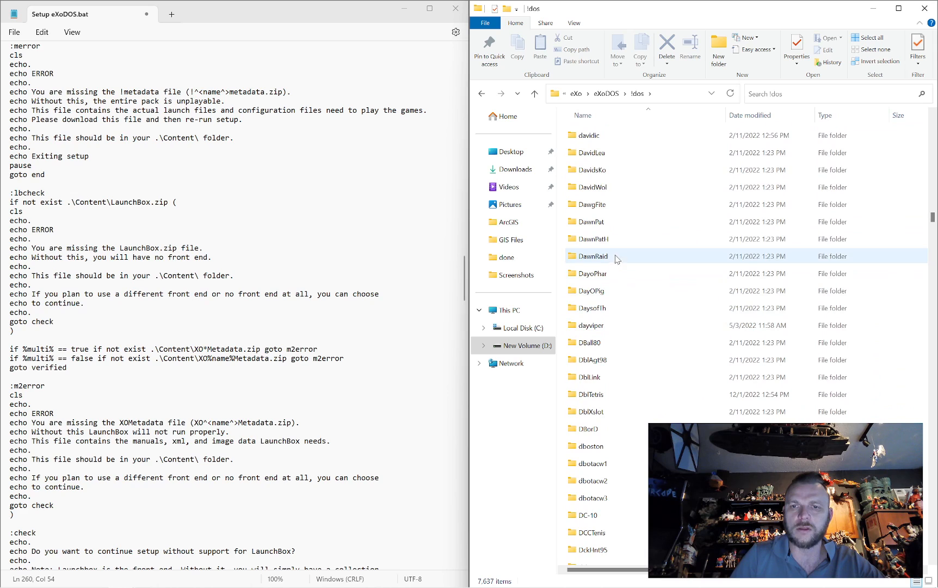
pyautogui.click(591, 220)
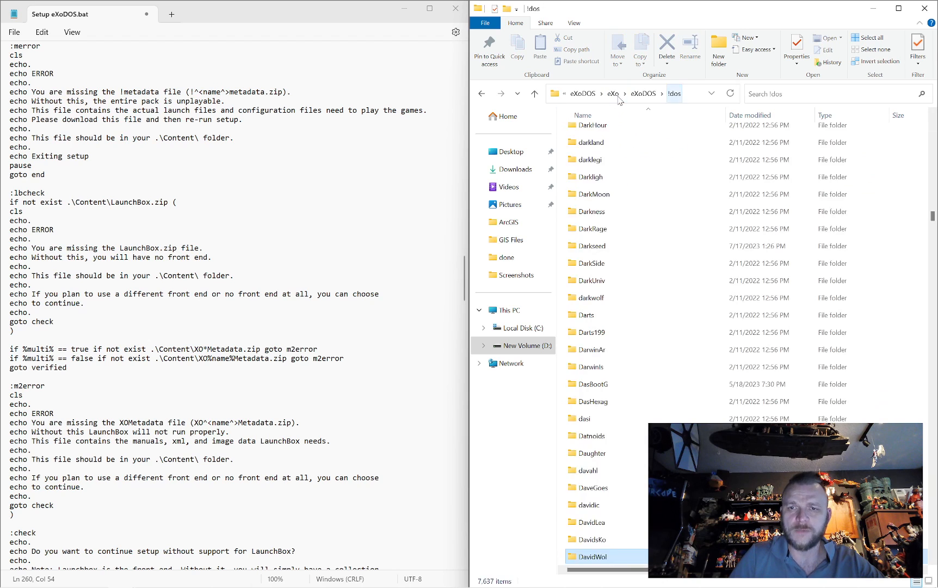
pyautogui.click(592, 245)
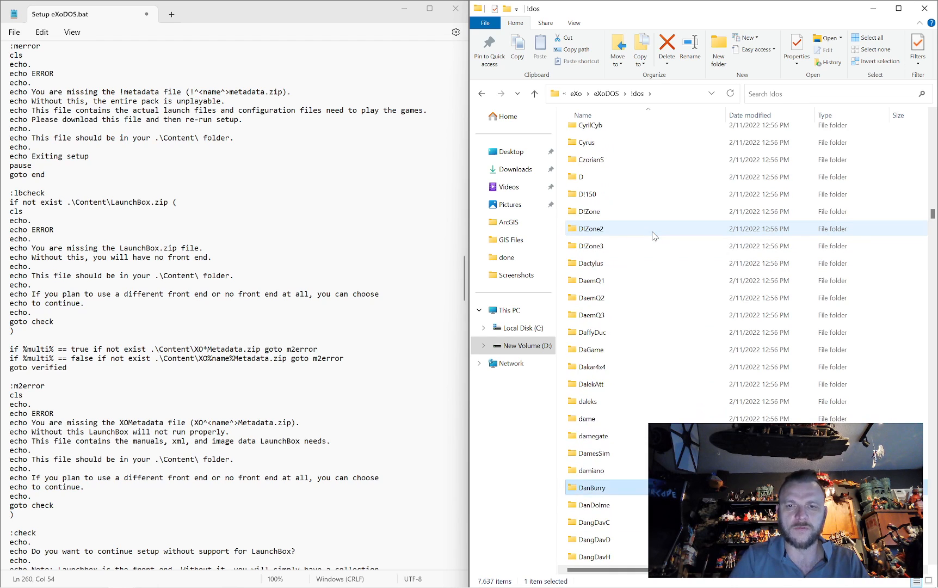
# Step: Open the DangDavC game folder listing its launcher batch file, DOSBox config and Extras
pyautogui.click(606, 522)
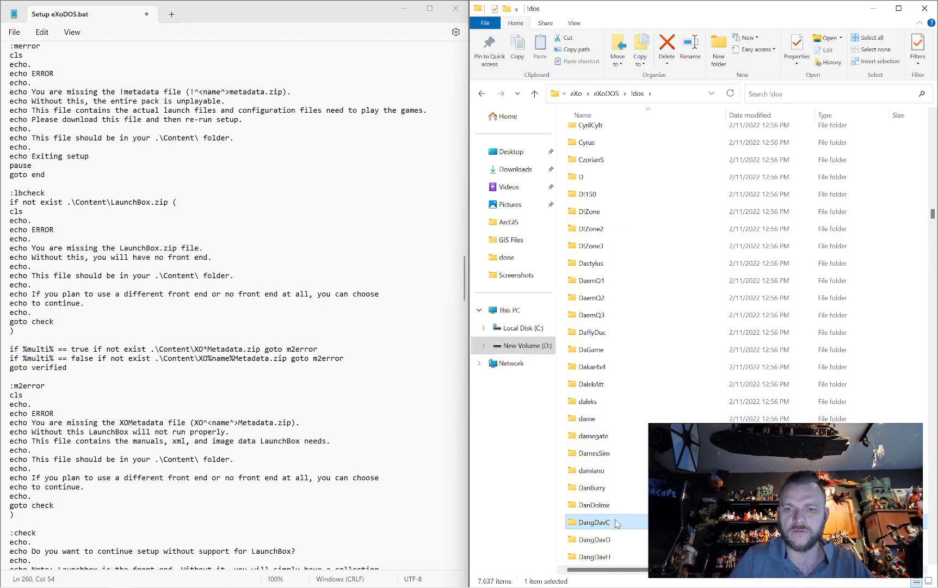
pyautogui.doubleClick(592, 521)
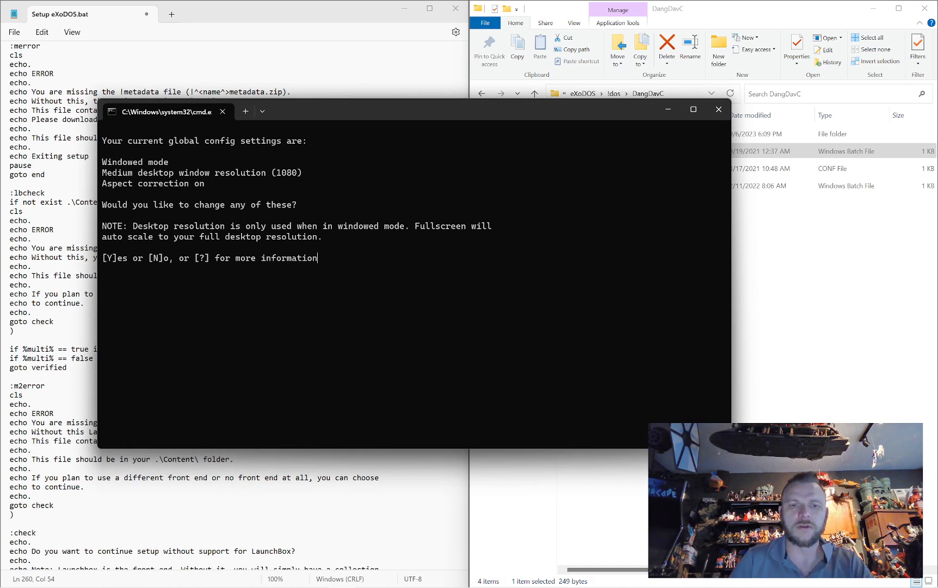
pyautogui.click(718, 110)
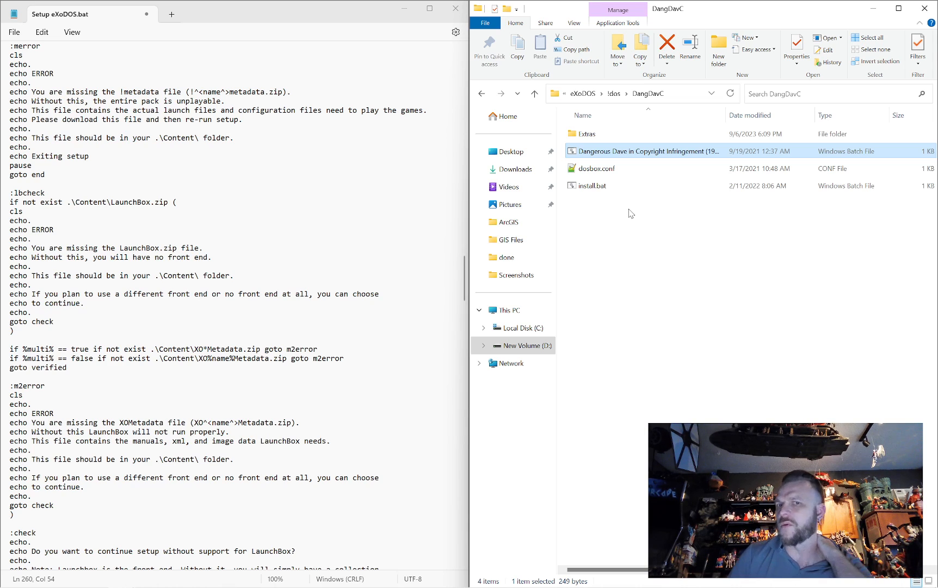
pyautogui.click(591, 185)
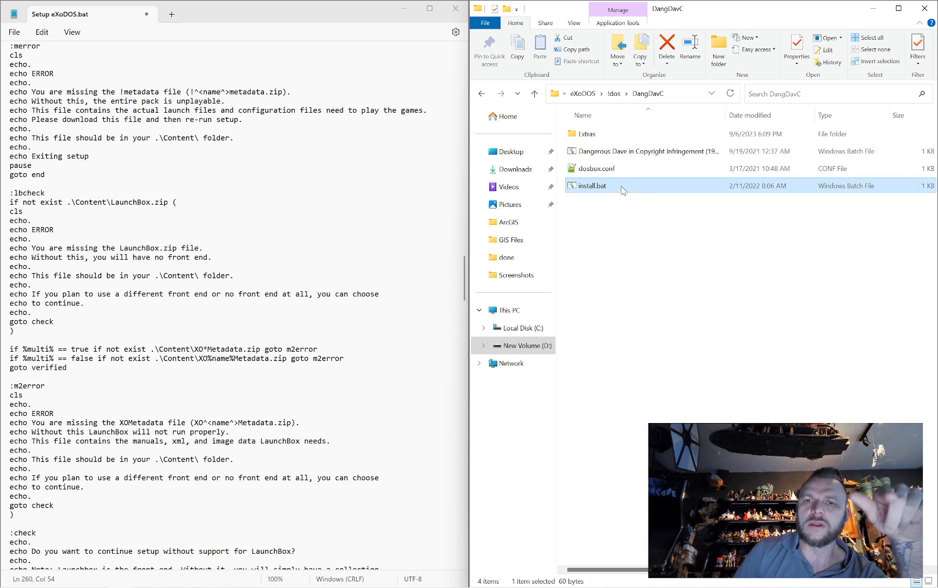
pyautogui.doubleClick(593, 185)
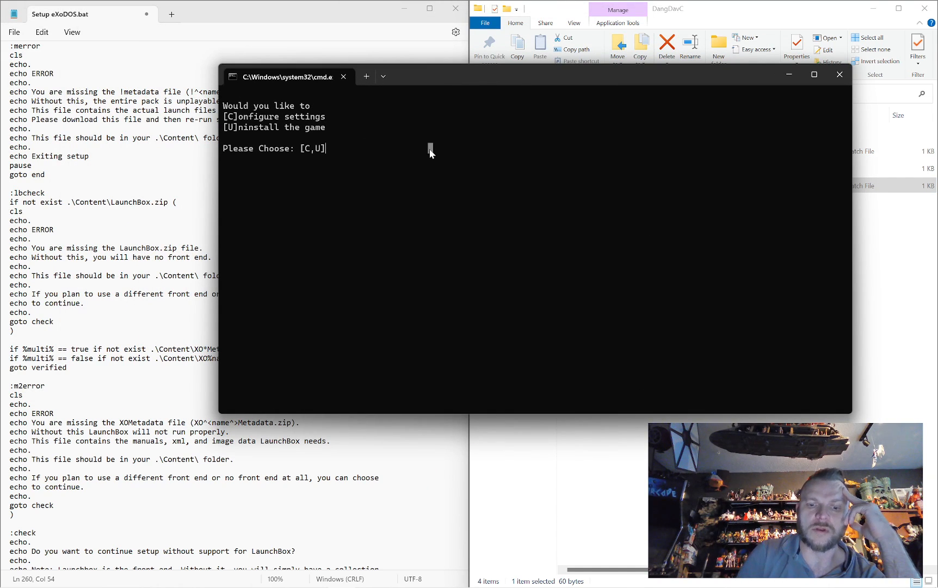
pyautogui.write('U')
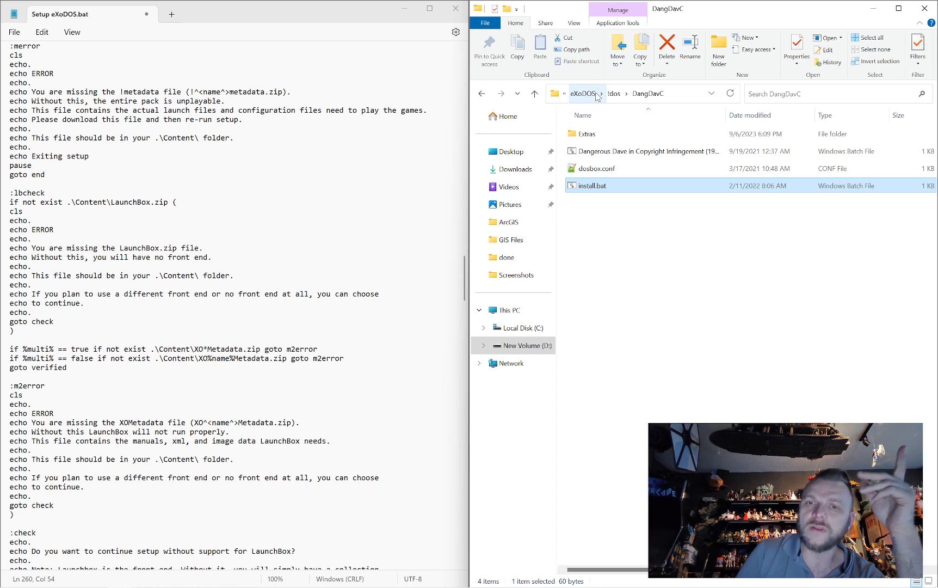
pyautogui.moveTo(599, 154)
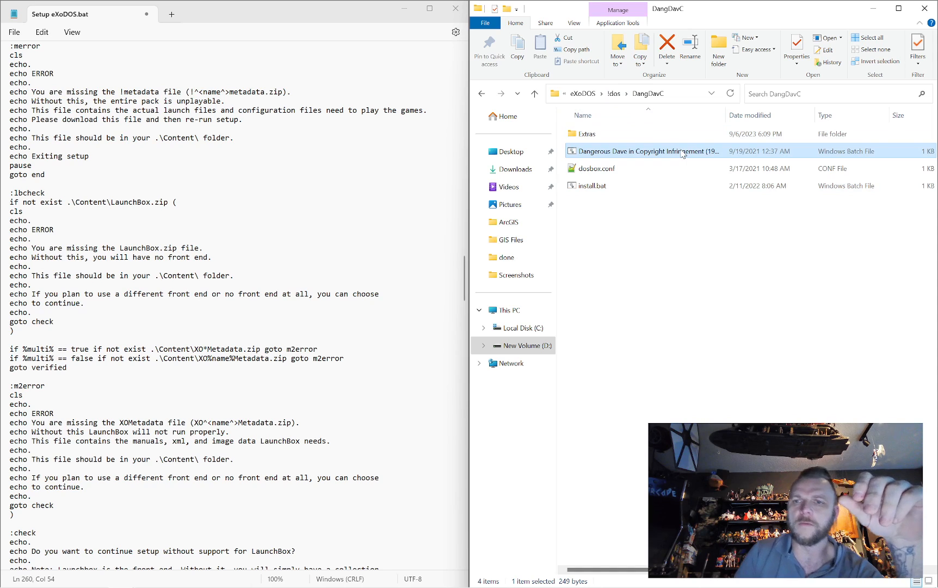
pyautogui.click(534, 93)
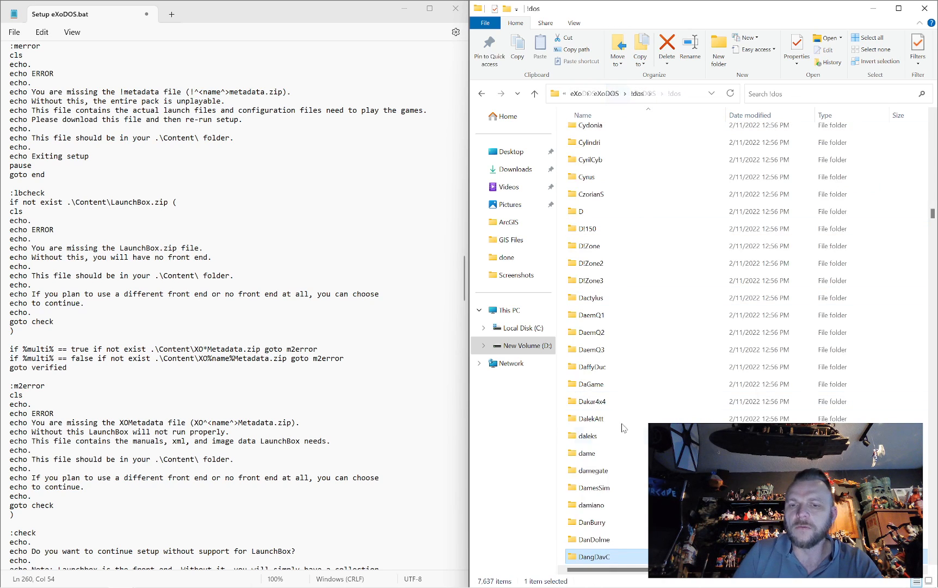
# Step: Open the DanDolme game folder and select its dosbox.conf file
pyautogui.doubleClick(593, 538)
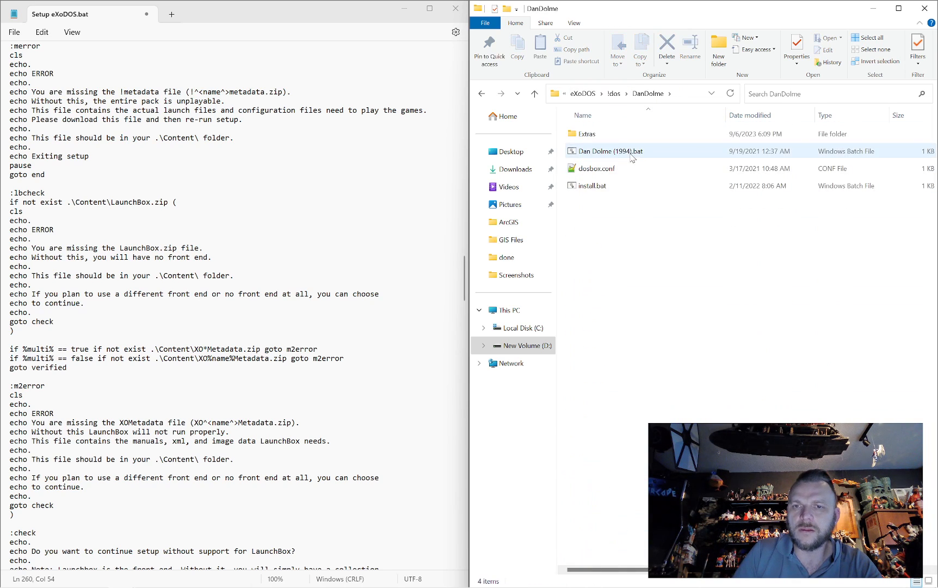
pyautogui.click(594, 169)
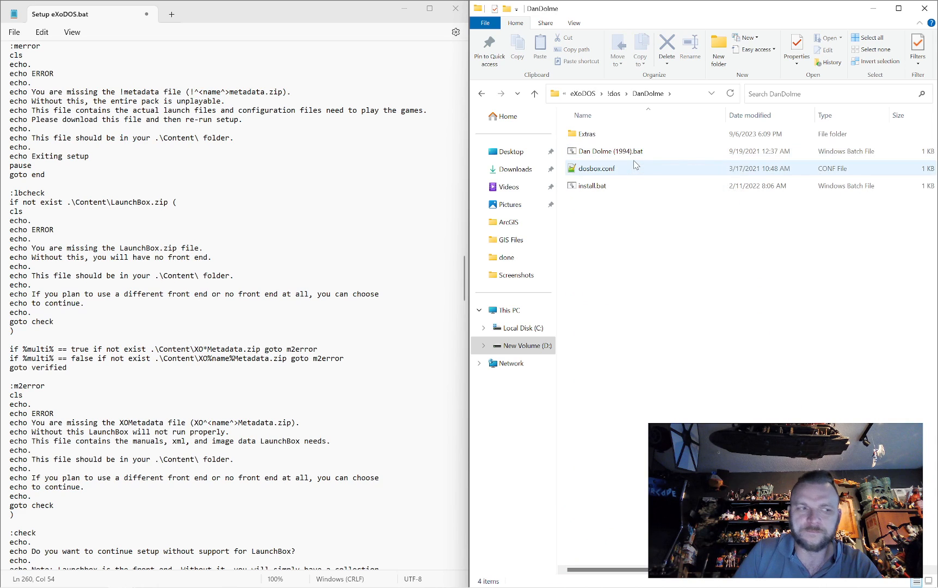
pyautogui.moveTo(635, 171)
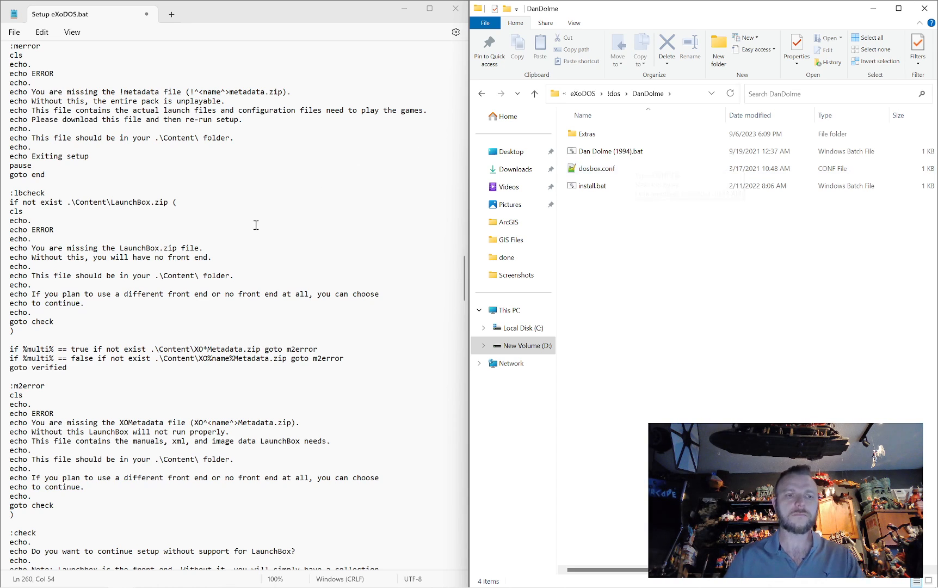
# Step: Reach the LaunchBox extraction section and highlight the skip_lb label in the goto line
pyautogui.scroll(-3)
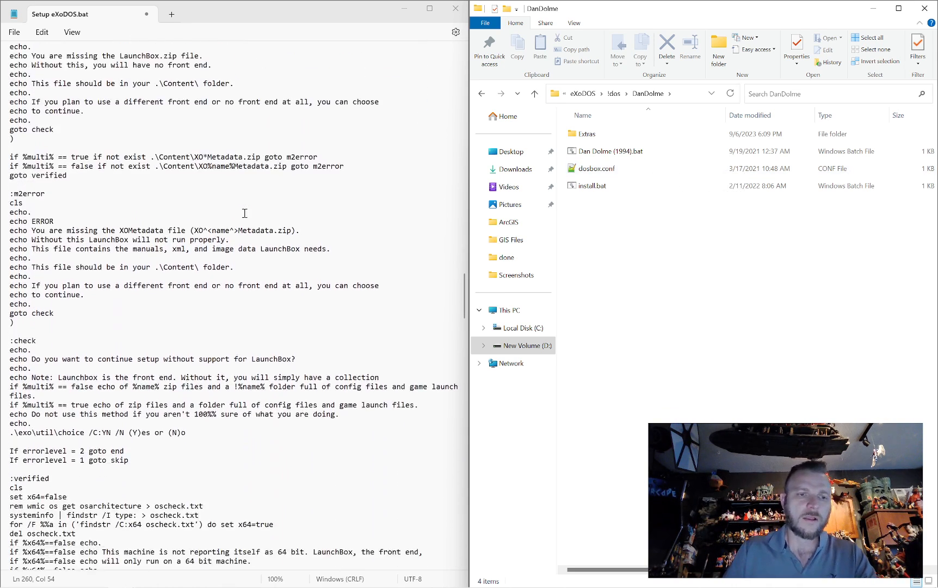
pyautogui.scroll(-3)
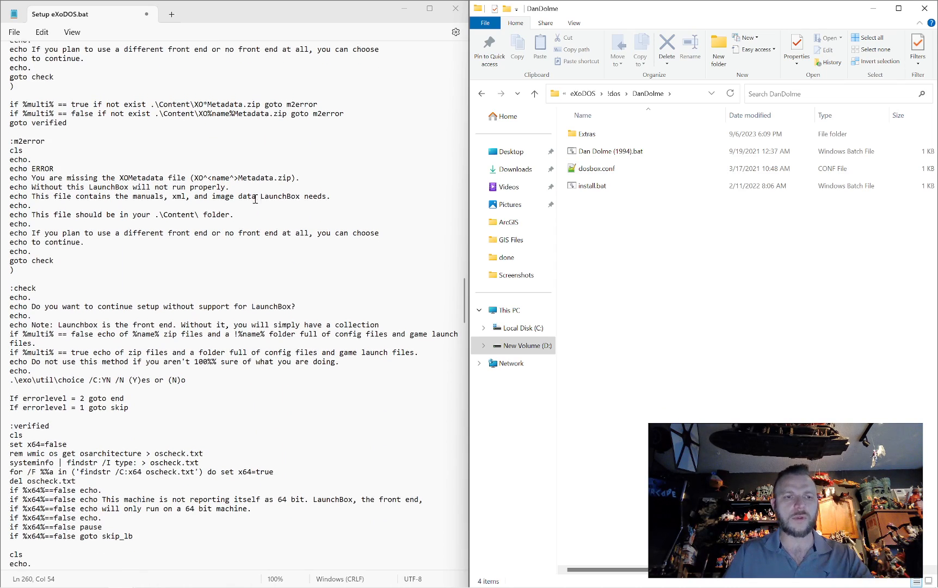
pyautogui.scroll(-3)
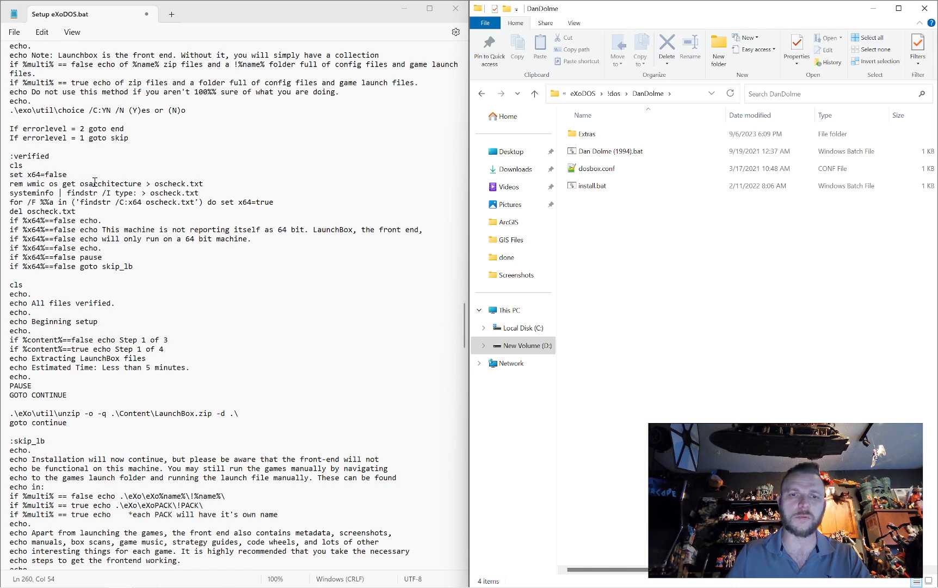
pyautogui.scroll(-3)
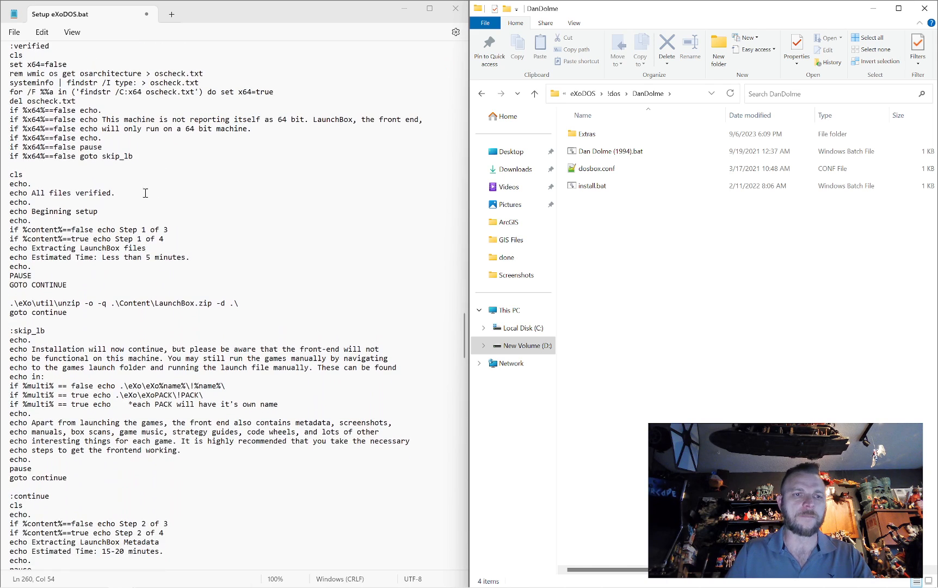
pyautogui.doubleClick(118, 156)
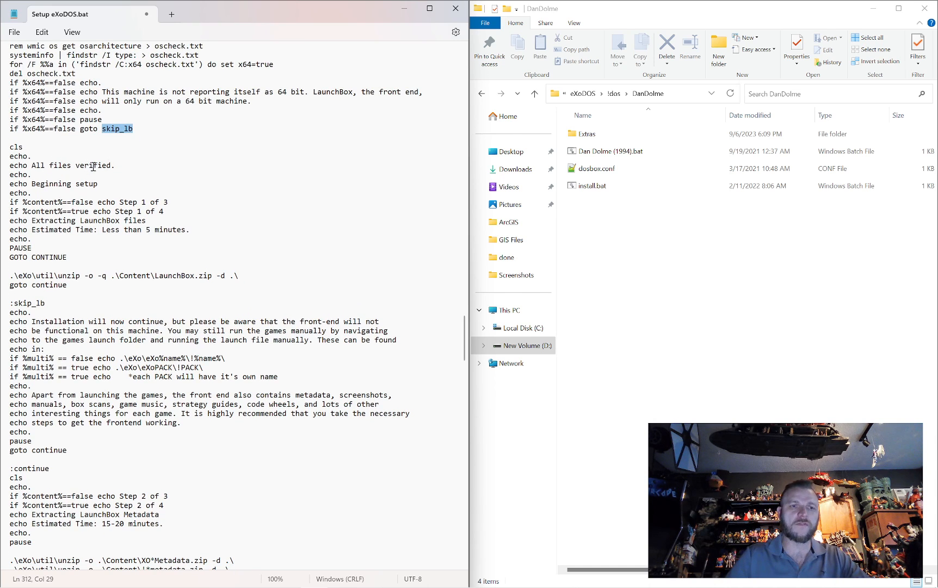
# Step: Continue to the skip_lb warning and metadata extraction steps
pyautogui.scroll(-3)
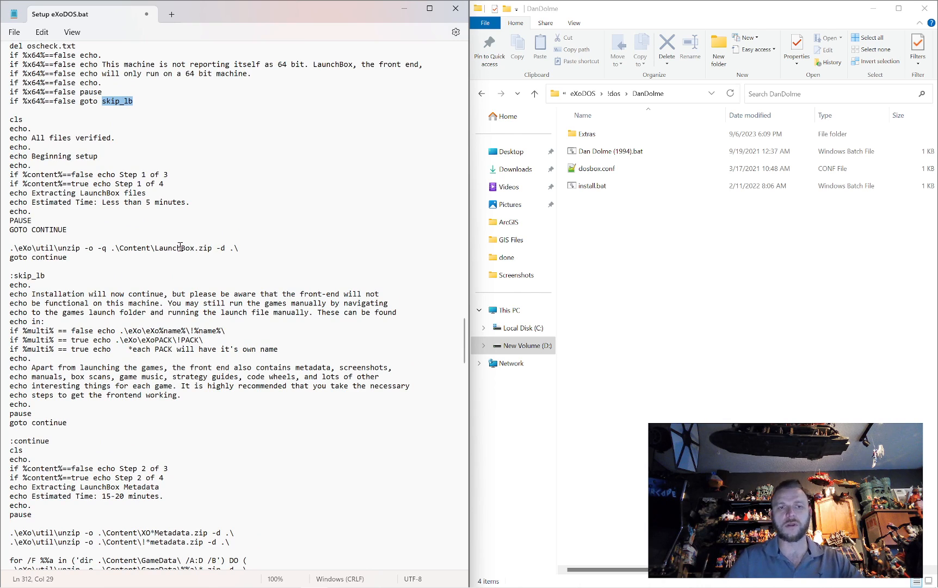
pyautogui.scroll(-3)
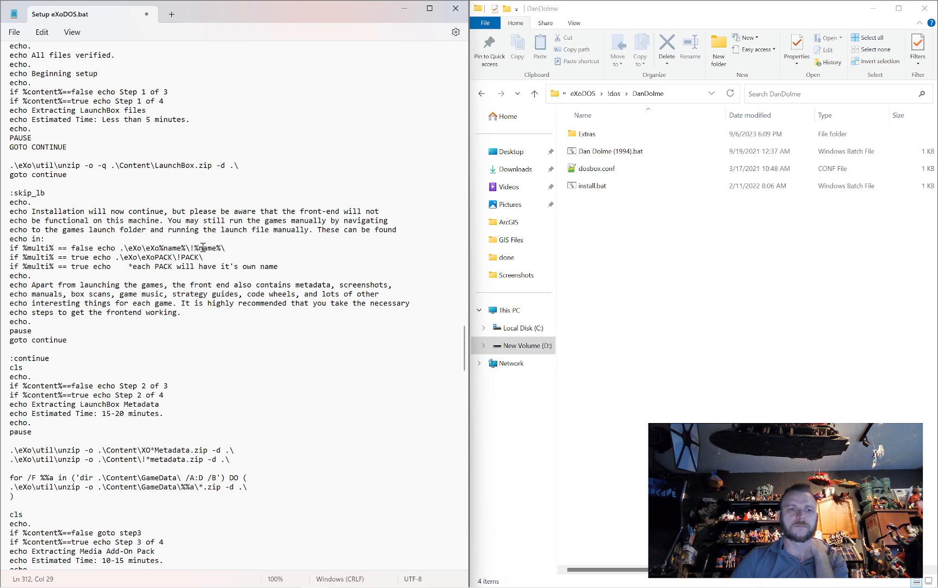
# Step: Scroll past :continue to the media add-on extraction, :step3 game configuration and :cleanup sections
pyautogui.scroll(-3)
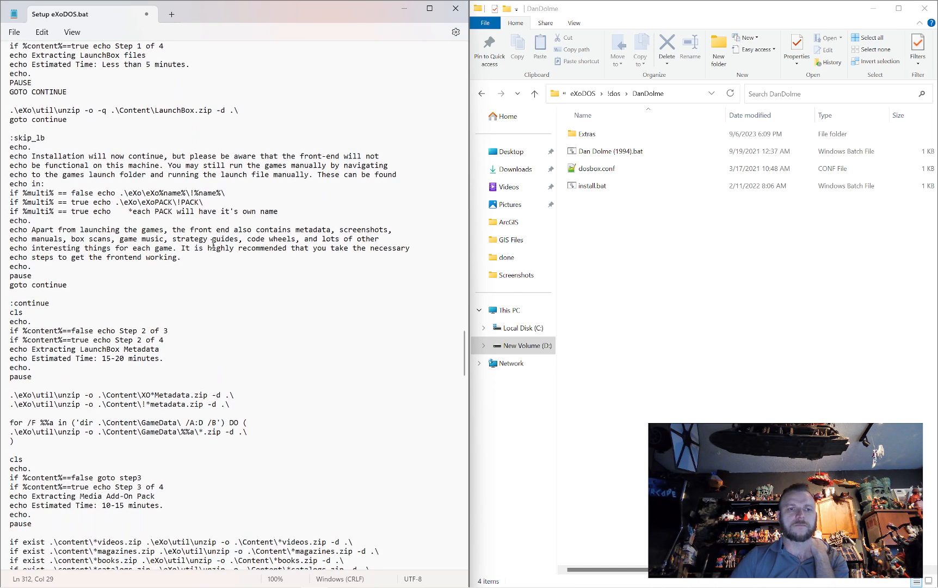
pyautogui.scroll(-3)
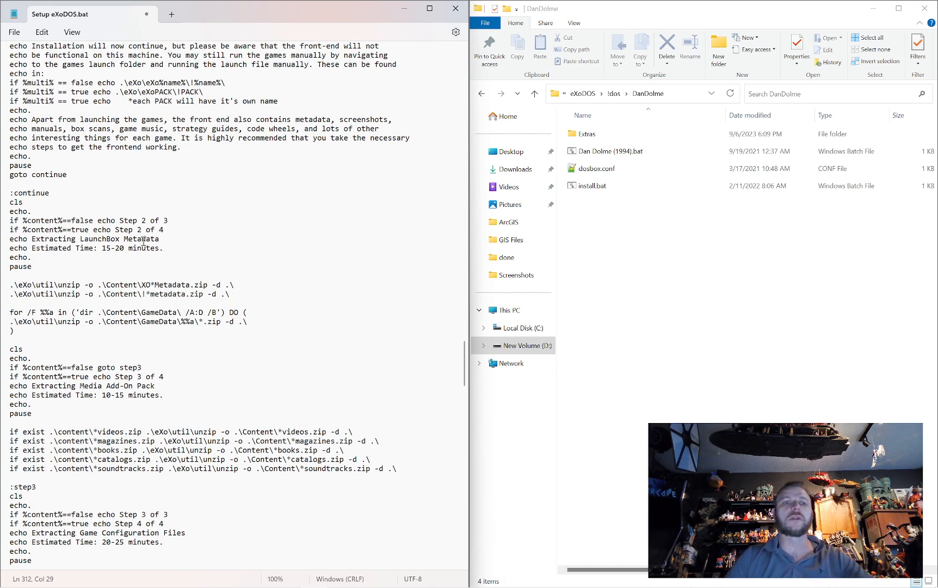
pyautogui.scroll(-3)
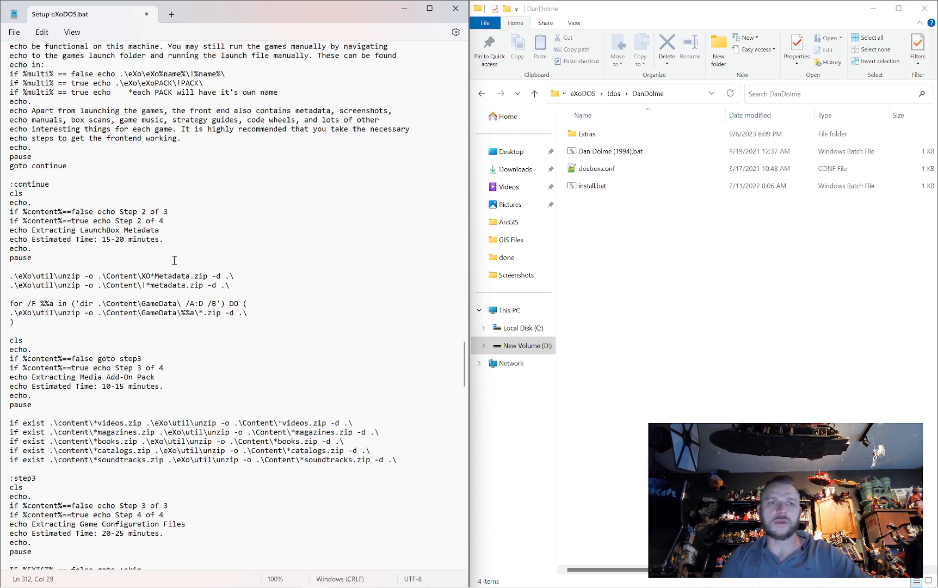
pyautogui.scroll(-3)
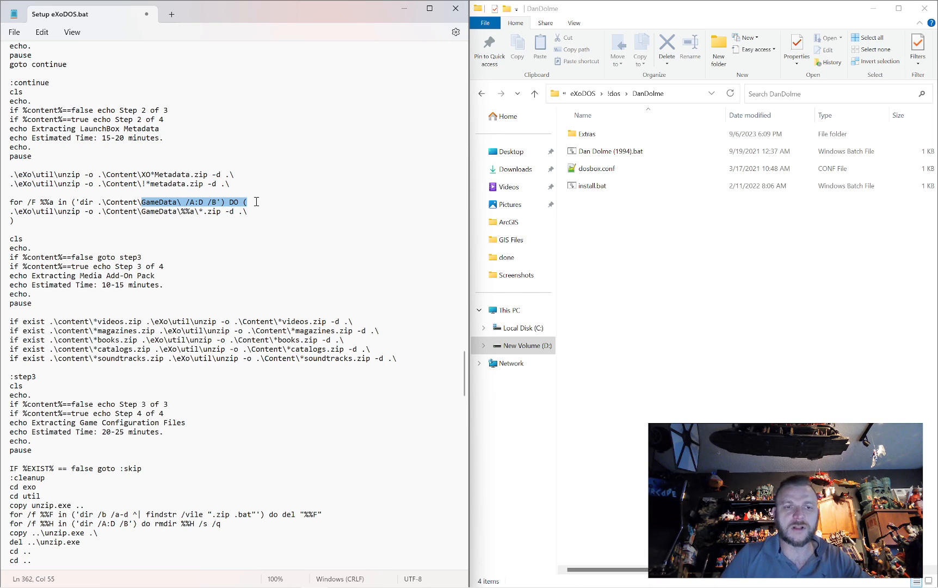
pyautogui.scroll(-3)
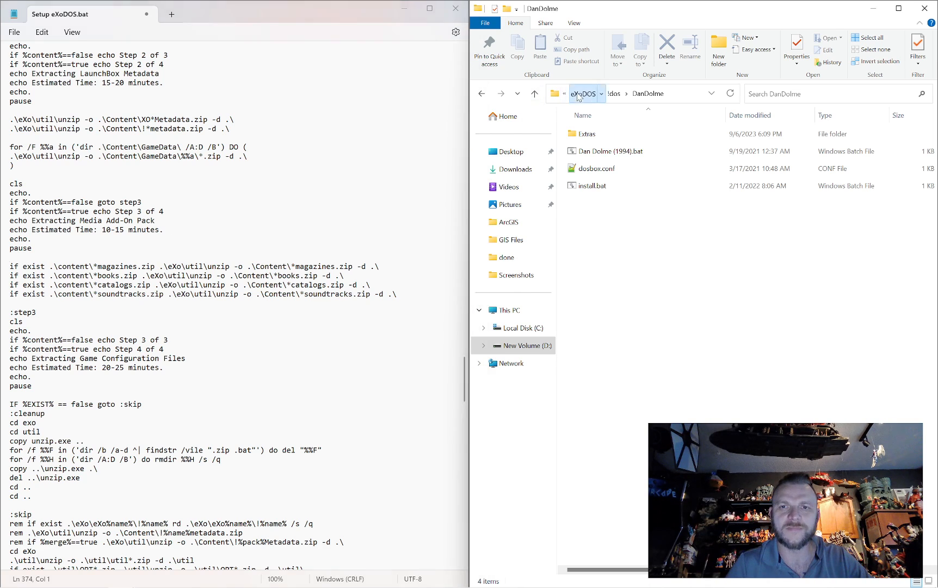
# Step: Go up to the eXoDOS root folder in Explorer and reach the :skip and adult-games :xml sections
pyautogui.click(585, 93)
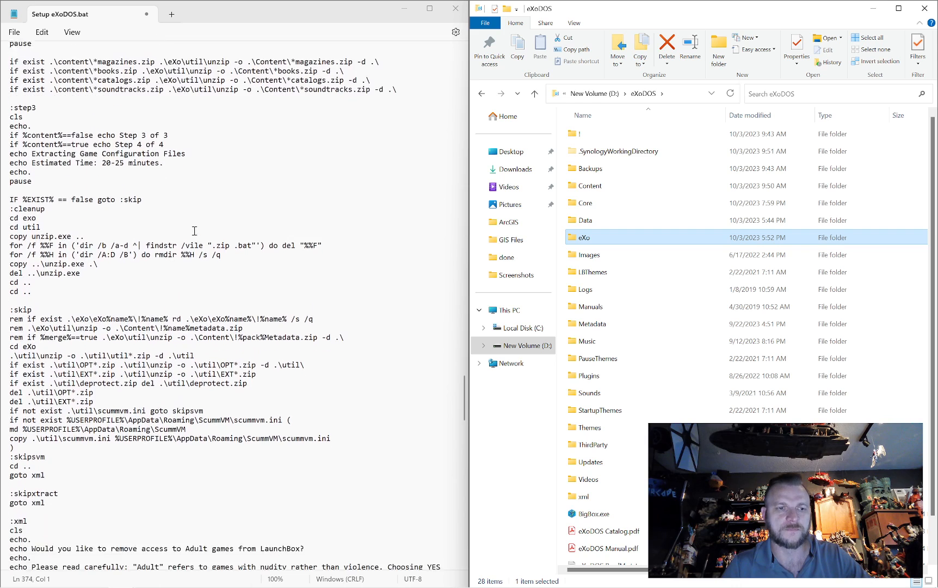
pyautogui.scroll(-3)
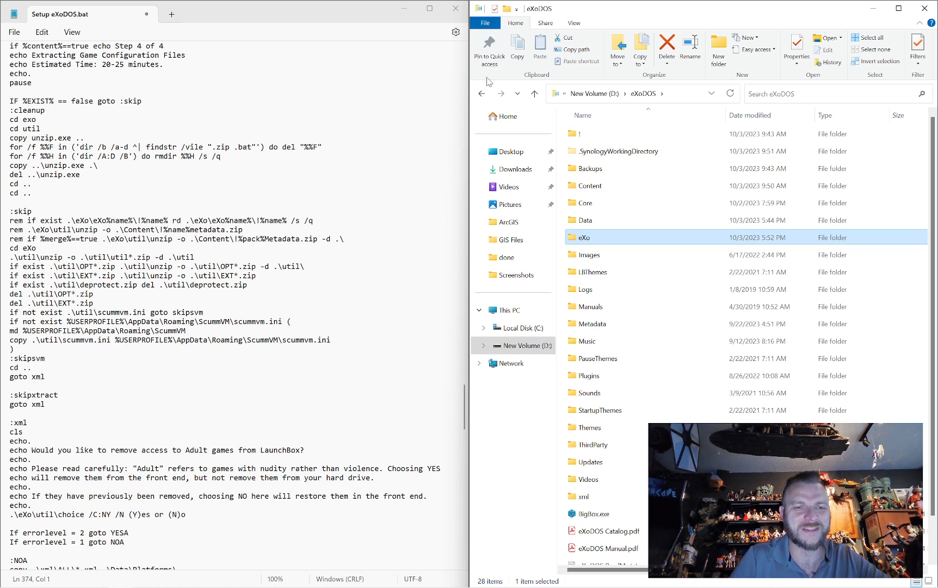
pyautogui.scroll(-3)
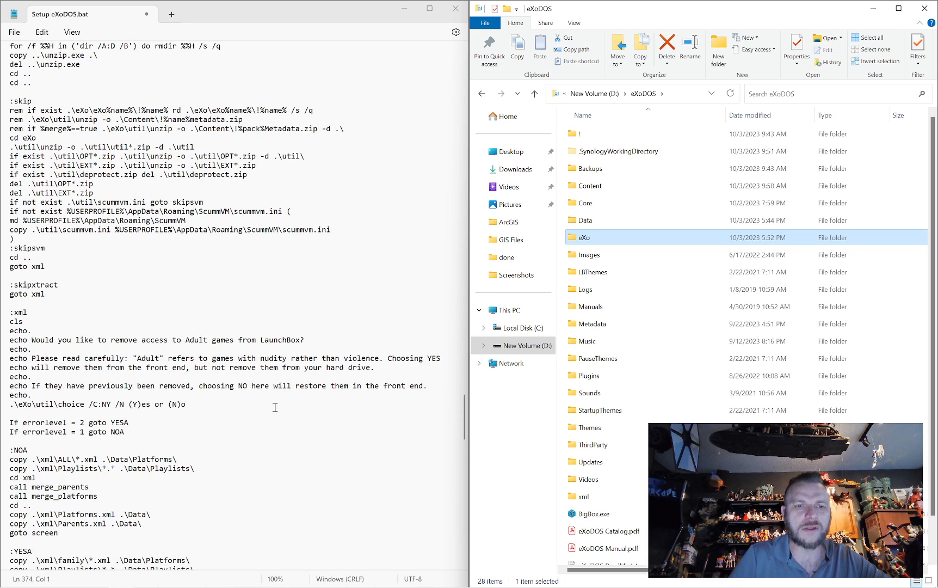
# Step: Scroll to the :screen, :FULL, :WIN and :RES fullscreen and resolution sections
pyautogui.scroll(-3)
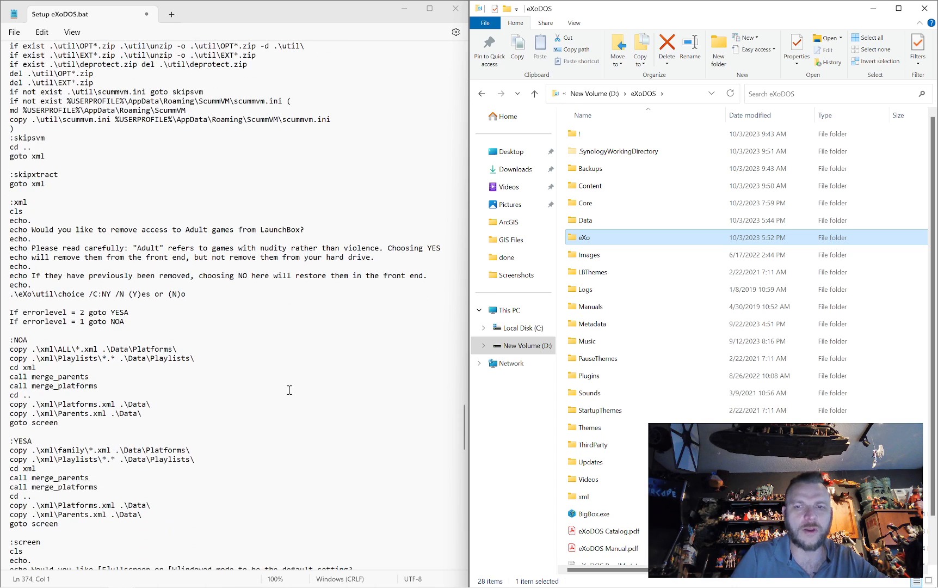
pyautogui.scroll(-3)
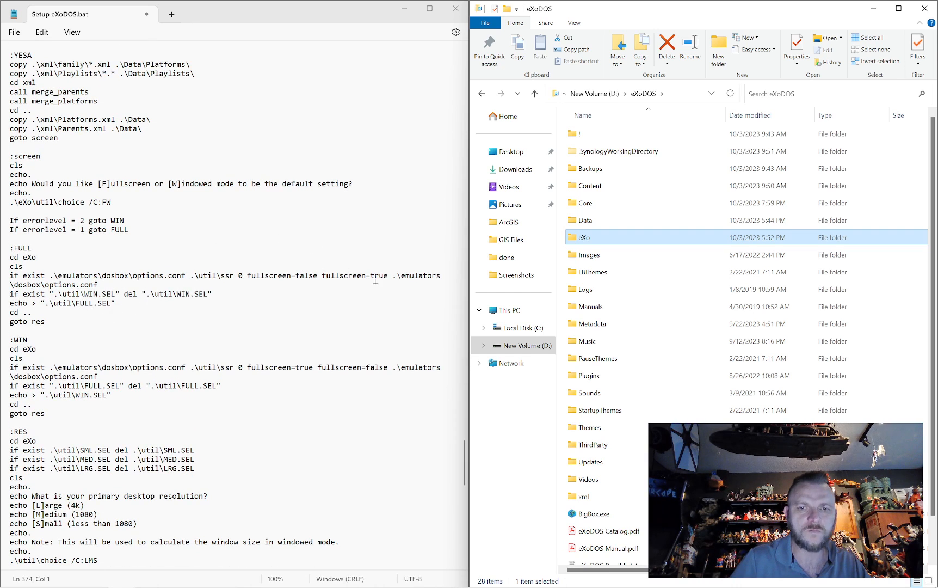
# Step: Scroll past the :large, :medium and :small resolution sections to the :ratio aspect correction prompt with its aspectY/aspectN branches
pyautogui.doubleClick(71, 284)
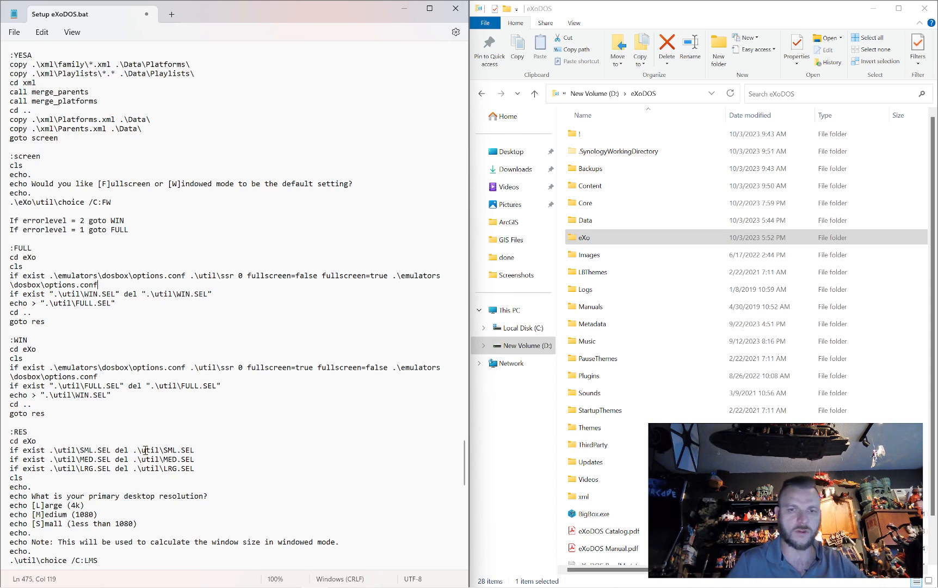
pyautogui.scroll(-3)
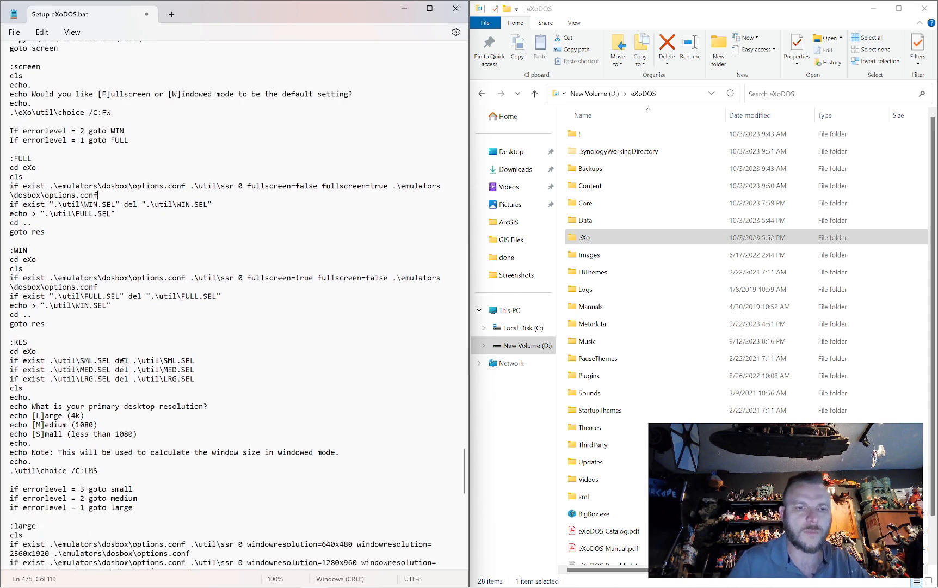
pyautogui.scroll(-3)
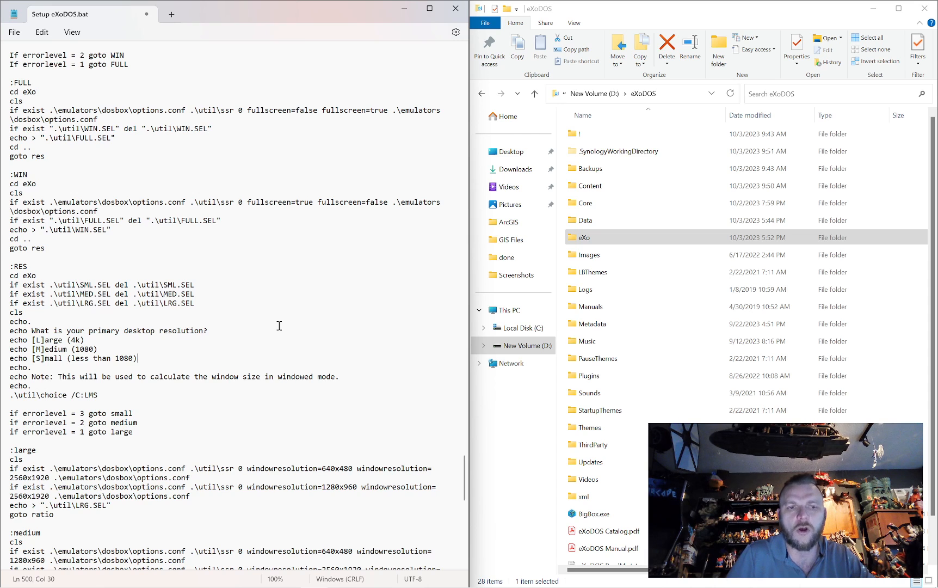
pyautogui.scroll(-3)
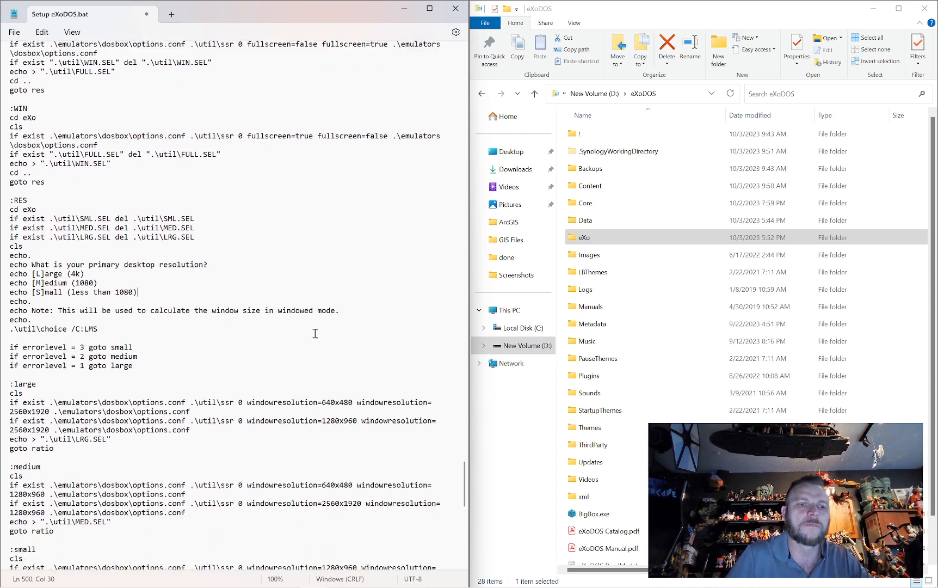
pyautogui.scroll(-3)
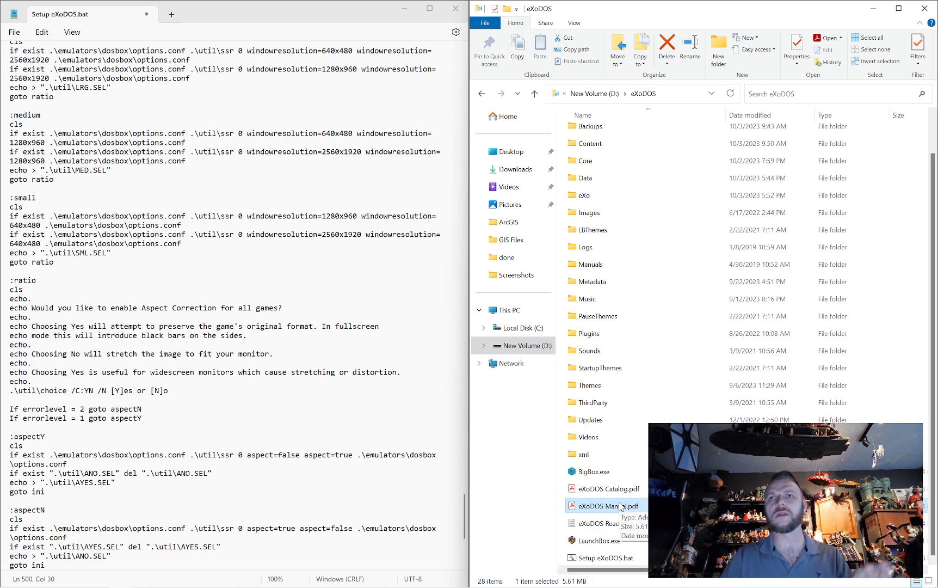
pyautogui.moveTo(620, 500)
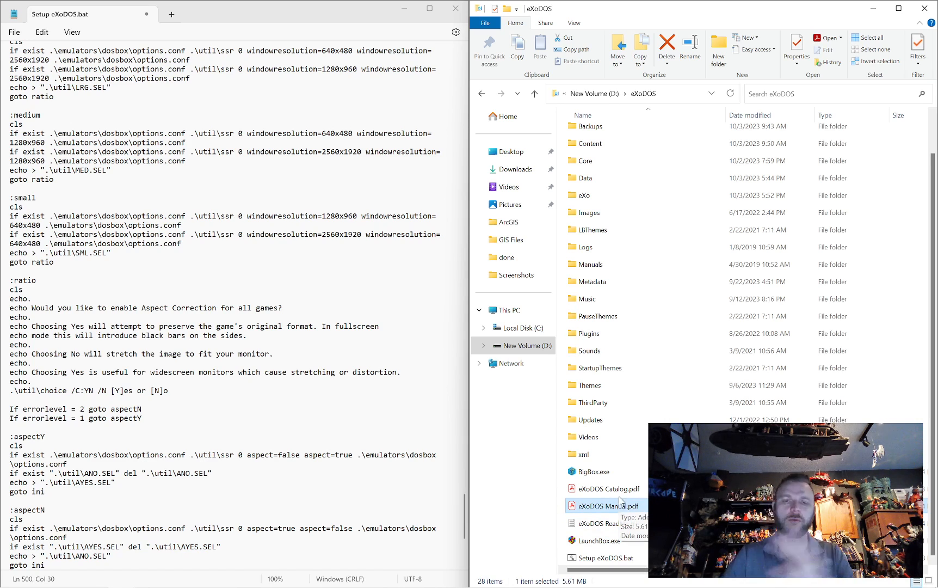